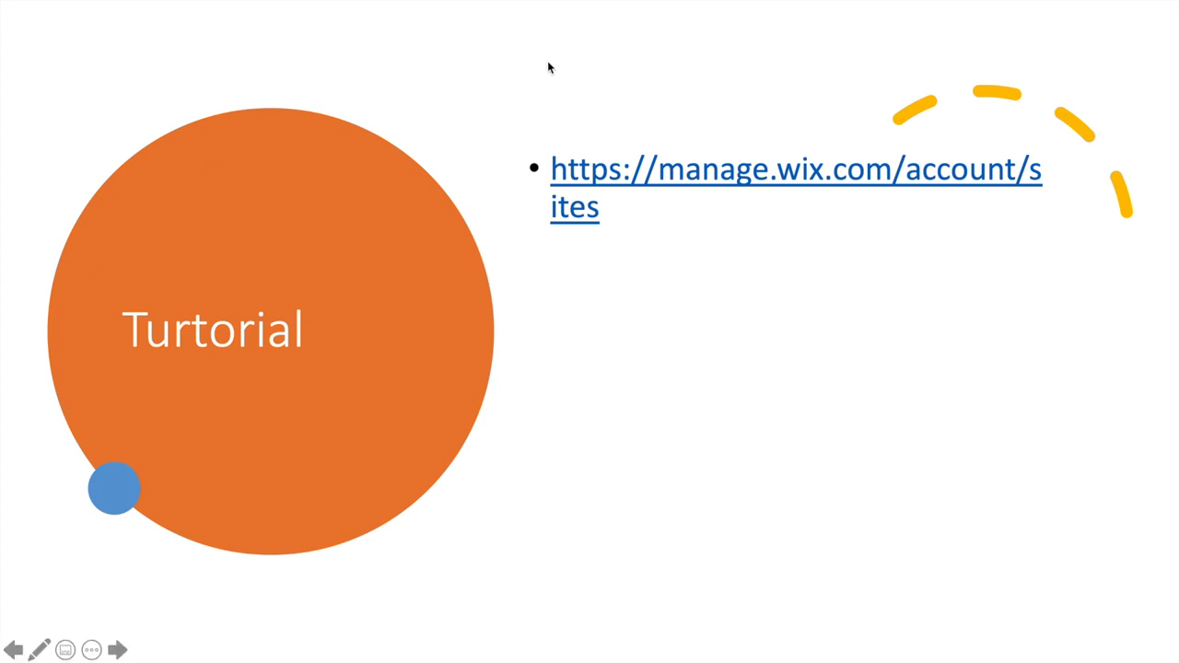
pyautogui.moveTo(560, 67)
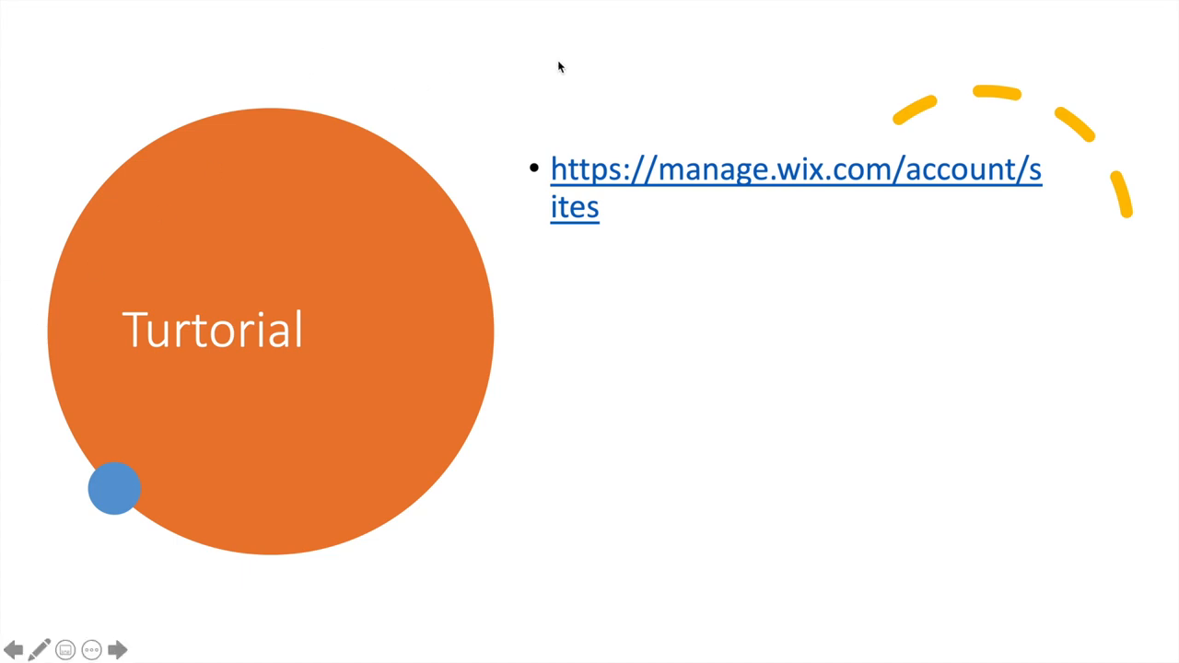
pyautogui.moveTo(594, 81)
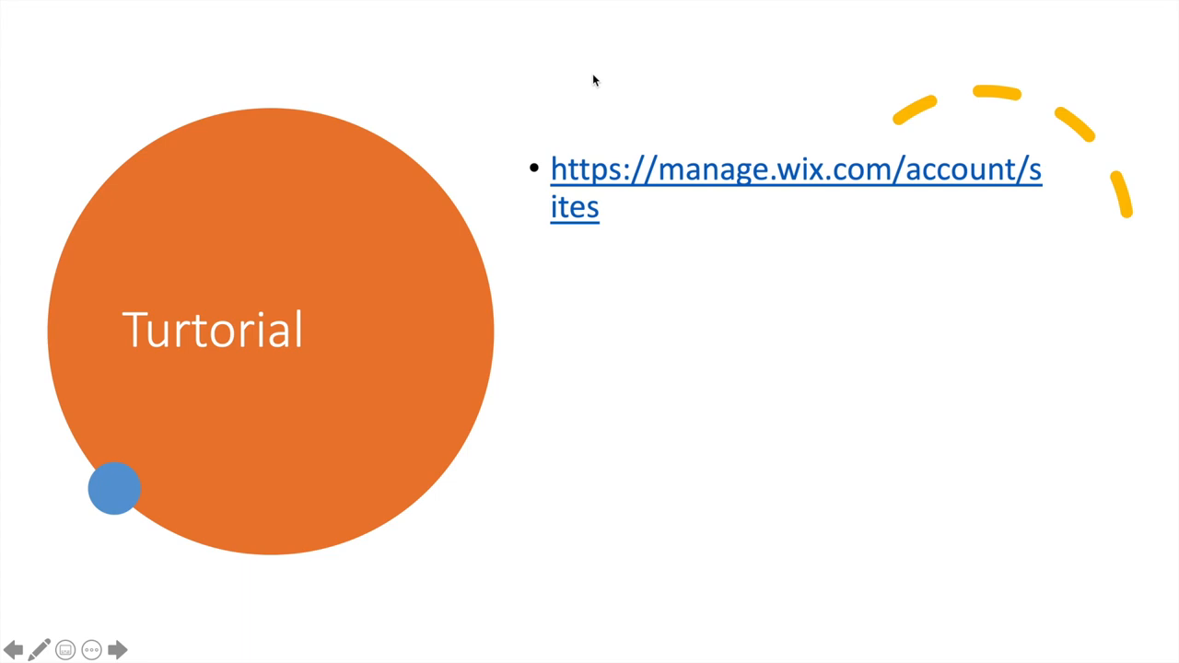
pyautogui.moveTo(680, 170)
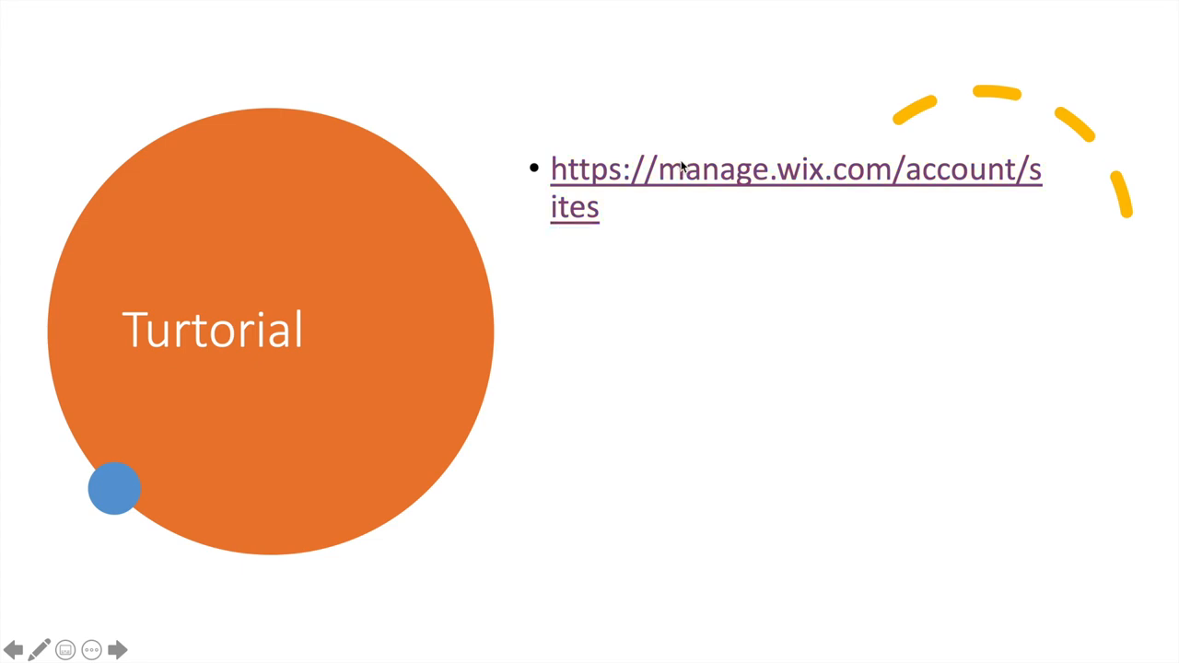
# Log in to Wix with the lopez73 email and account password to reach My Sites.
pyautogui.click(796, 170)
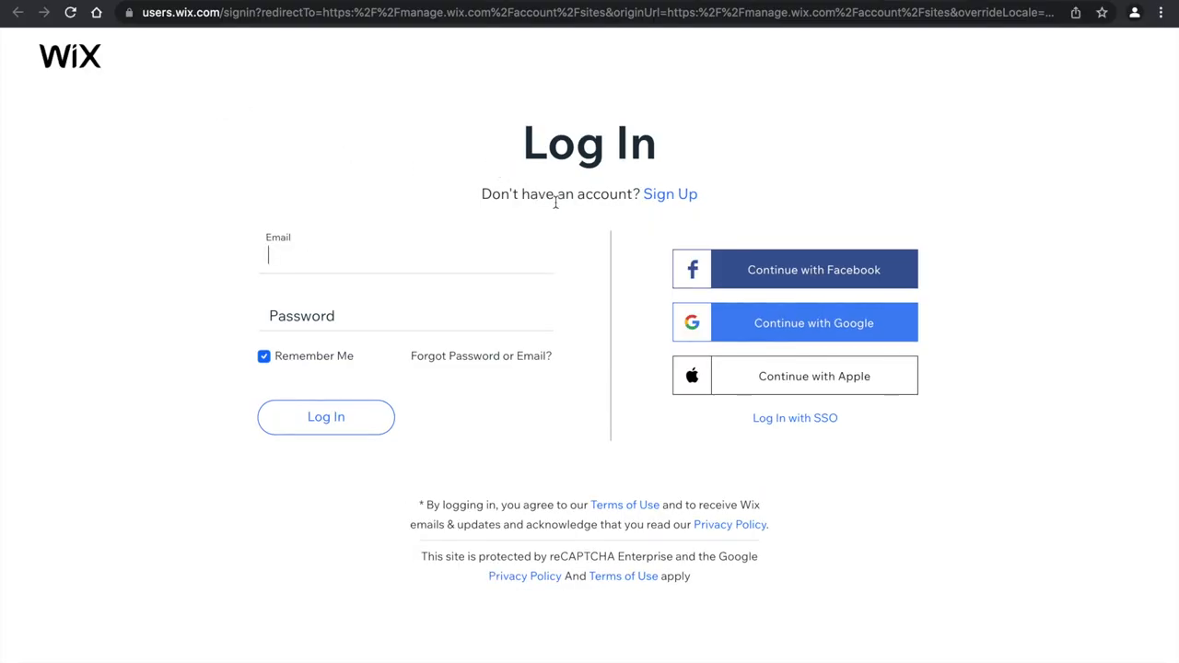
pyautogui.click(405, 254)
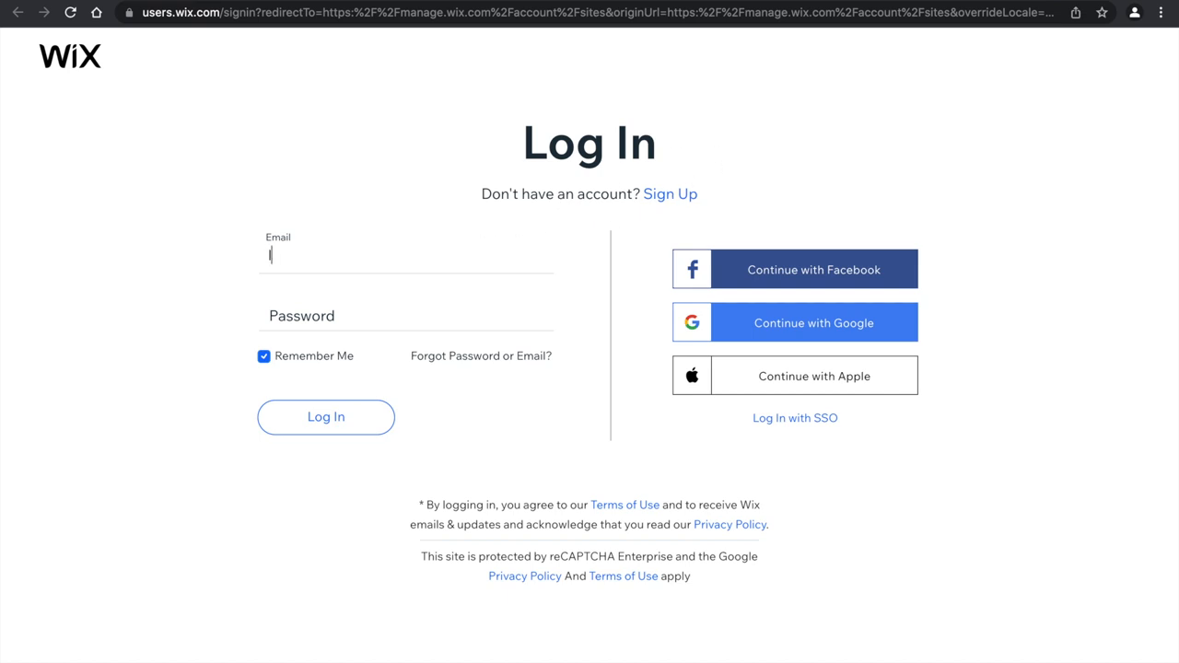
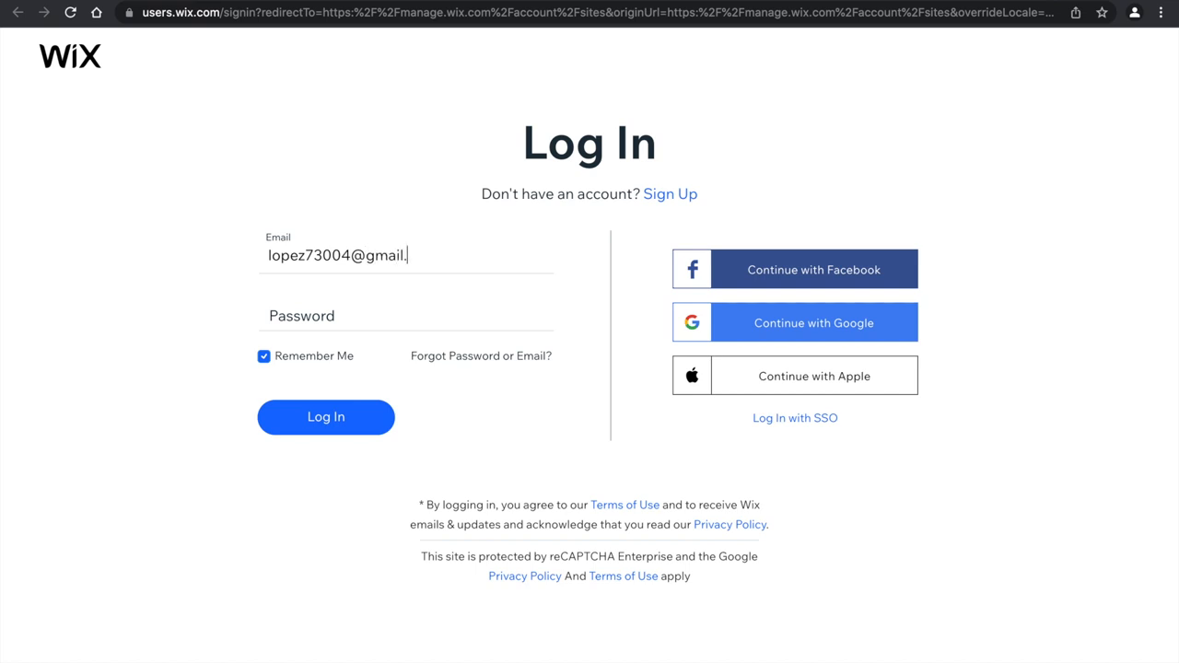
pyautogui.click(405, 316)
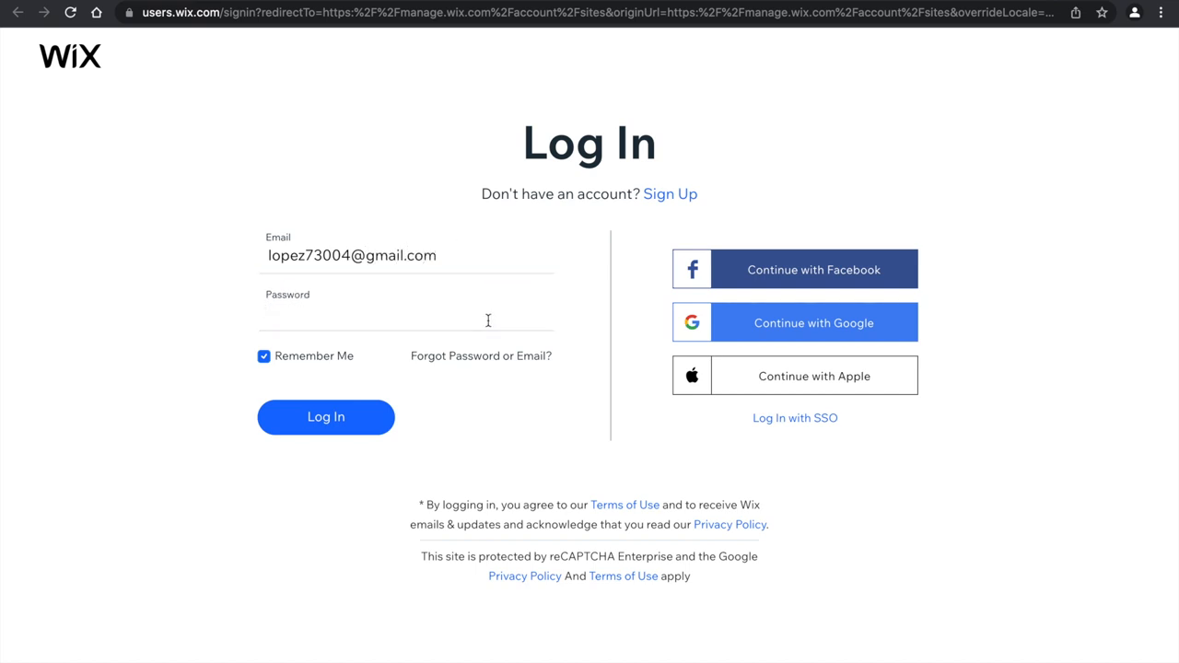
pyautogui.write('••')
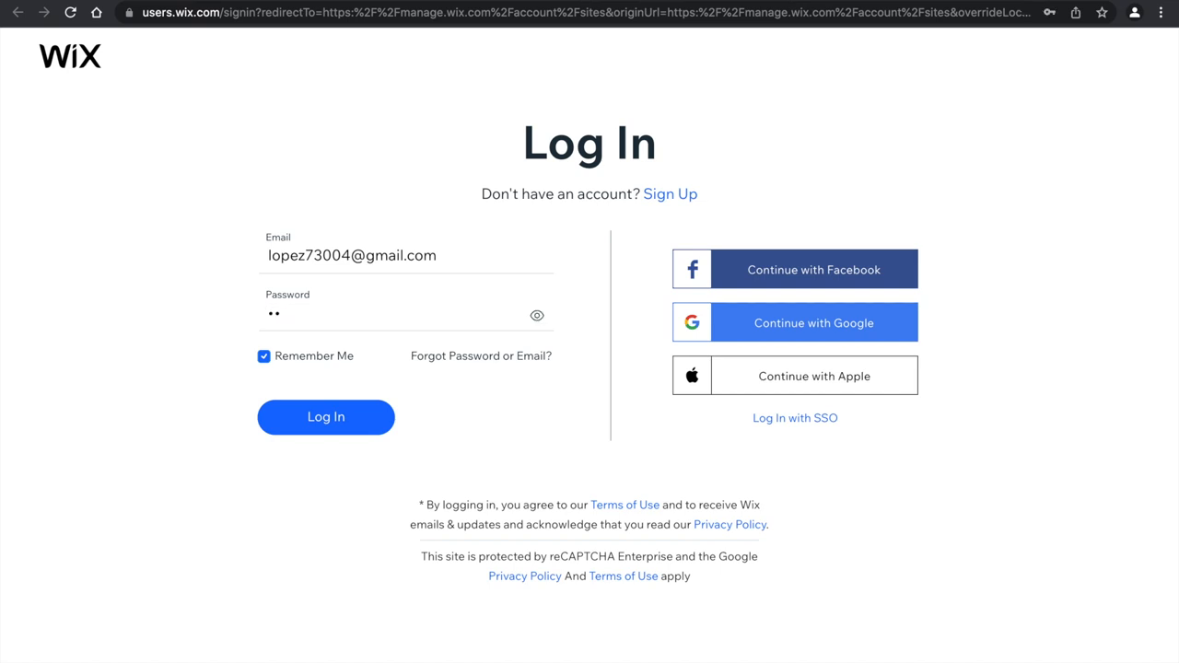
pyautogui.write('password')
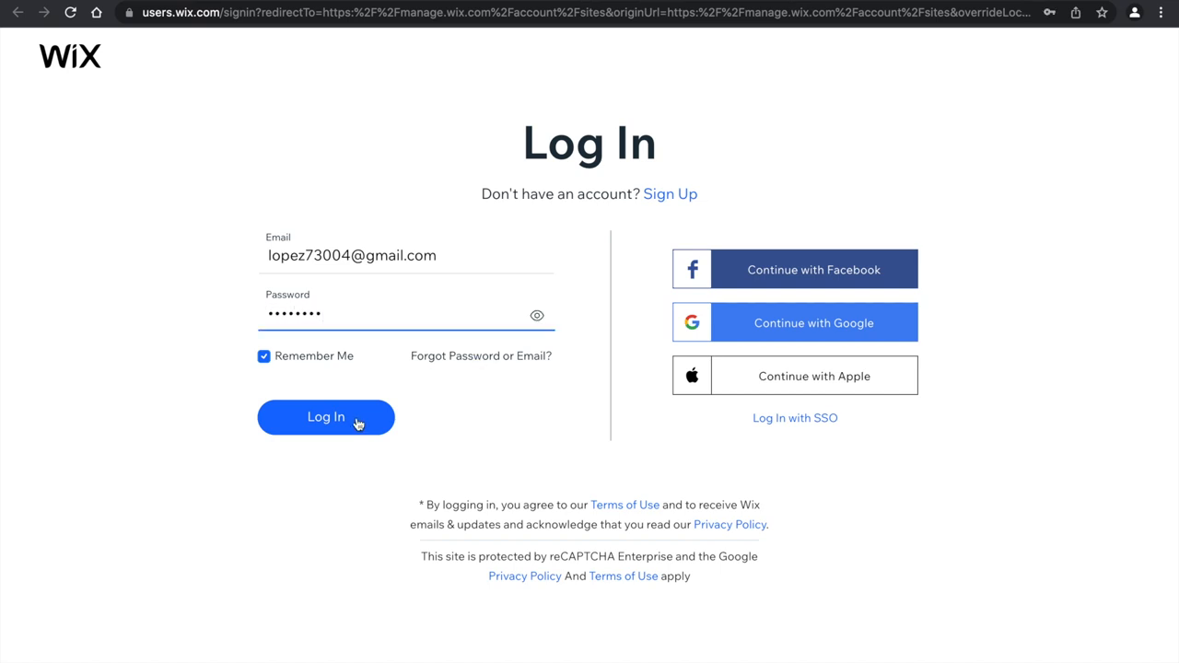
pyautogui.click(324, 416)
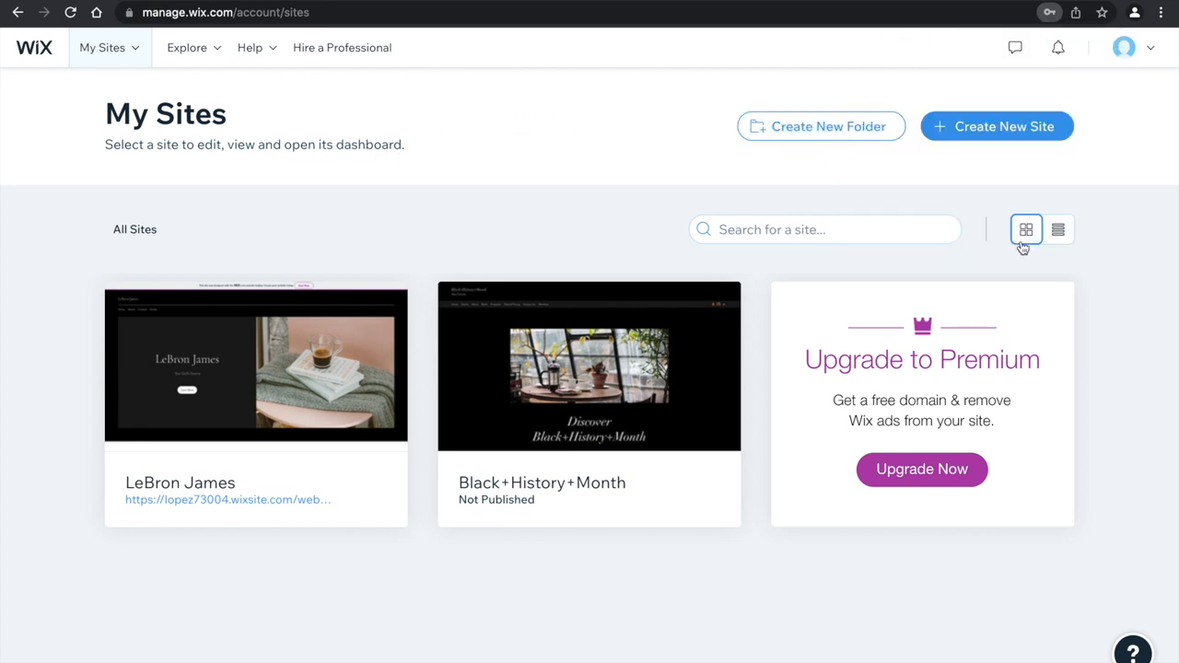
pyautogui.moveTo(494, 173)
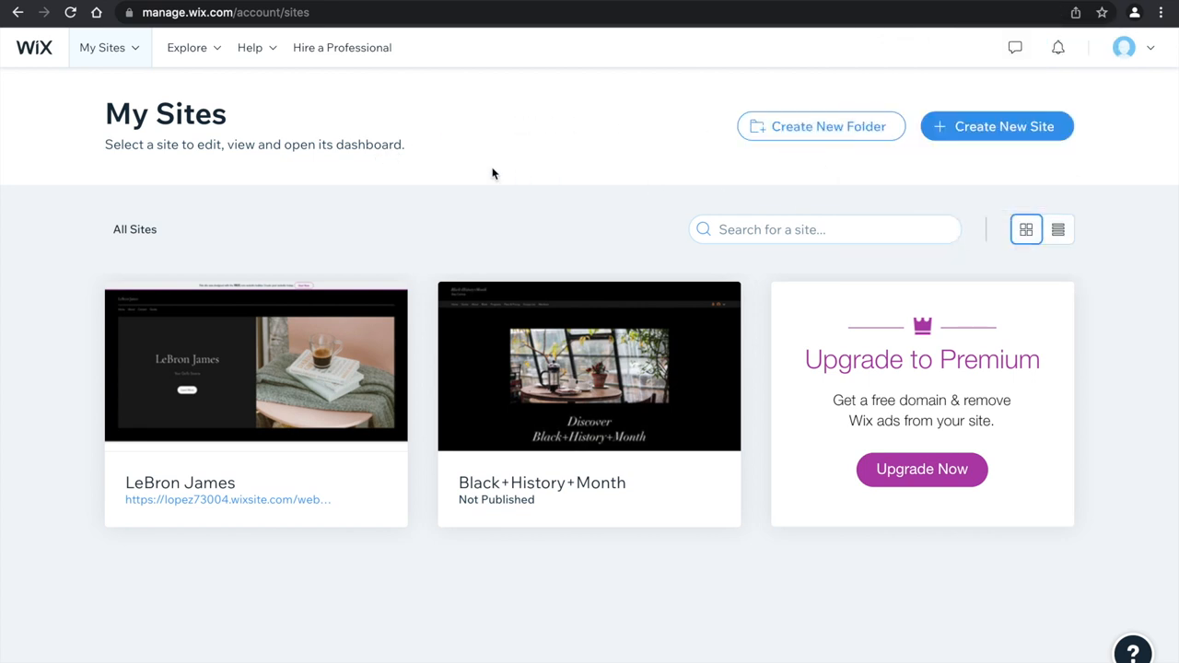
pyautogui.moveTo(502, 173)
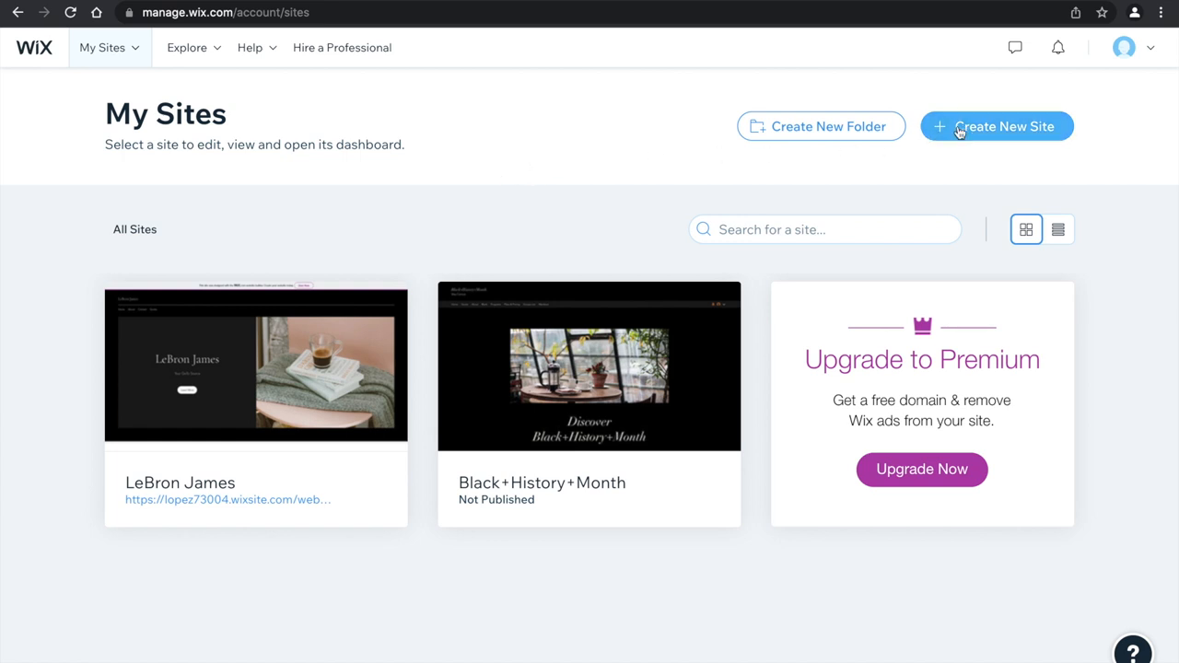
# Start a new site with Create New Site from the My Sites dashboard.
pyautogui.click(997, 125)
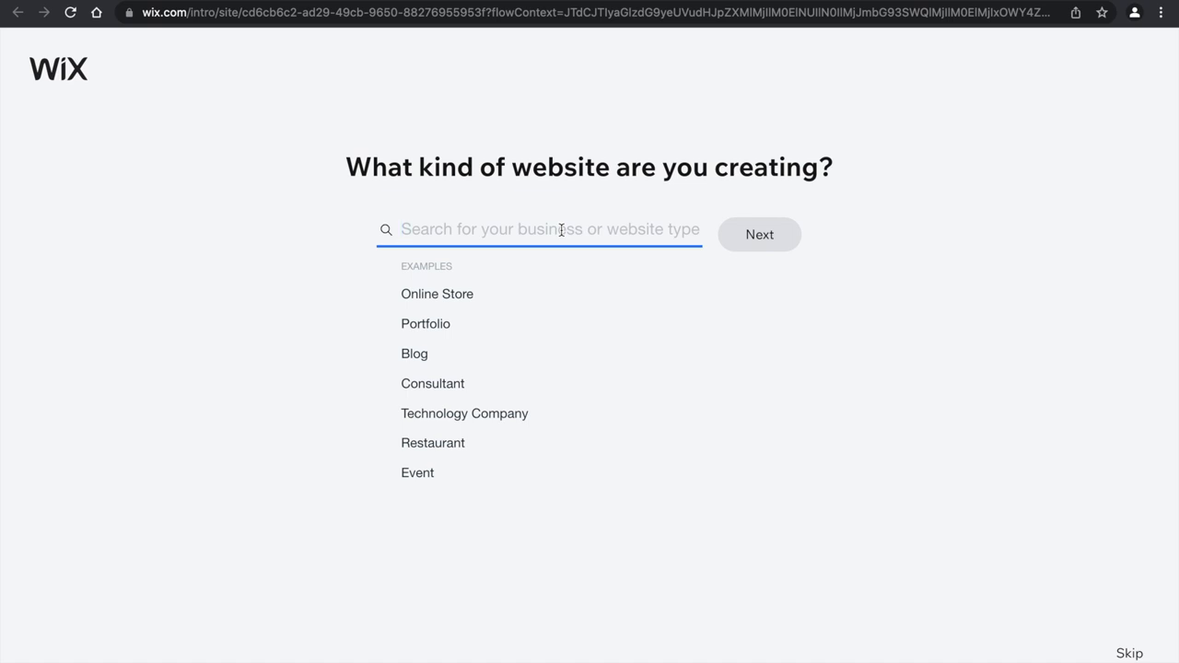
# Search the type suggestions for Blog, choose Art Blog and continue with Next.
pyautogui.click(413, 354)
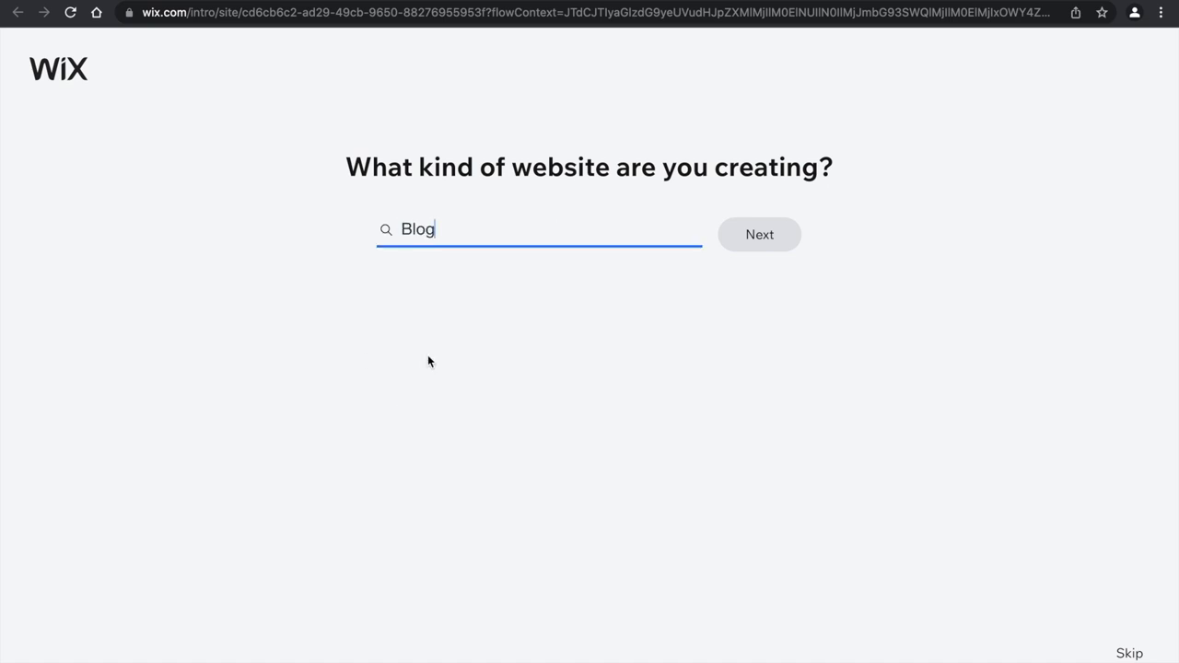
pyautogui.click(538, 229)
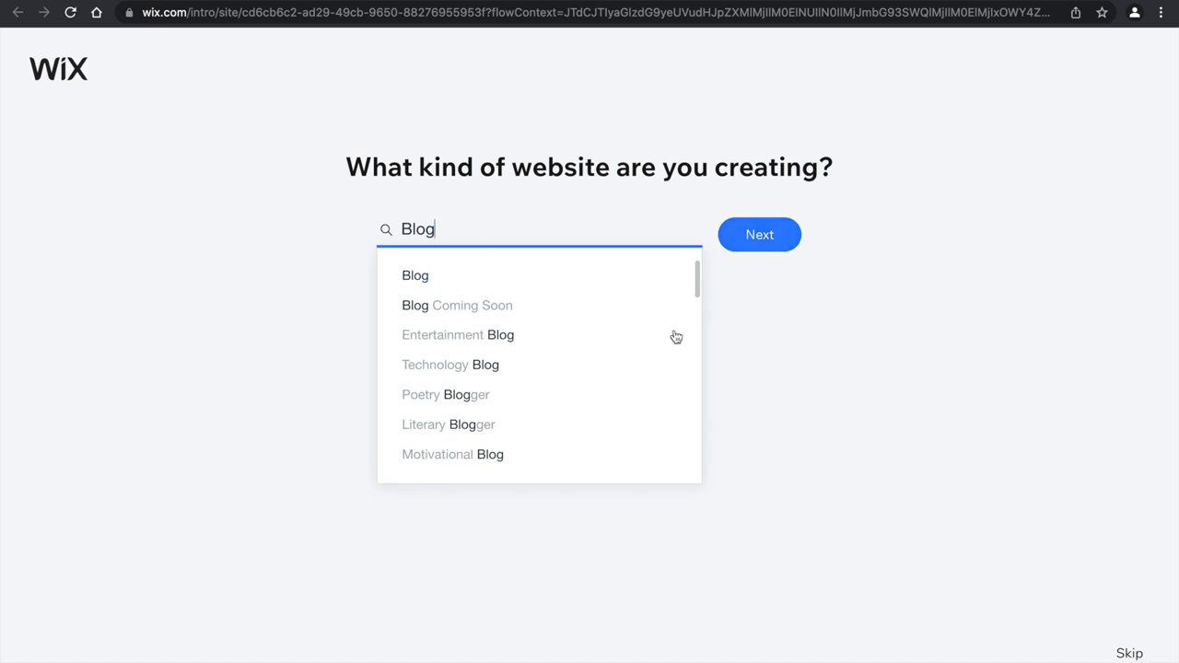
pyautogui.moveTo(607, 431)
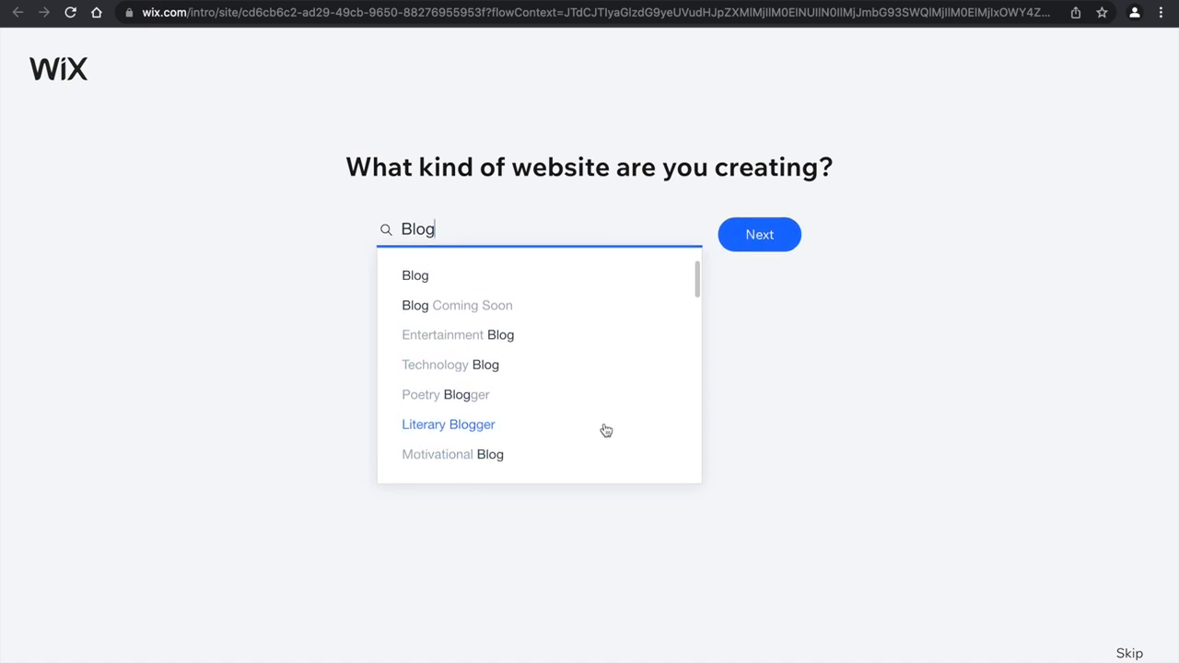
pyautogui.scroll(-3)
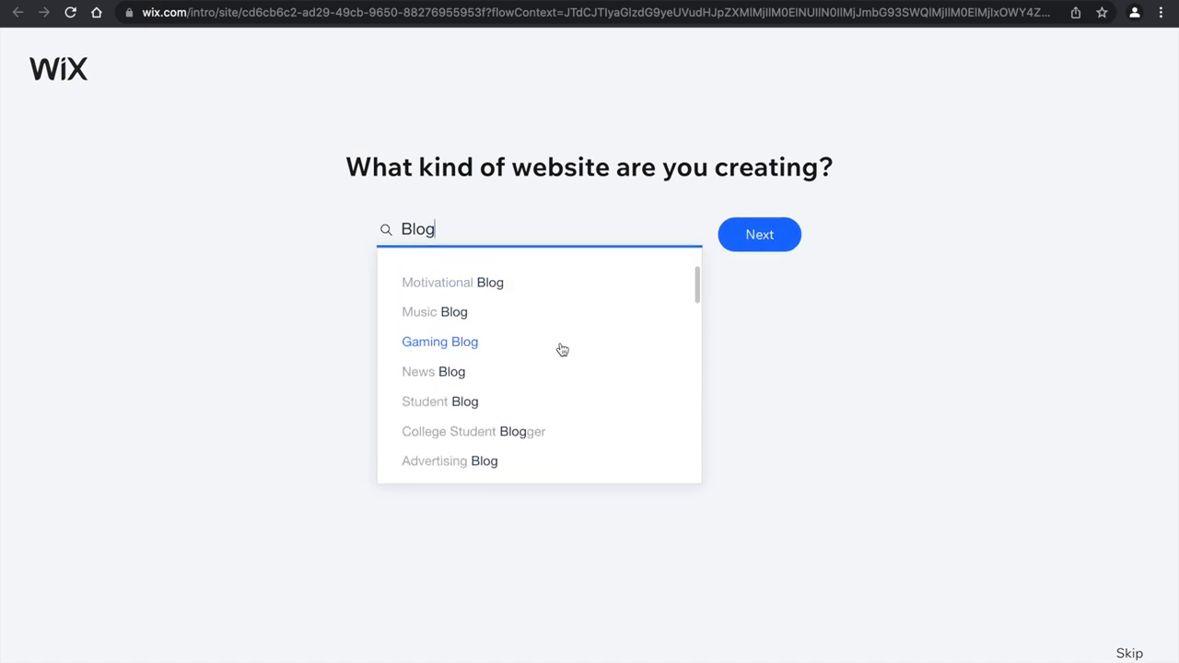
pyautogui.scroll(-3)
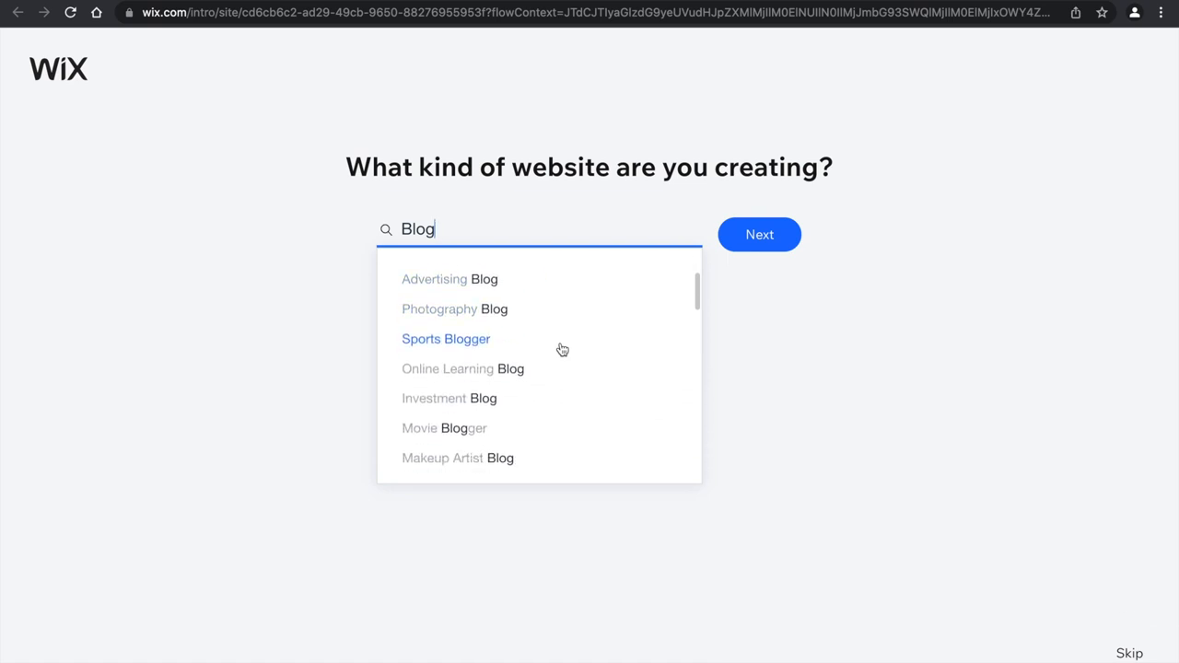
pyautogui.scroll(-3)
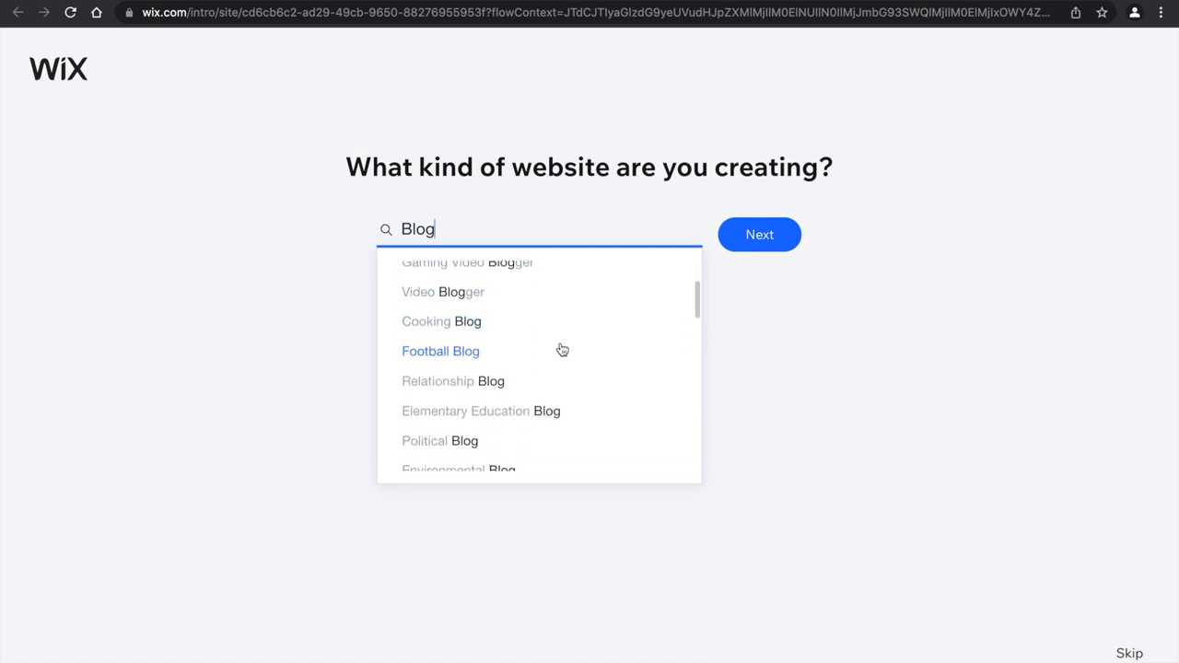
pyautogui.scroll(-3)
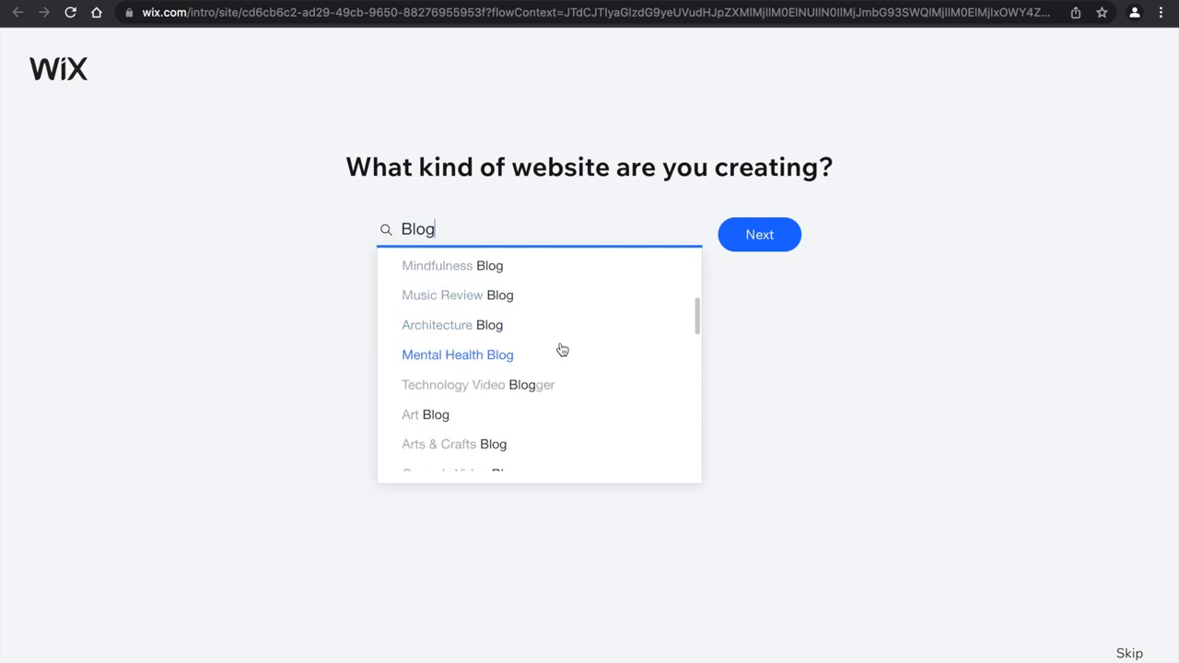
pyautogui.scroll(-3)
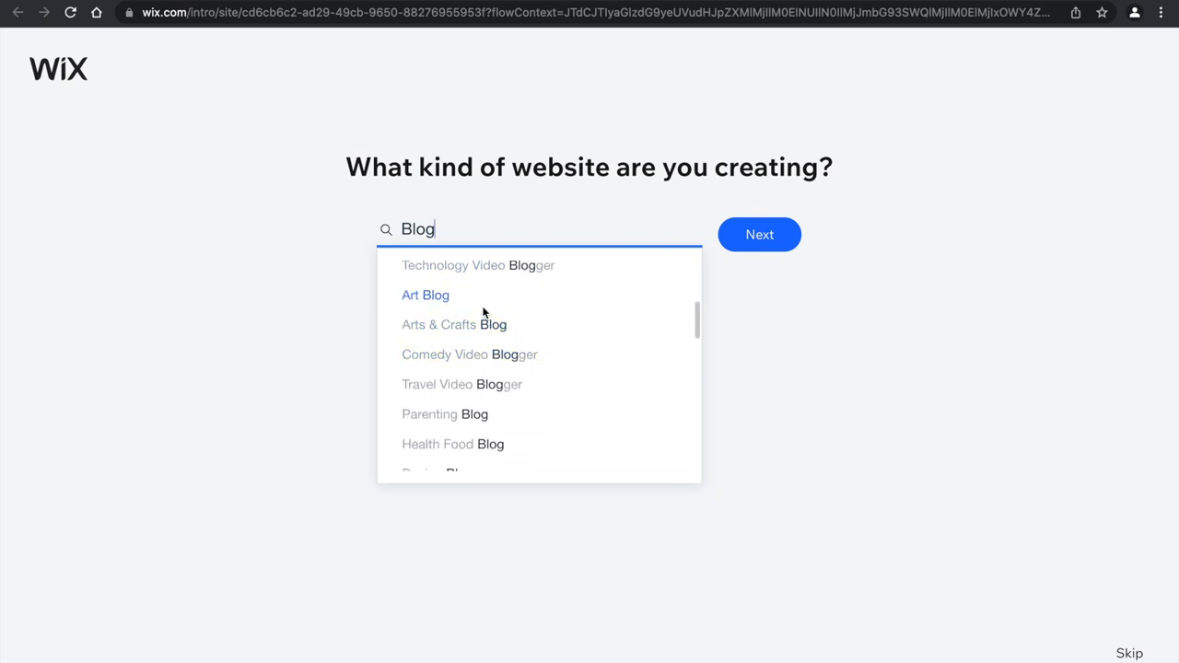
pyautogui.click(424, 295)
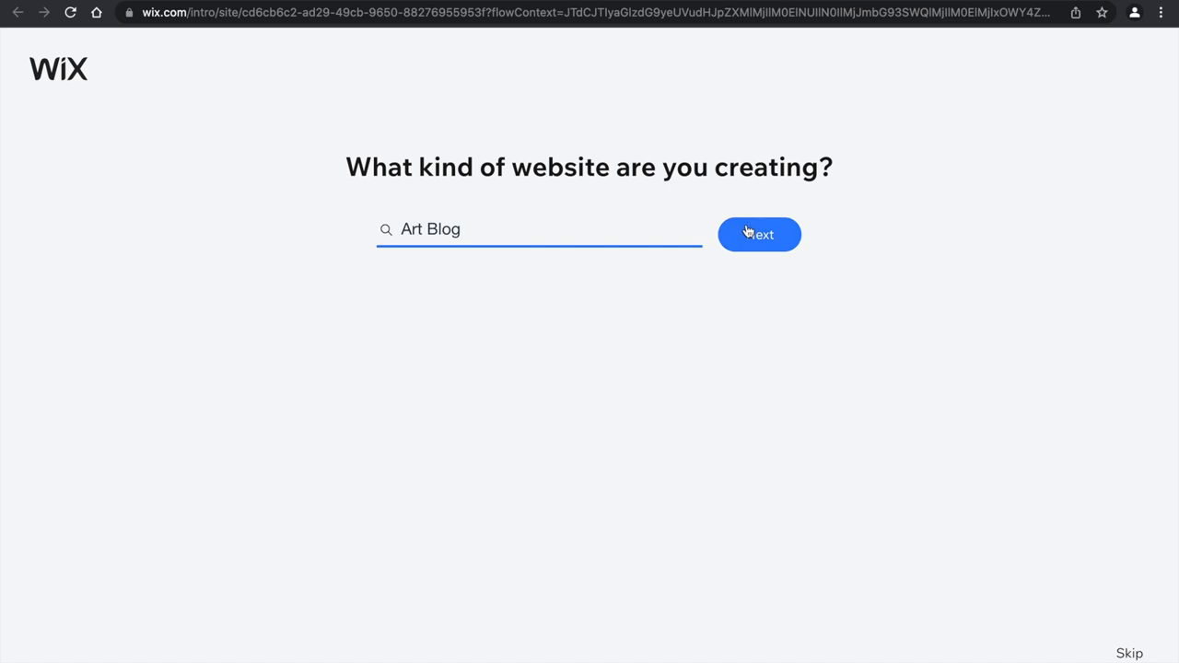
pyautogui.click(759, 234)
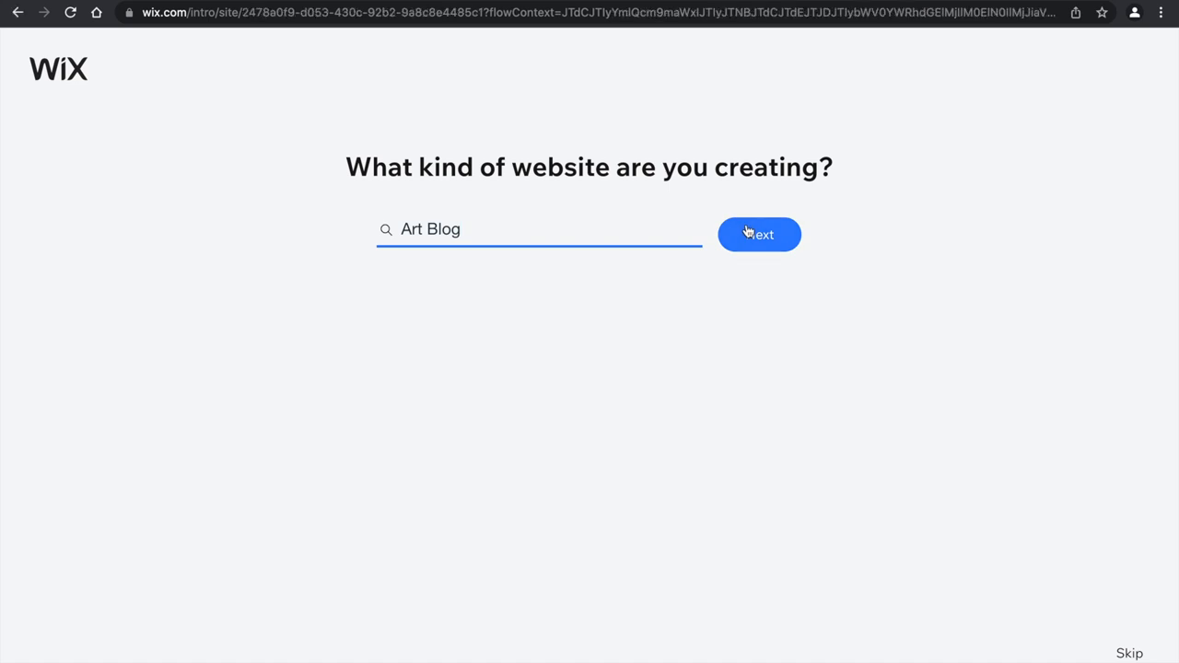
pyautogui.click(760, 234)
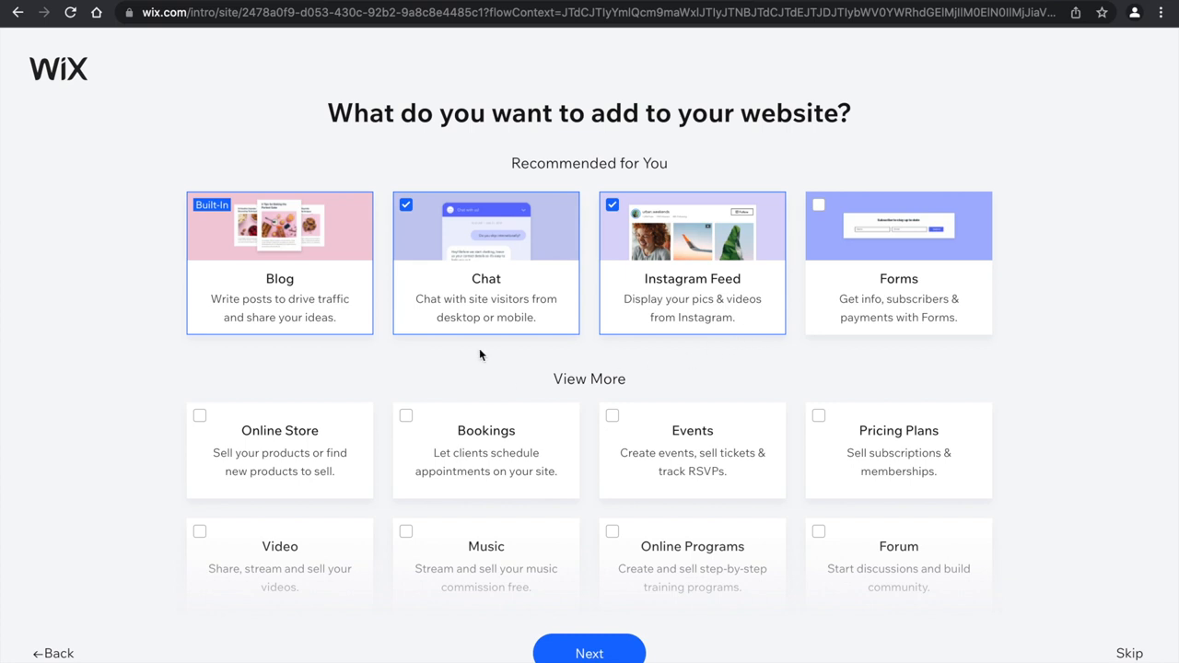
pyautogui.moveTo(808, 284)
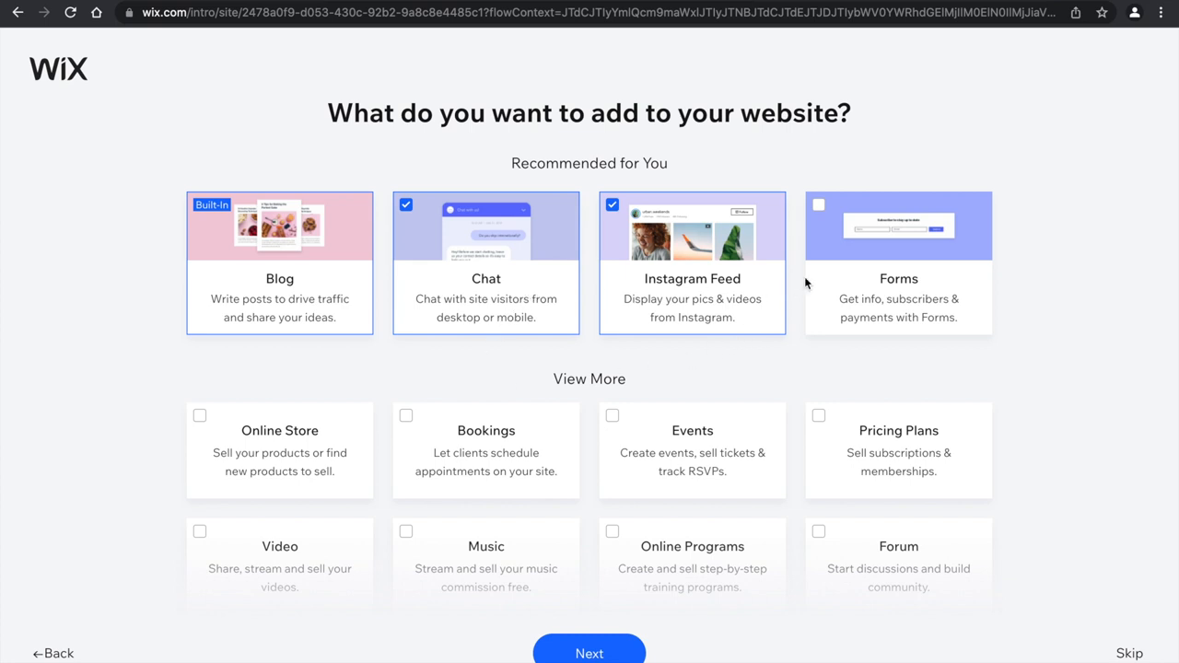
pyautogui.moveTo(815, 315)
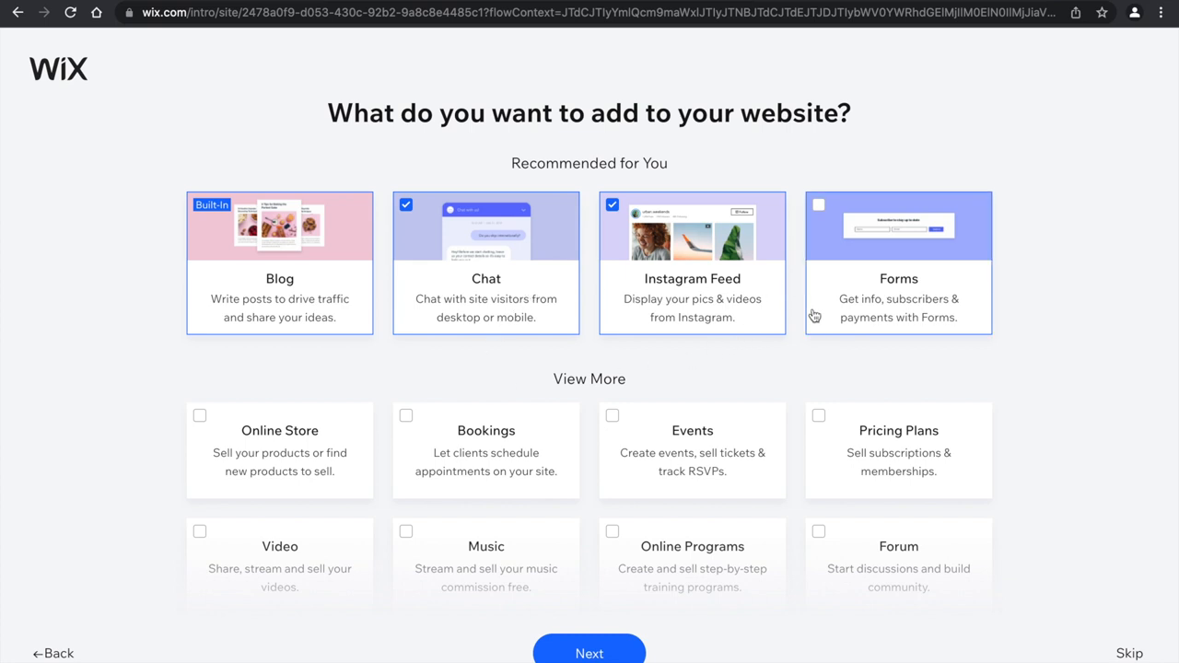
# Uncheck Chat so only Blog and Instagram Feed remain, then continue.
pyautogui.scroll(-3)
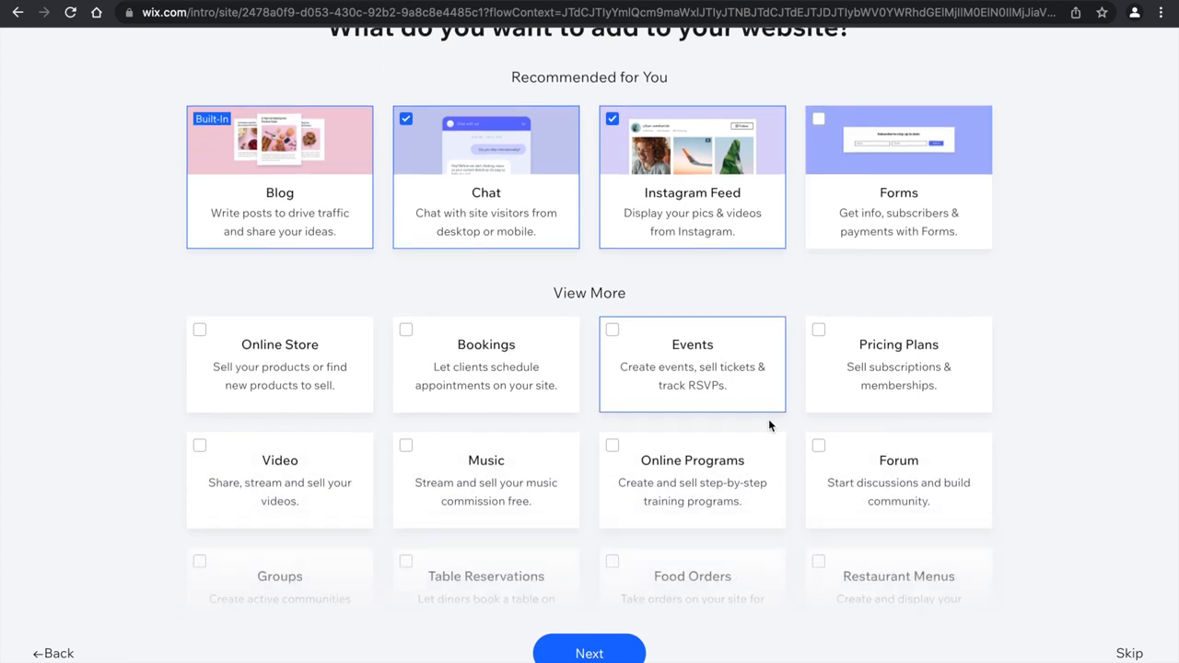
pyautogui.scroll(-3)
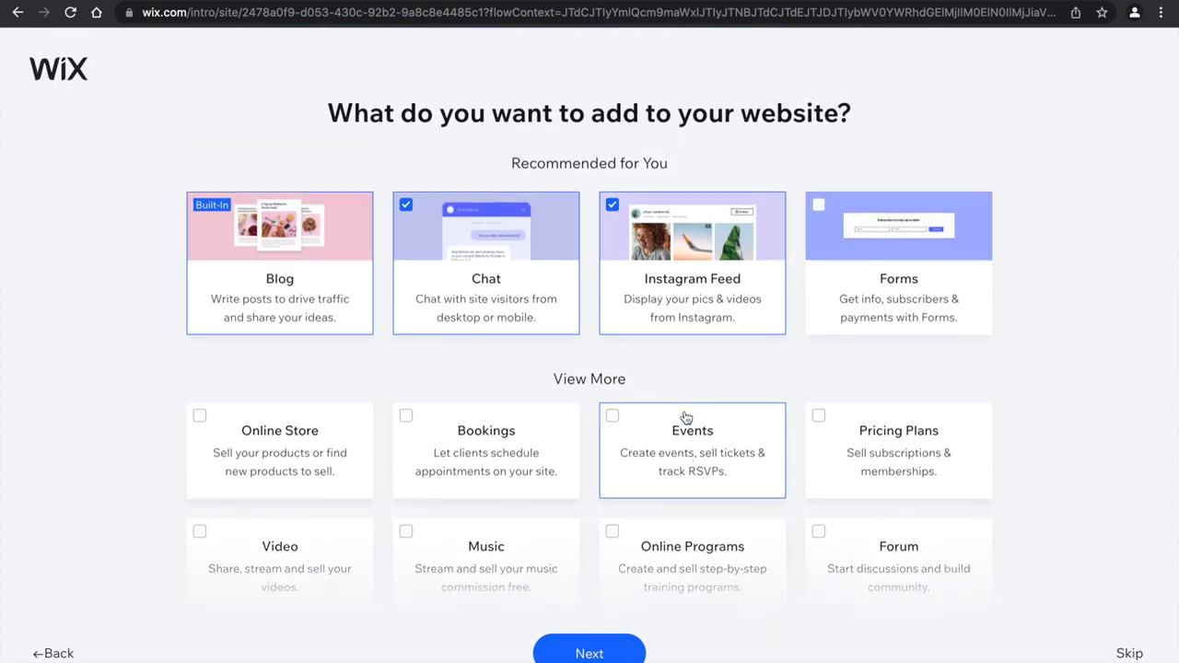
pyautogui.moveTo(421, 276)
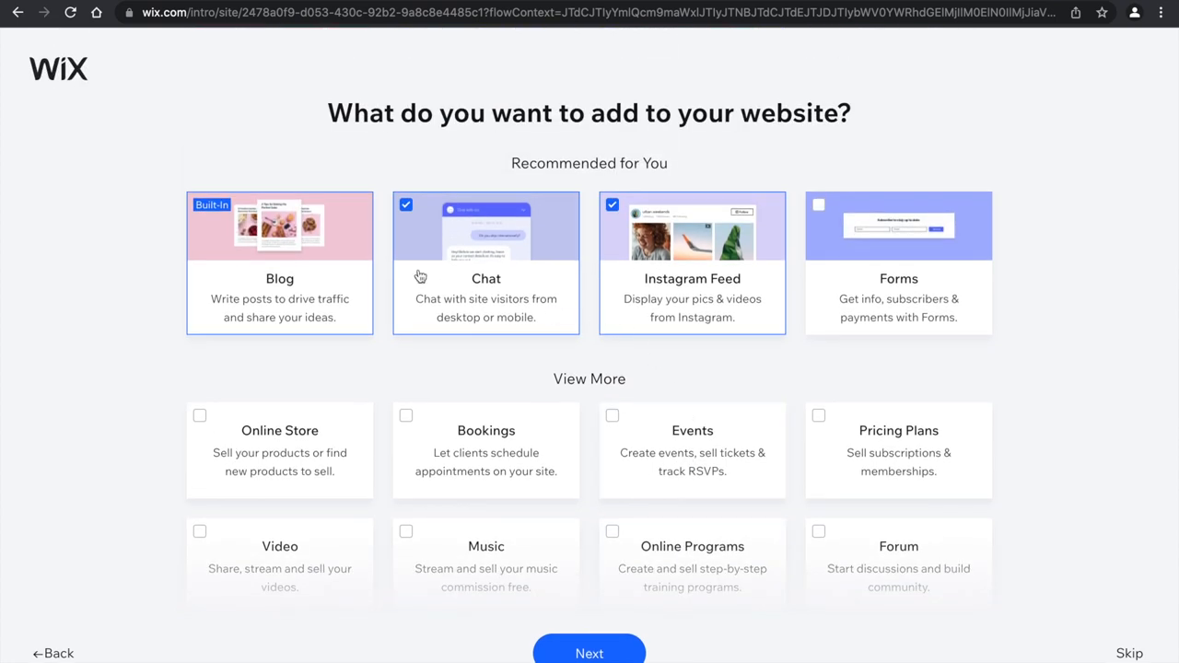
pyautogui.moveTo(513, 435)
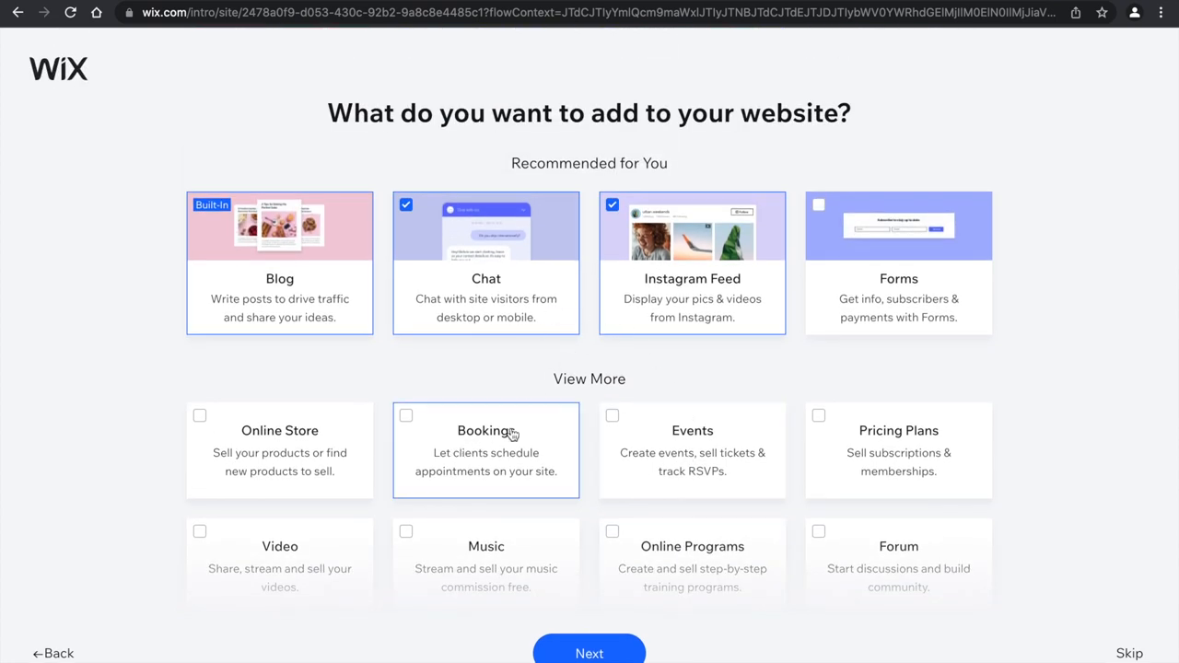
pyautogui.moveTo(320, 269)
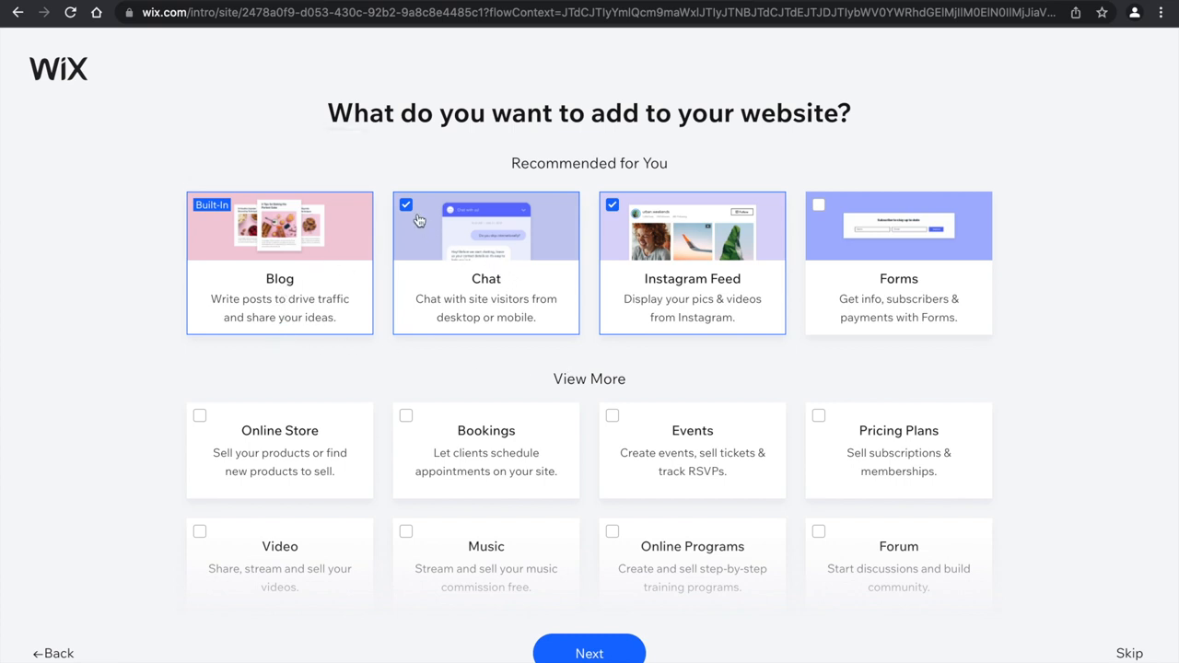
pyautogui.click(405, 205)
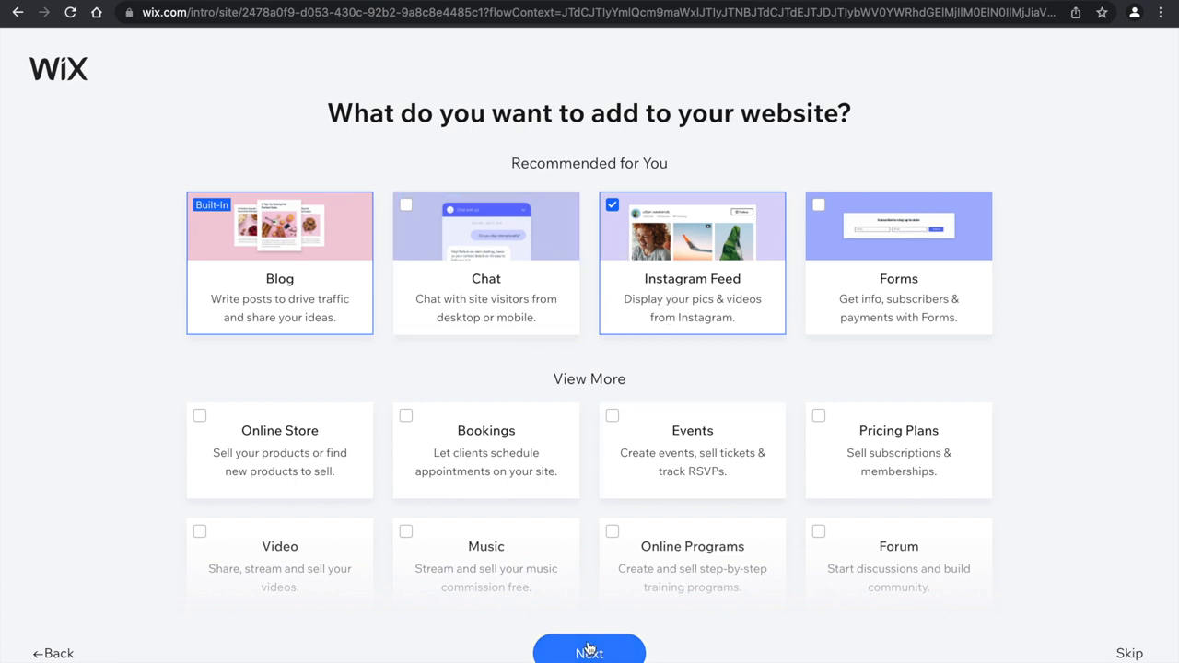
pyautogui.click(590, 649)
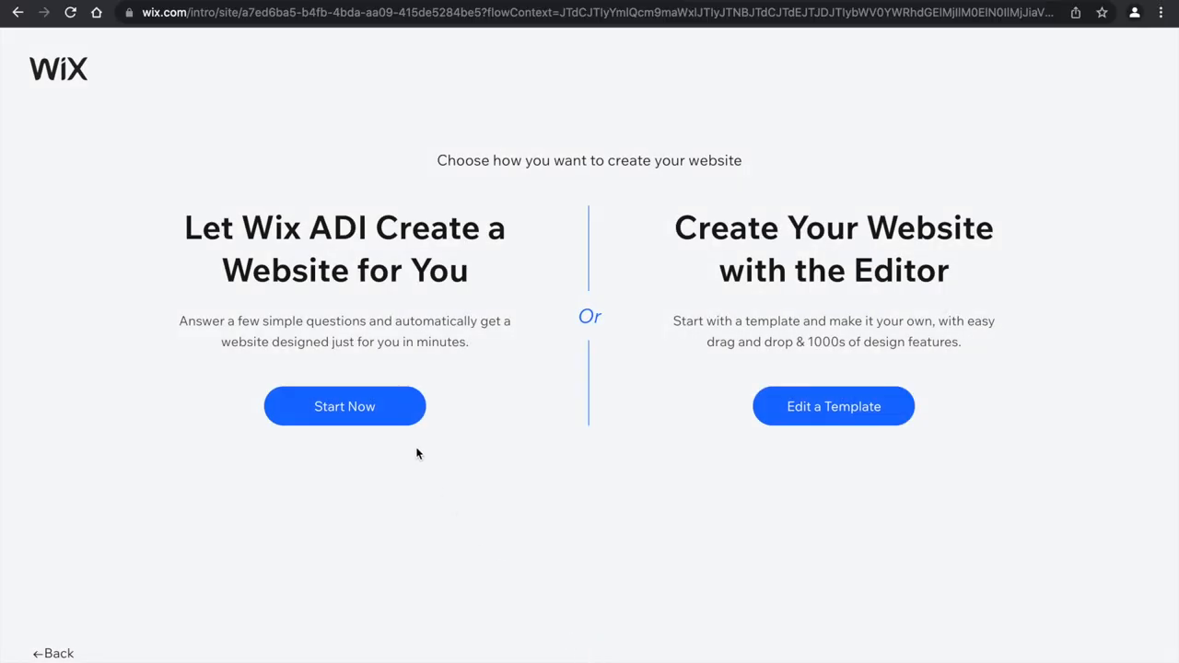
pyautogui.moveTo(359, 298)
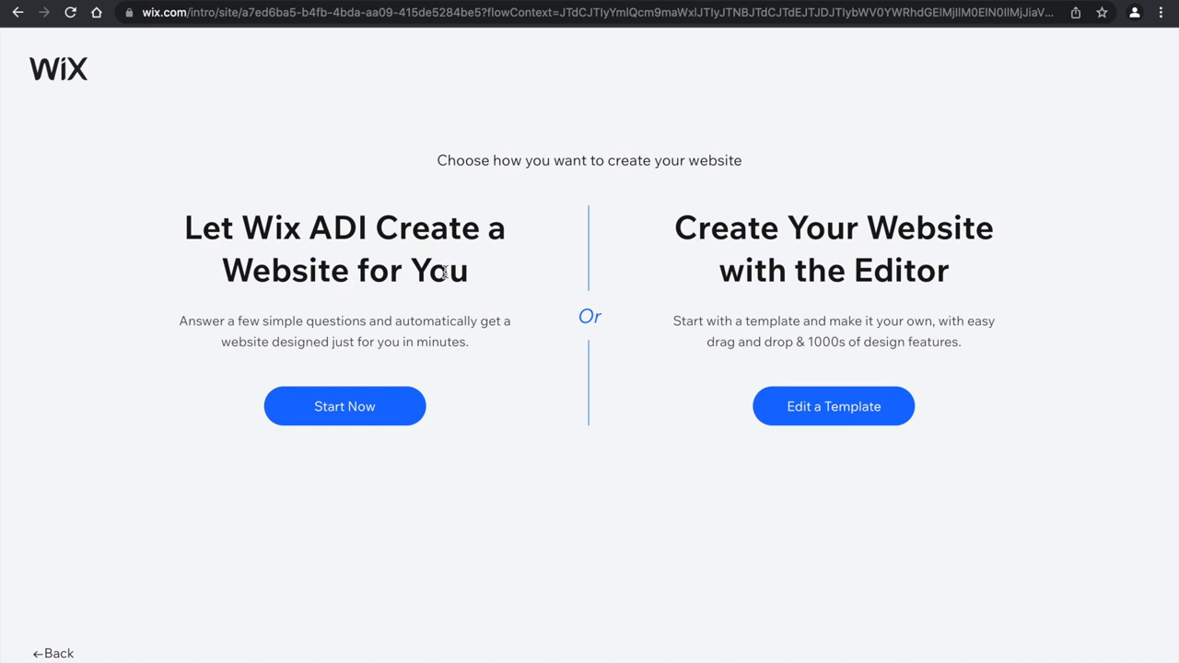
pyautogui.moveTo(841, 258)
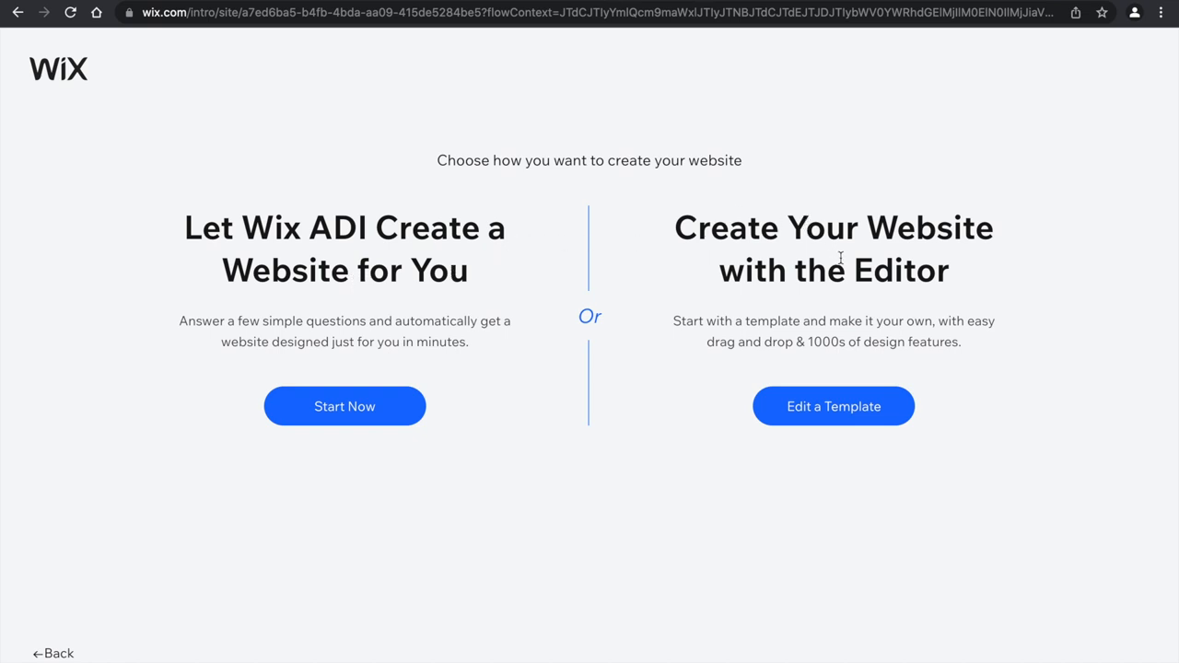
pyautogui.moveTo(785, 229)
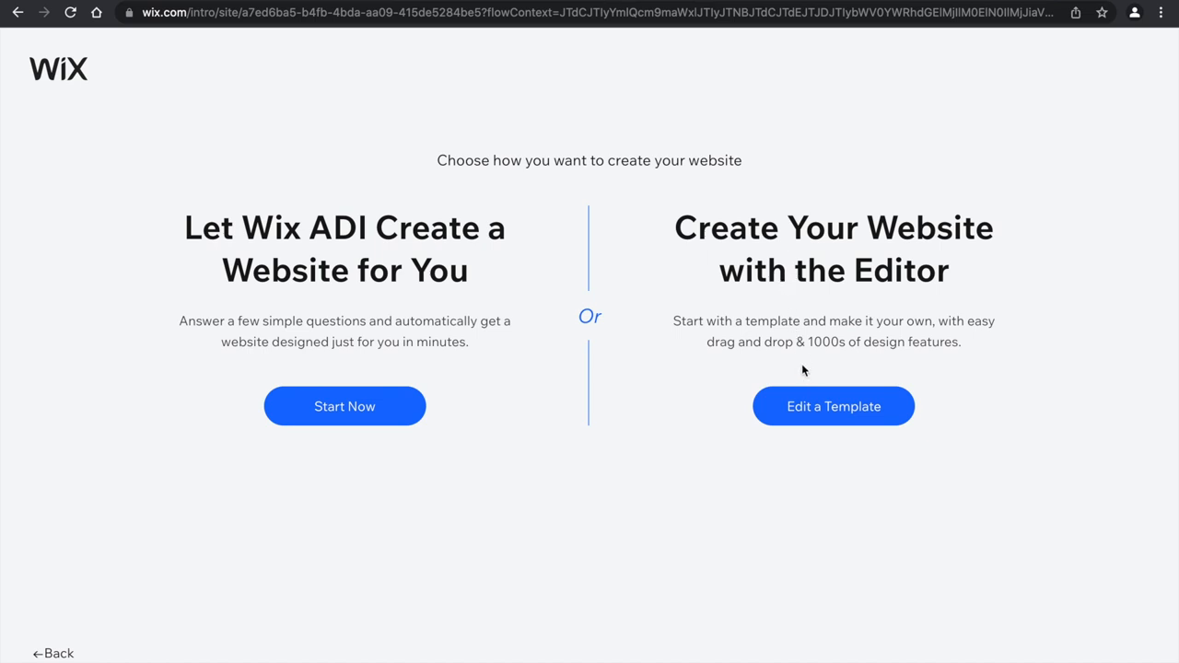
pyautogui.moveTo(833, 407)
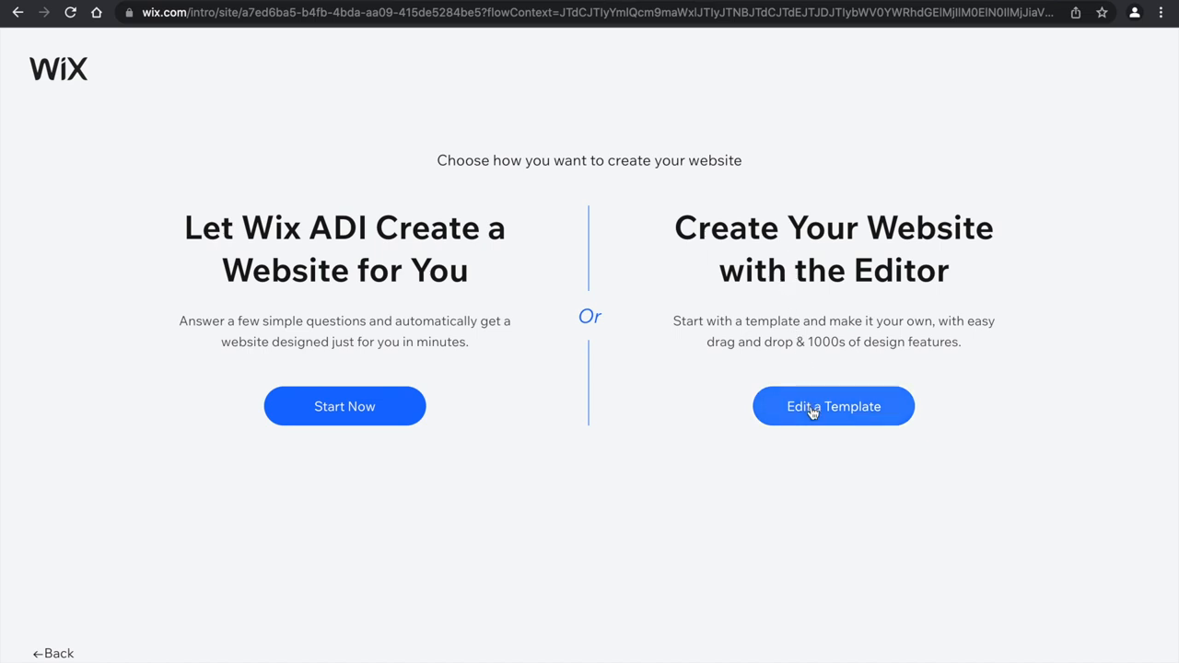
# Choose Edit a Template to build the site in the editor.
pyautogui.click(833, 408)
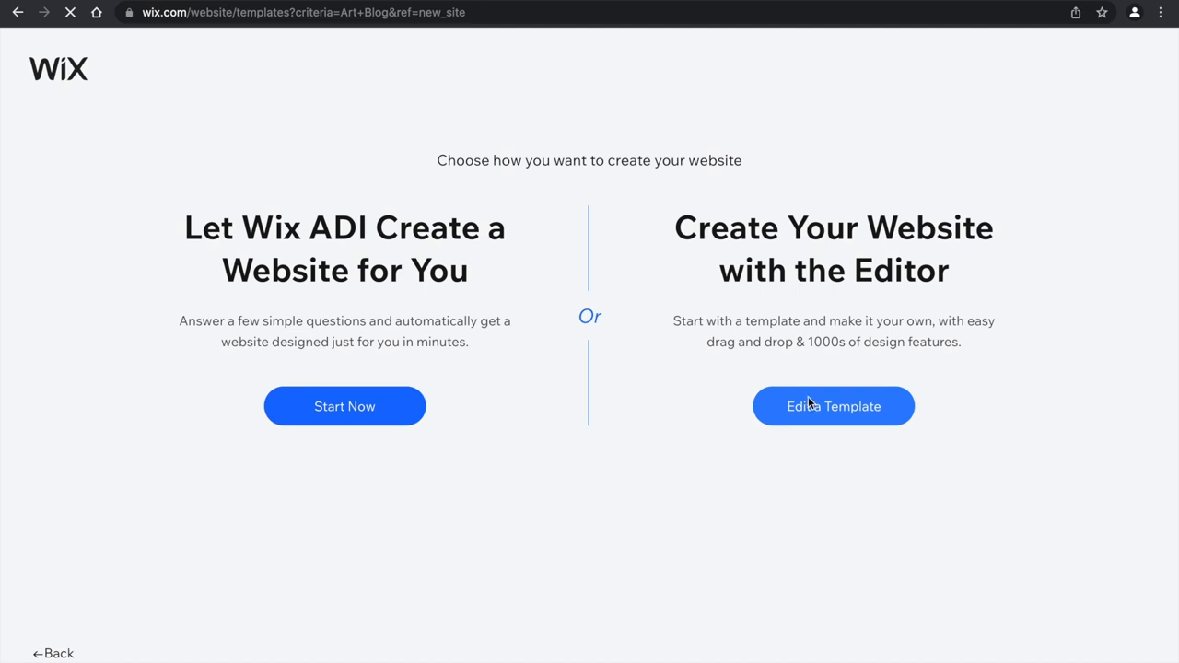
pyautogui.click(833, 407)
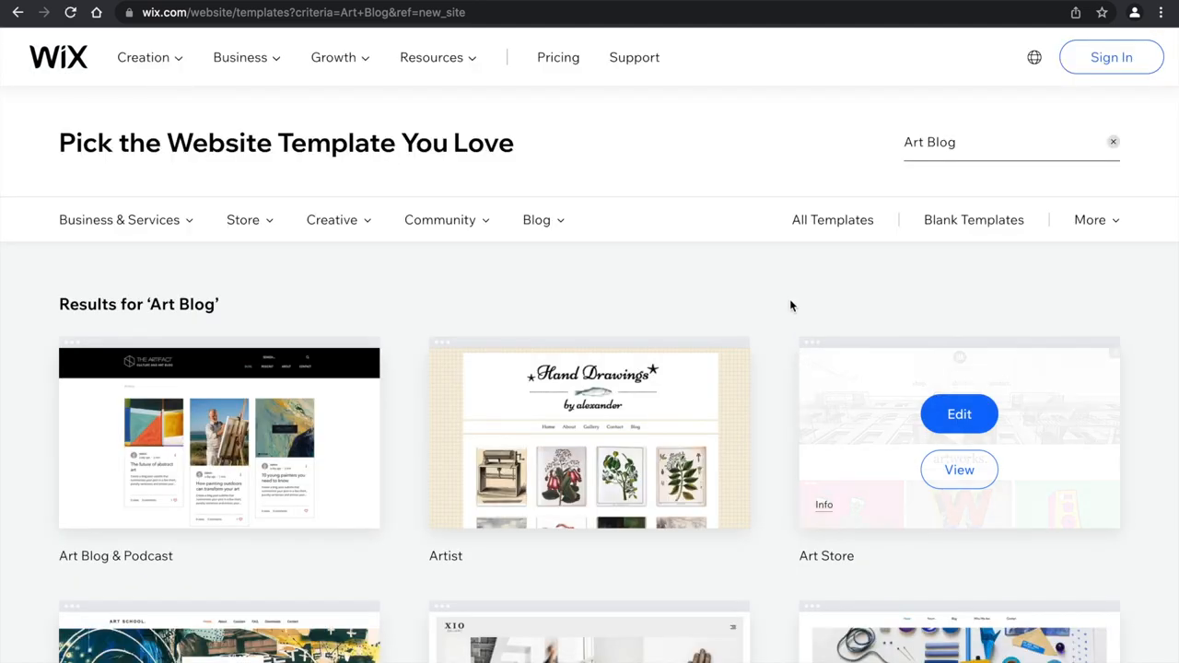
pyautogui.scroll(-3)
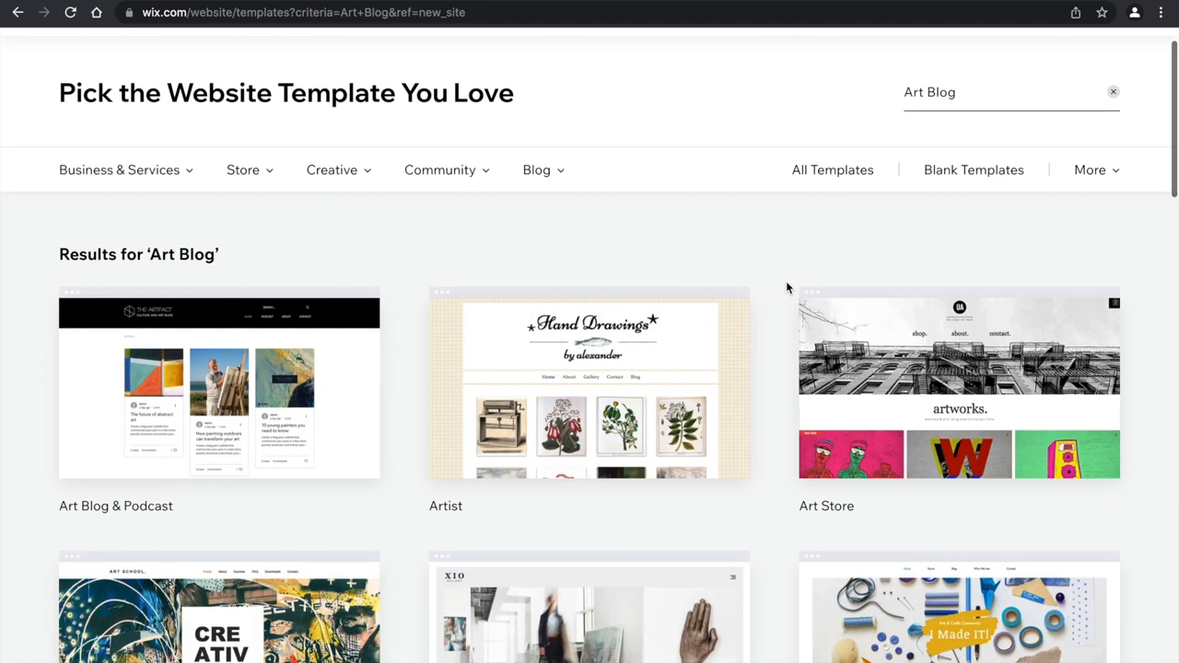
pyautogui.moveTo(590, 387)
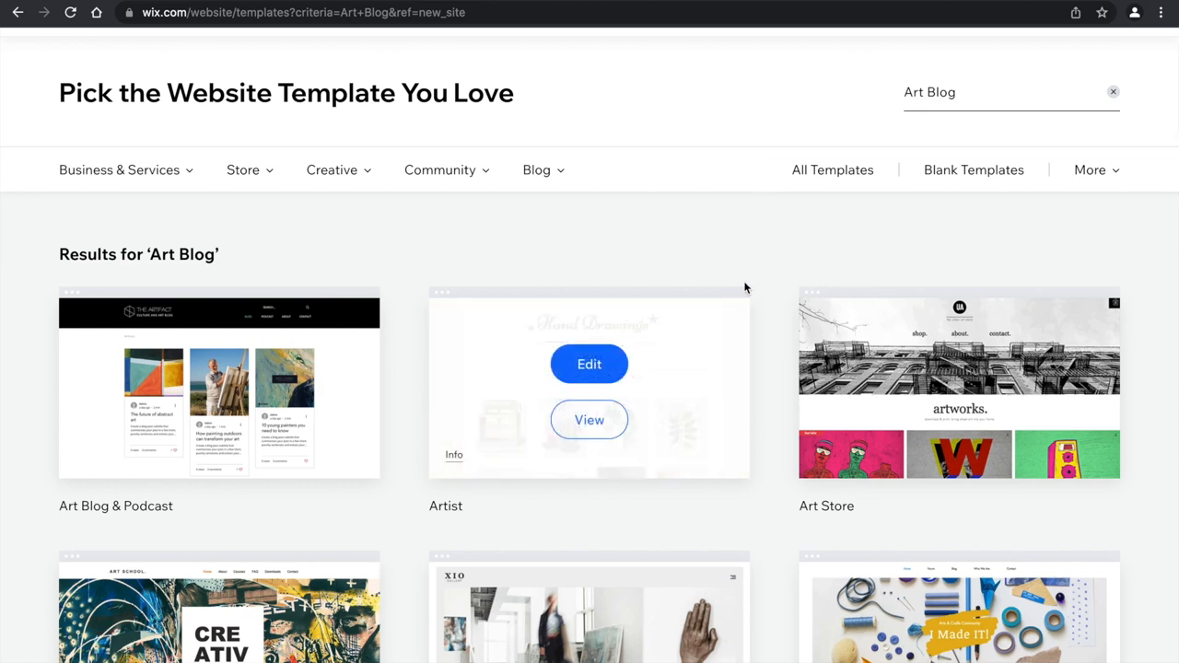
pyautogui.scroll(-3)
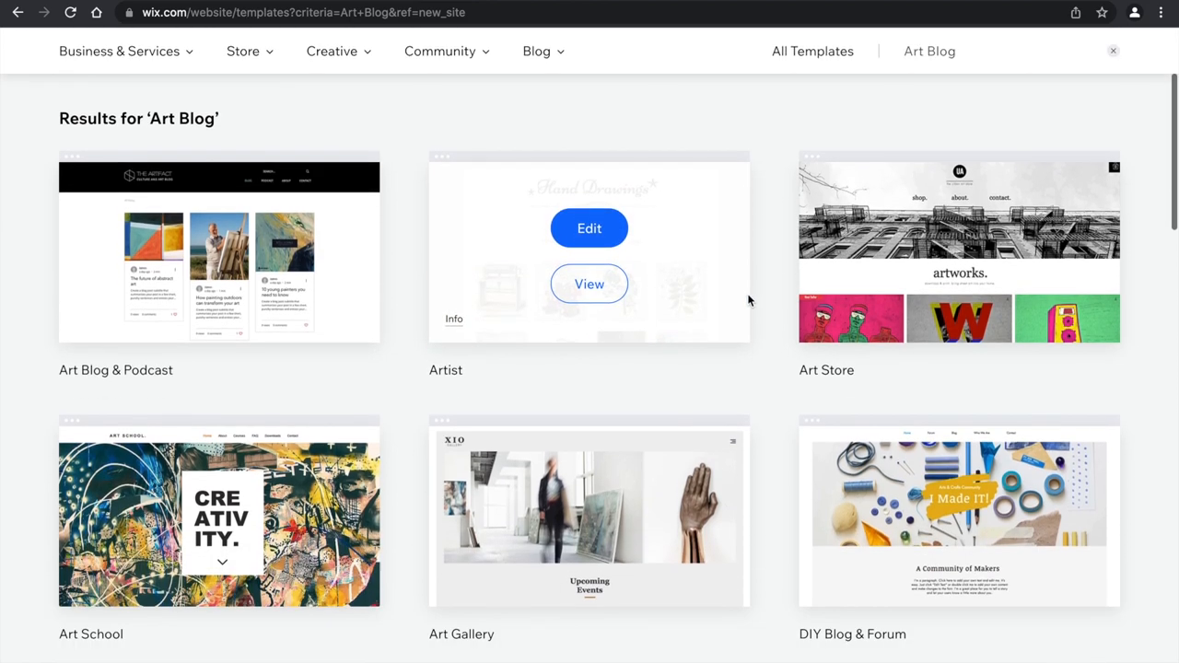
pyautogui.scroll(-3)
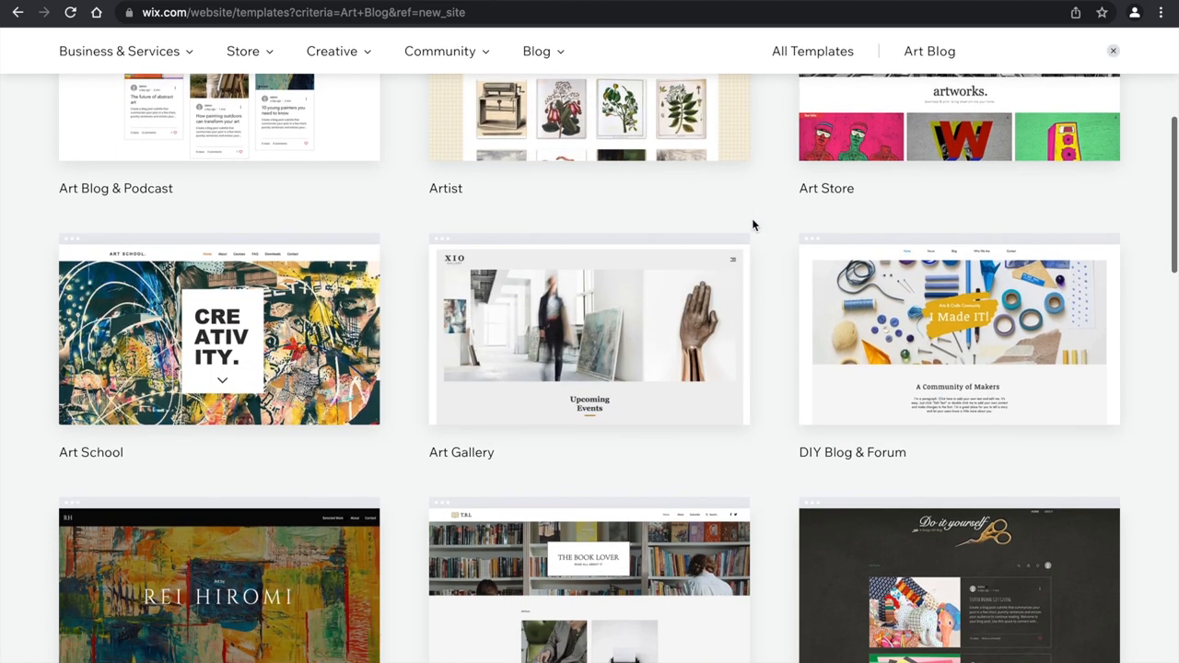
pyautogui.scroll(-3)
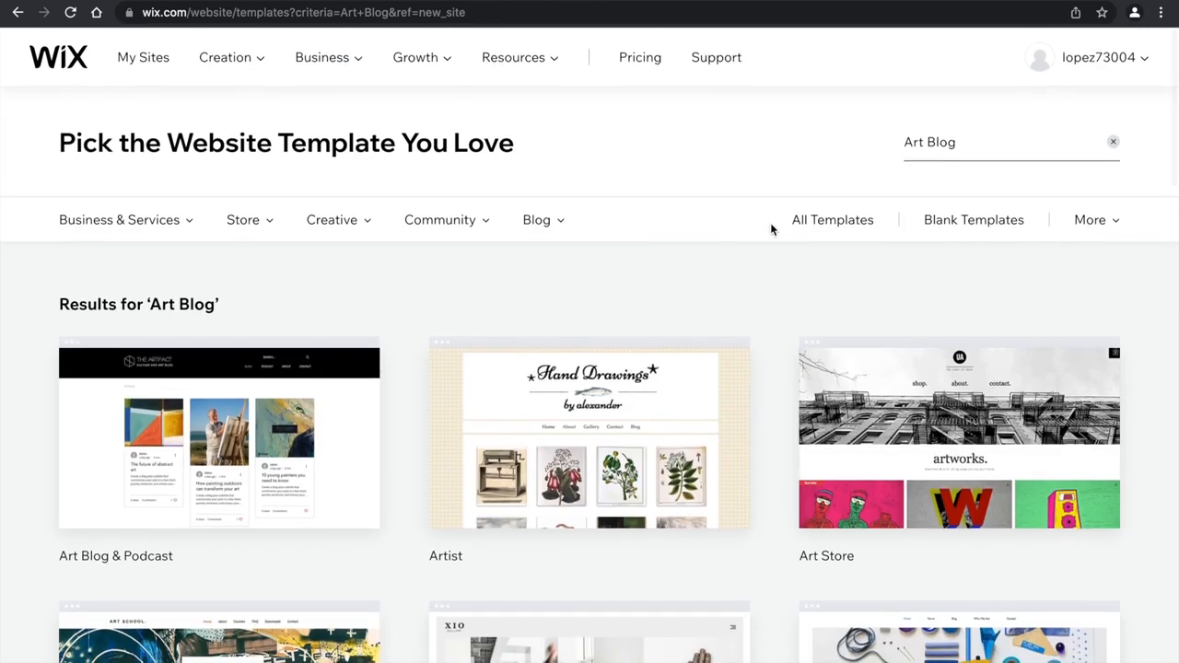
# Start editing the Classic Layout from the Blank Templates list.
pyautogui.click(973, 219)
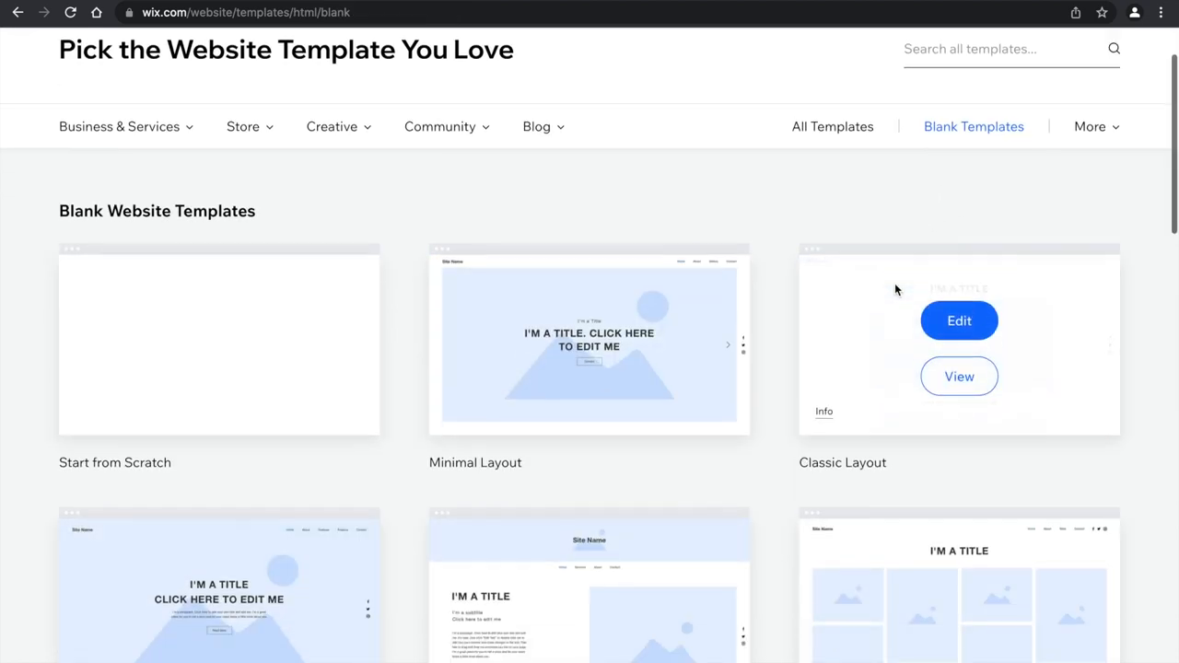
pyautogui.scroll(-3)
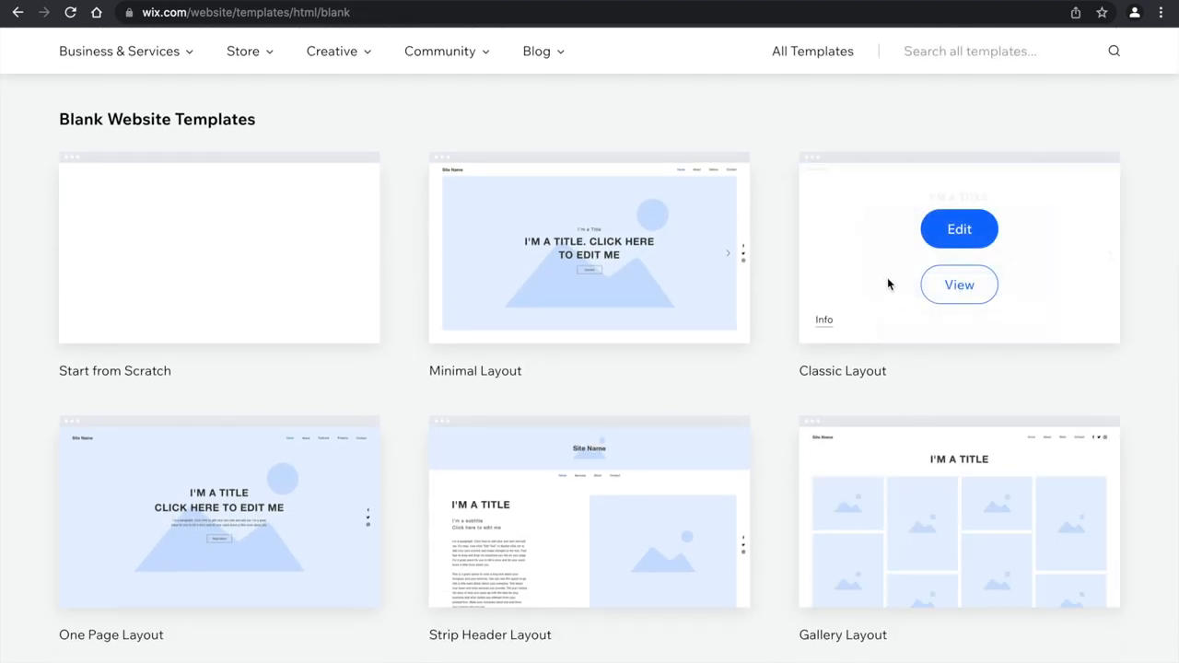
pyautogui.moveTo(888, 389)
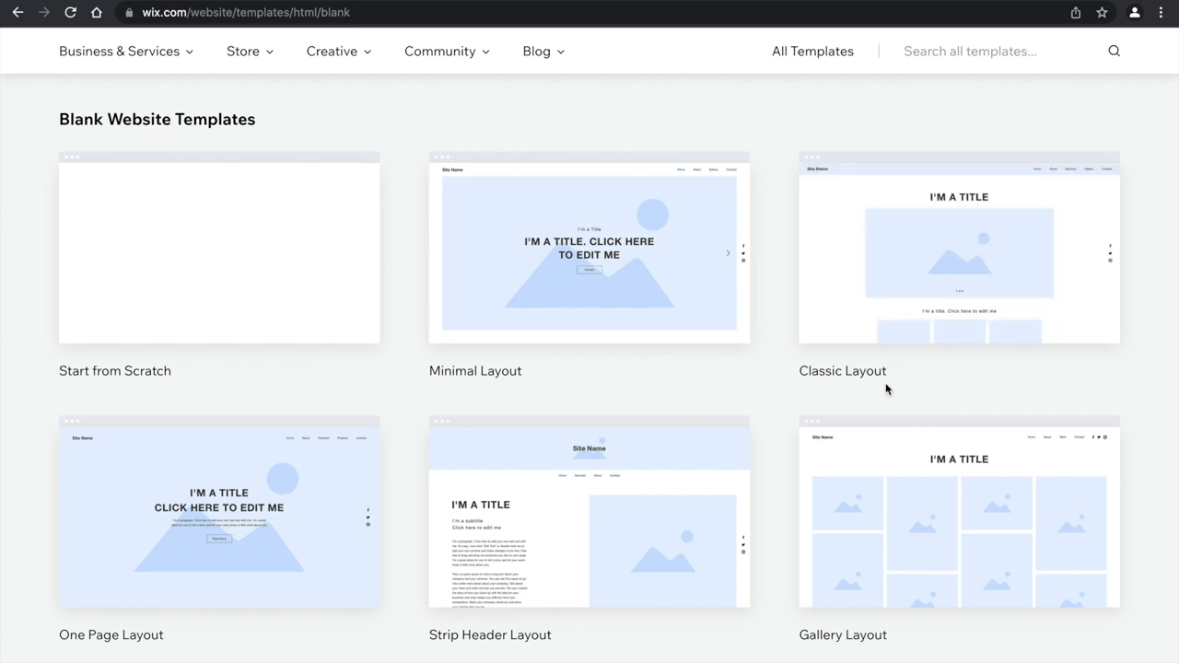
pyautogui.moveTo(884, 387)
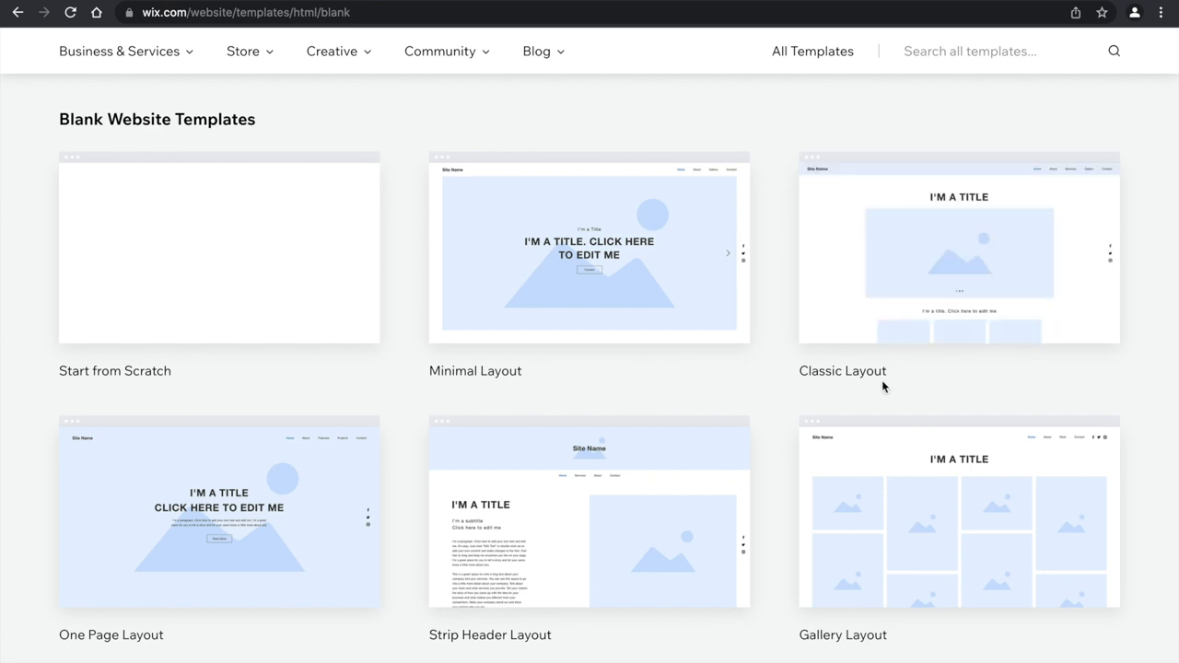
pyautogui.moveTo(818, 361)
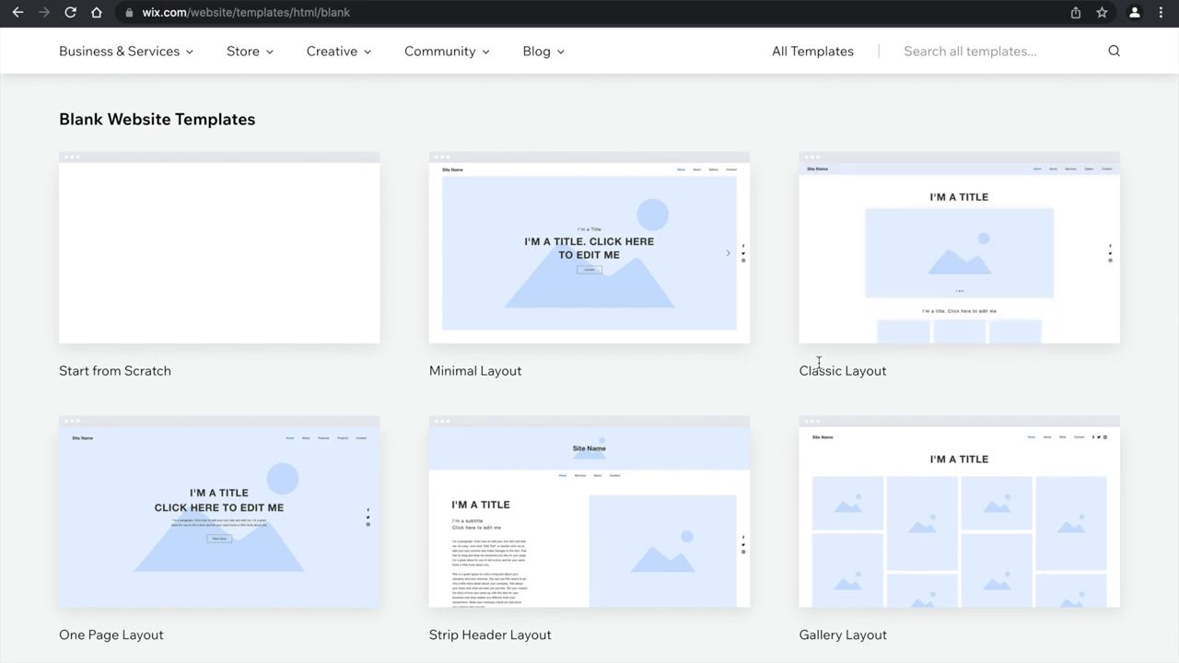
pyautogui.moveTo(958, 254)
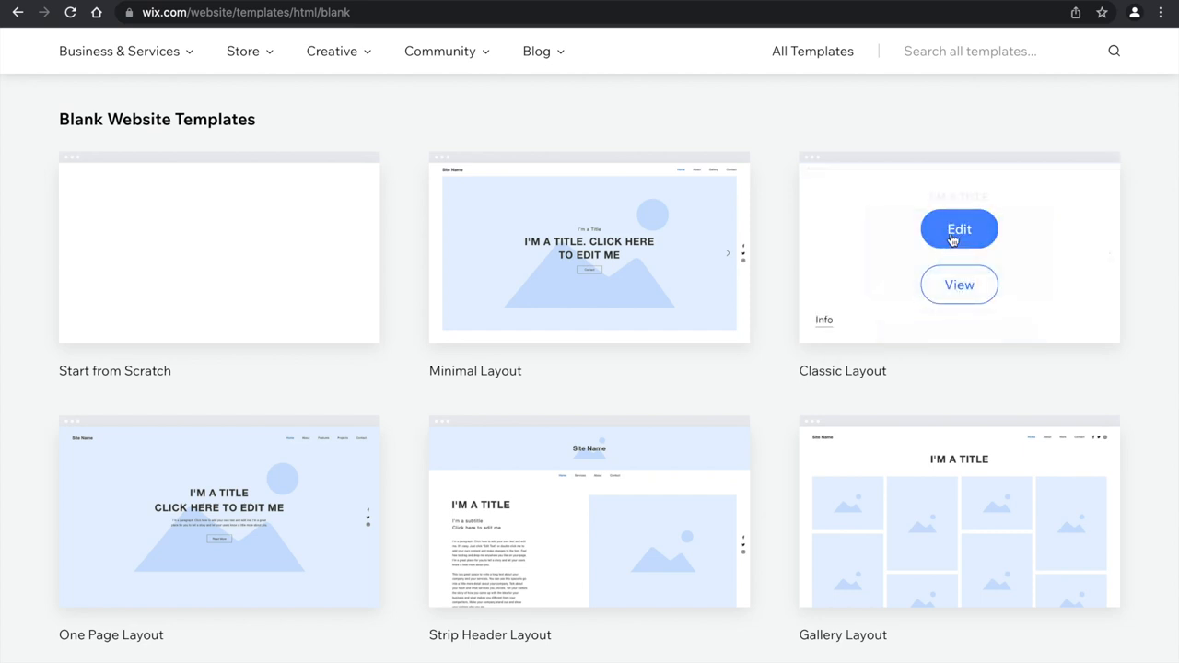
pyautogui.moveTo(955, 241)
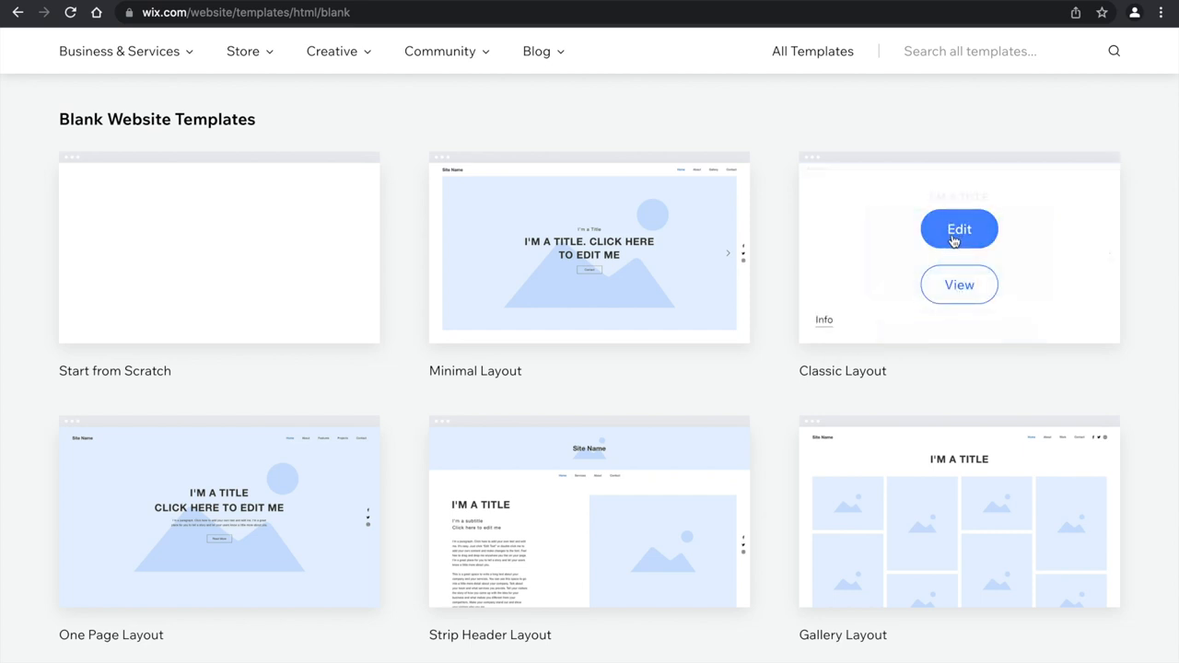
pyautogui.click(958, 228)
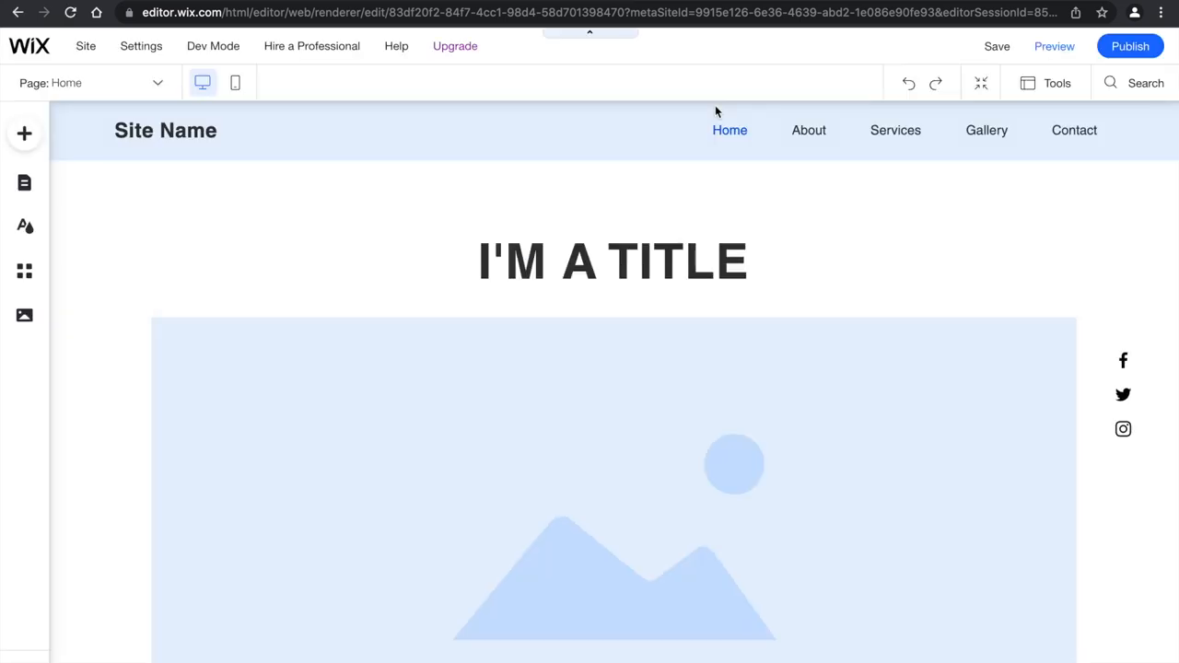
pyautogui.moveTo(726, 125)
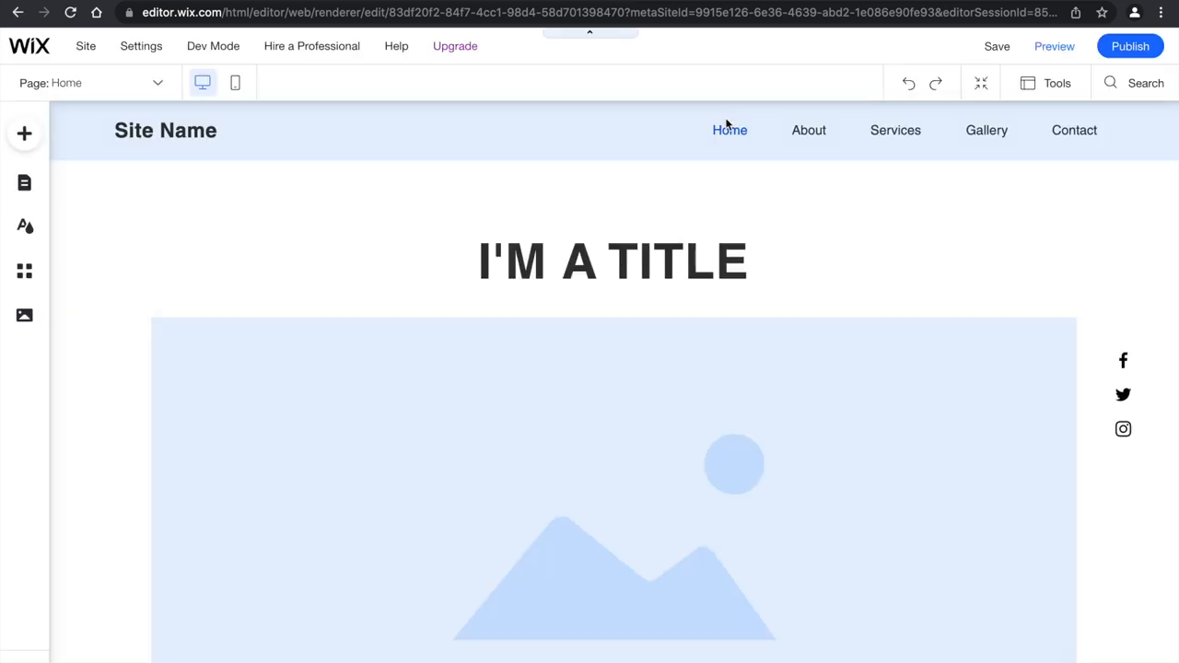
pyautogui.click(730, 129)
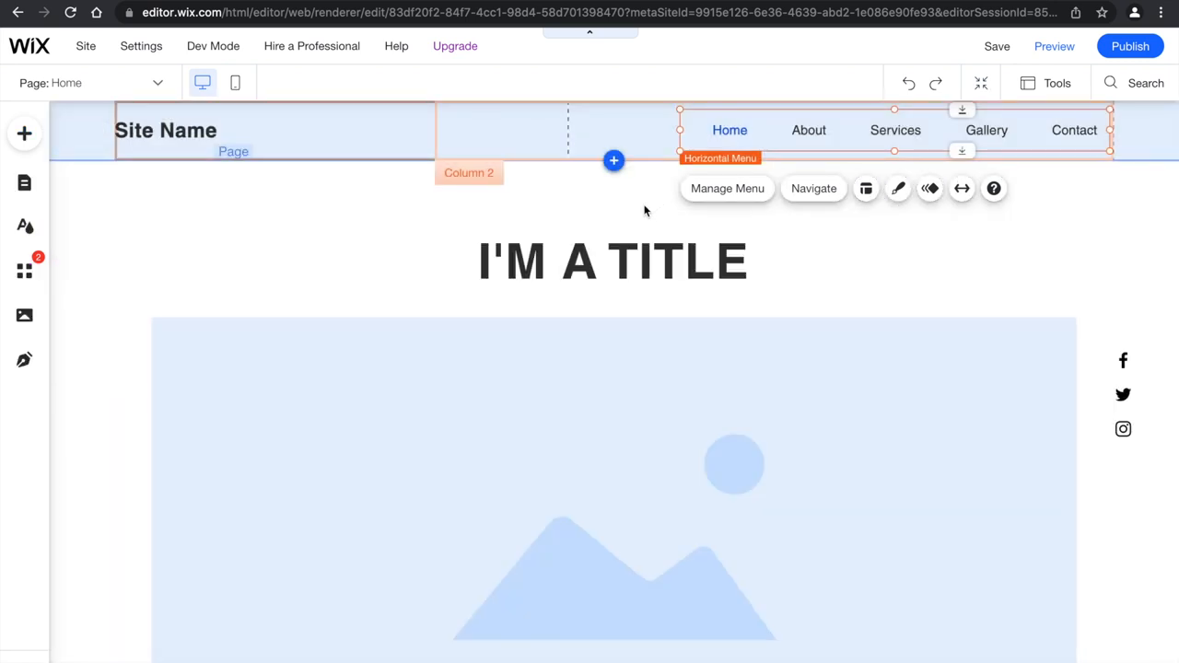
pyautogui.scroll(-3)
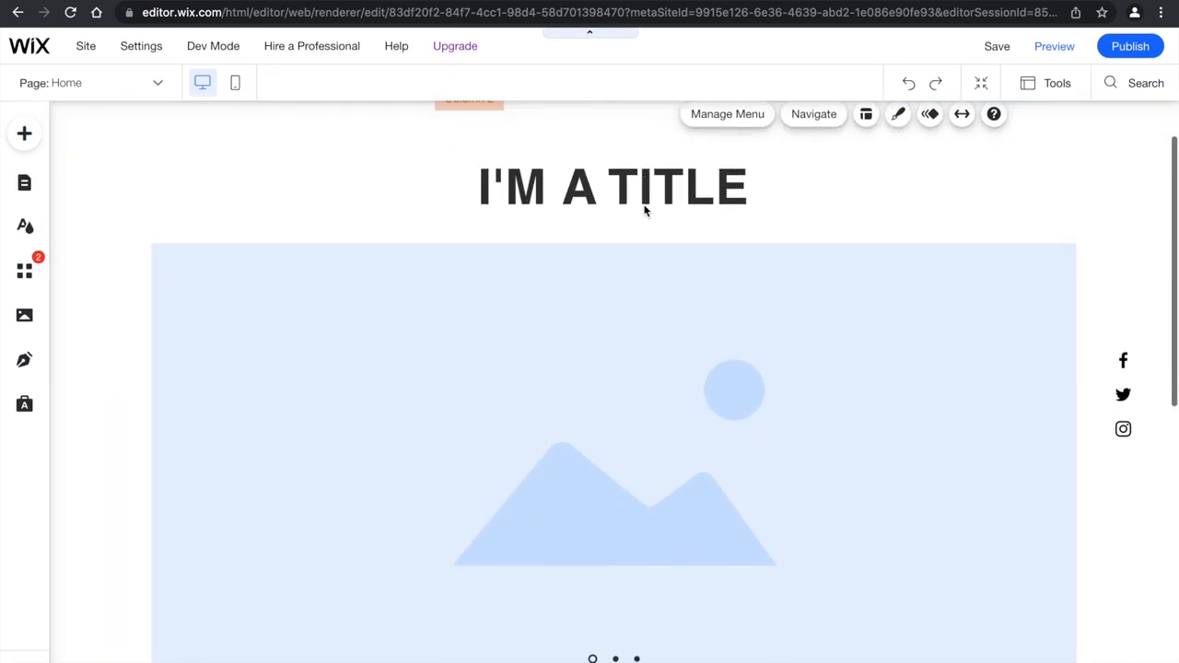
pyautogui.scroll(-3)
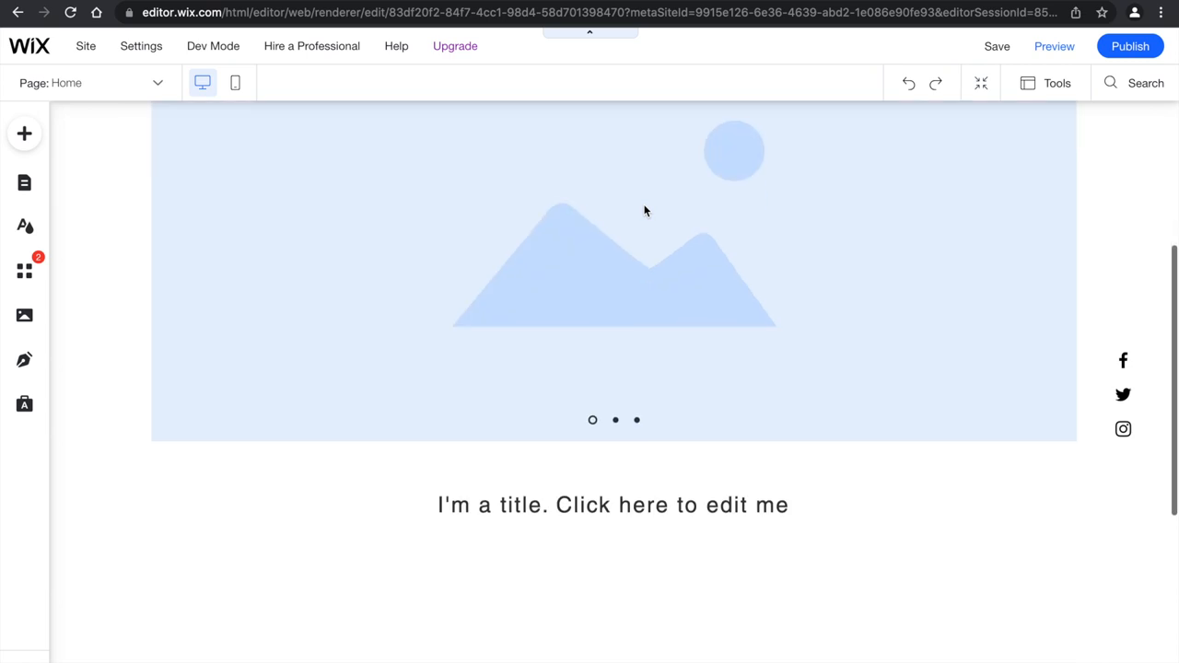
pyautogui.scroll(-3)
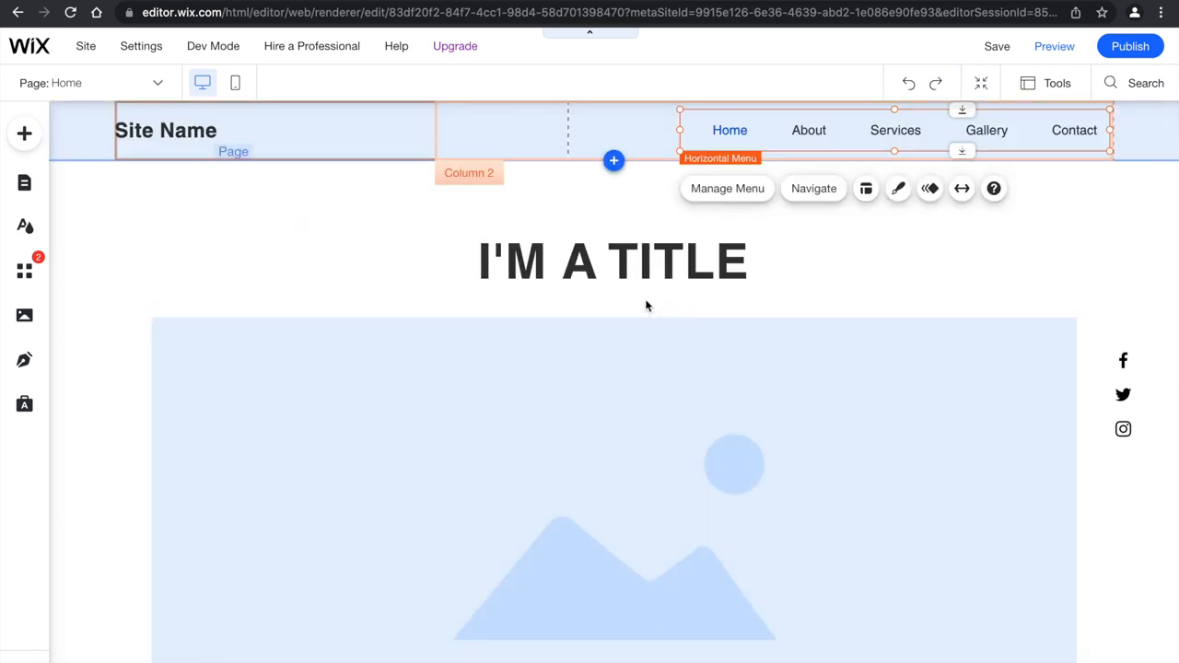
pyautogui.moveTo(641, 306)
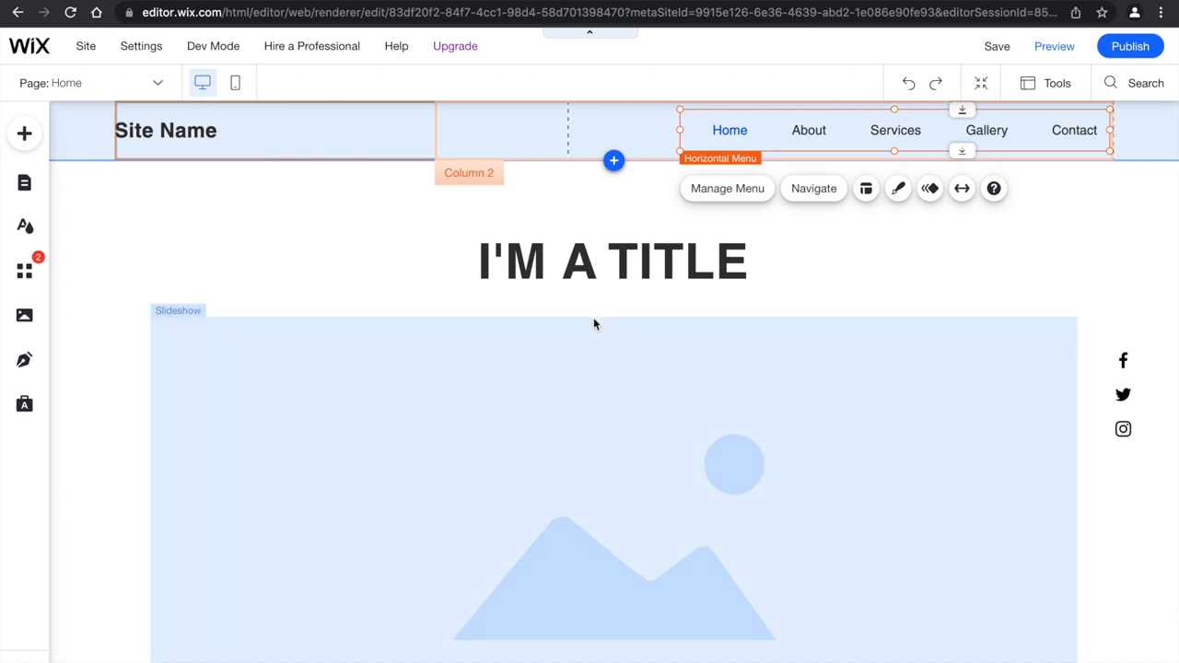
pyautogui.click(166, 129)
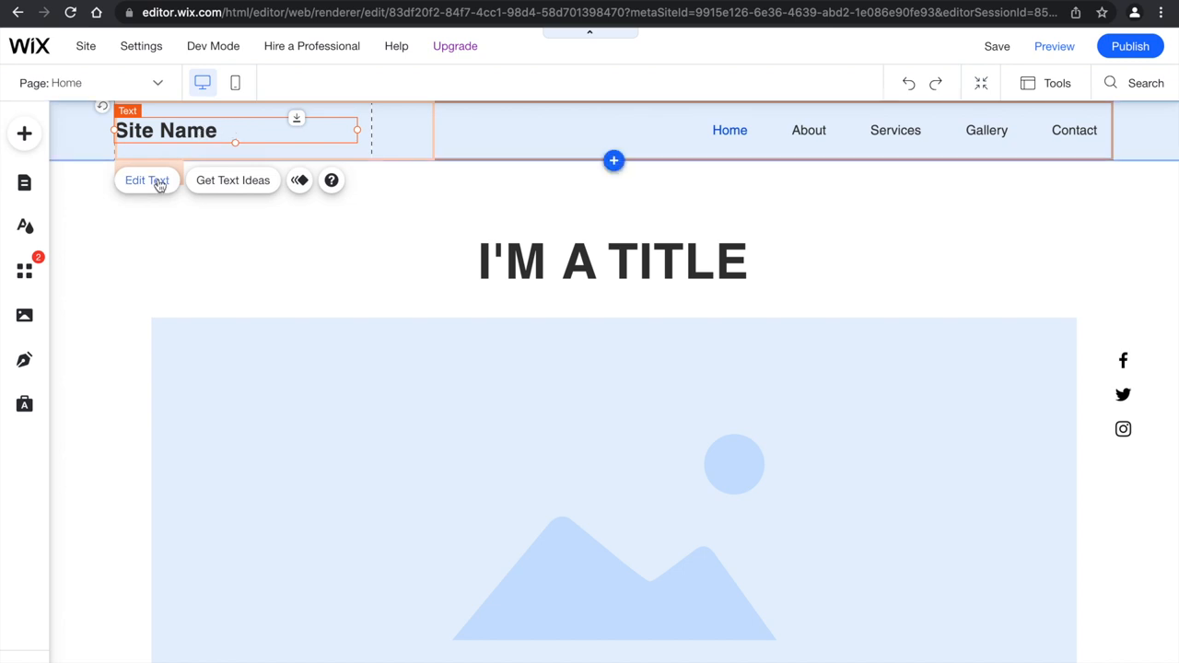
# Edit the Site Name text to read Alexs Art work.
pyautogui.click(147, 181)
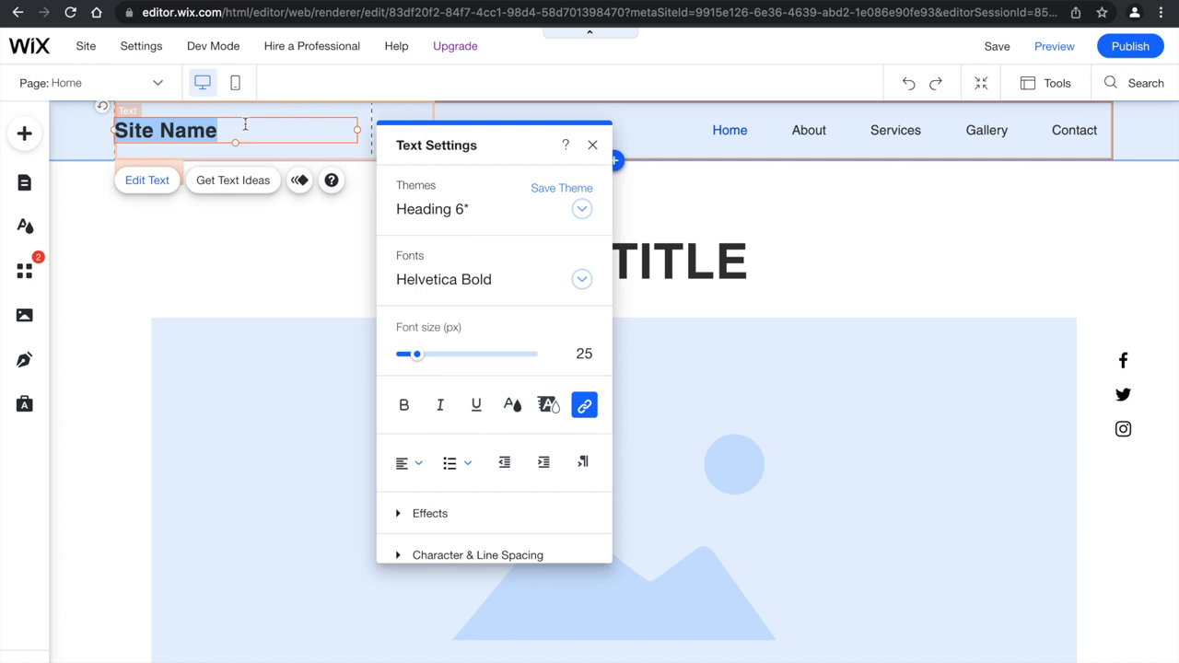
pyautogui.write('Alex')
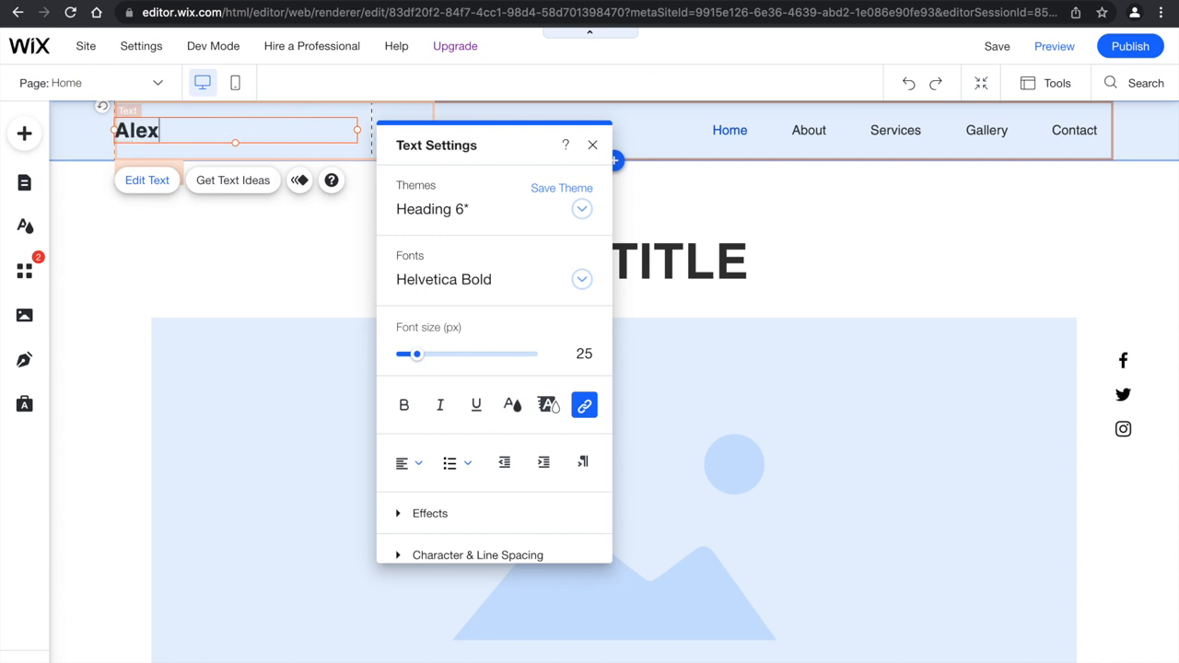
pyautogui.write('"s')
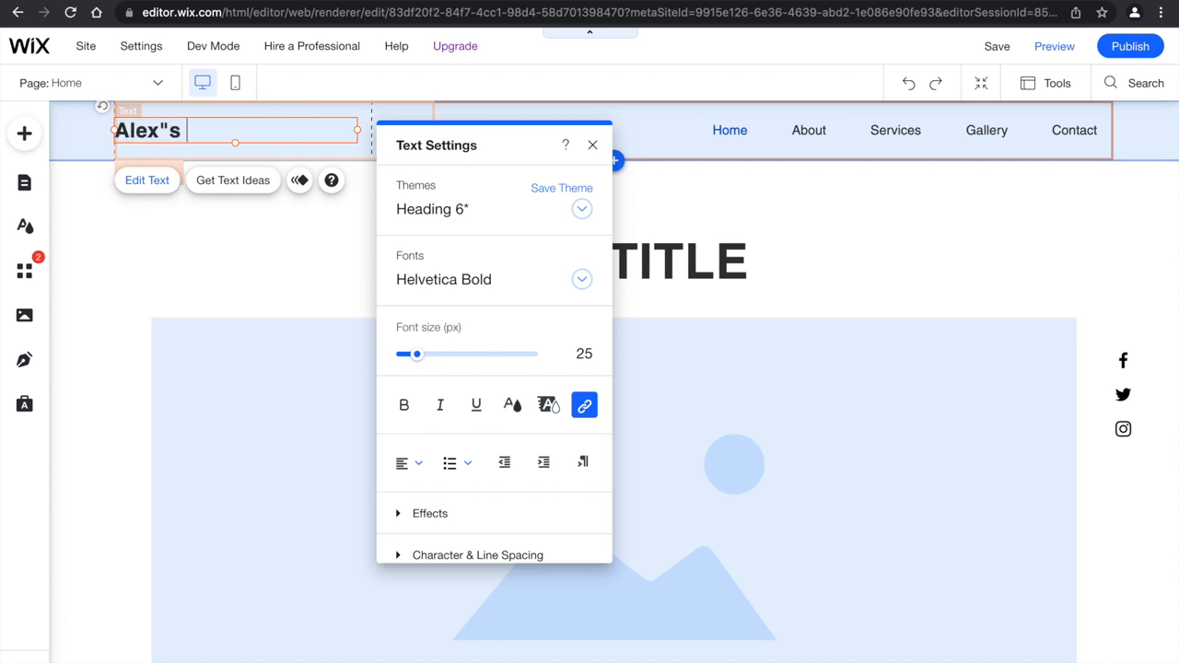
pyautogui.write('Art w')
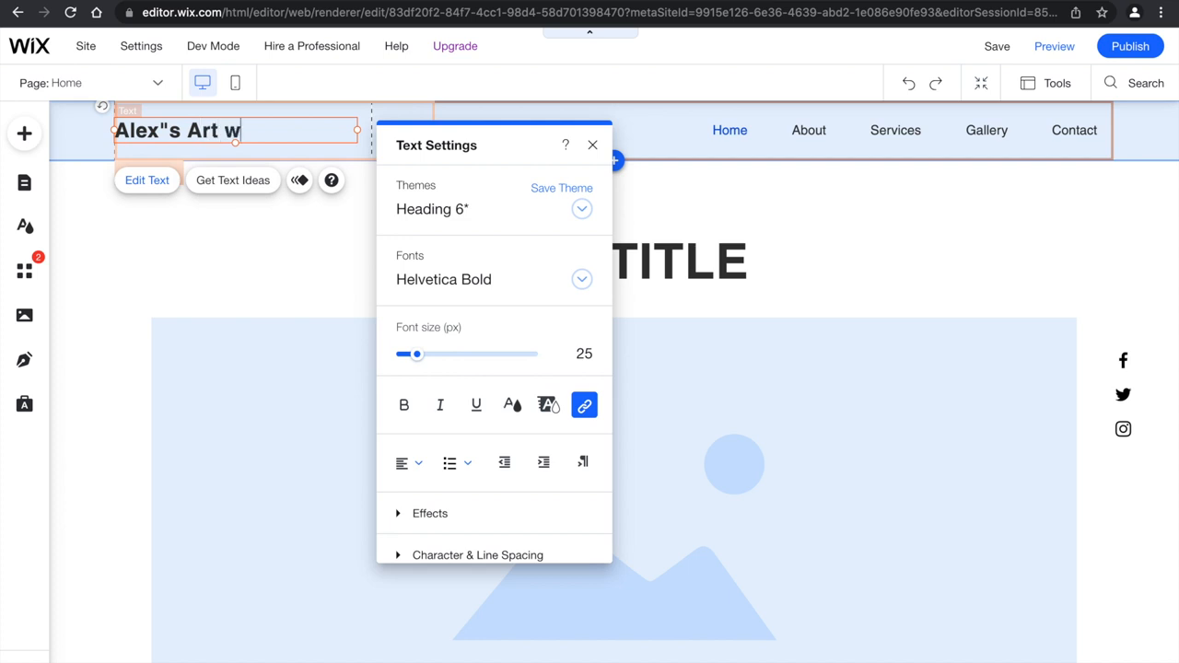
pyautogui.write('orl')
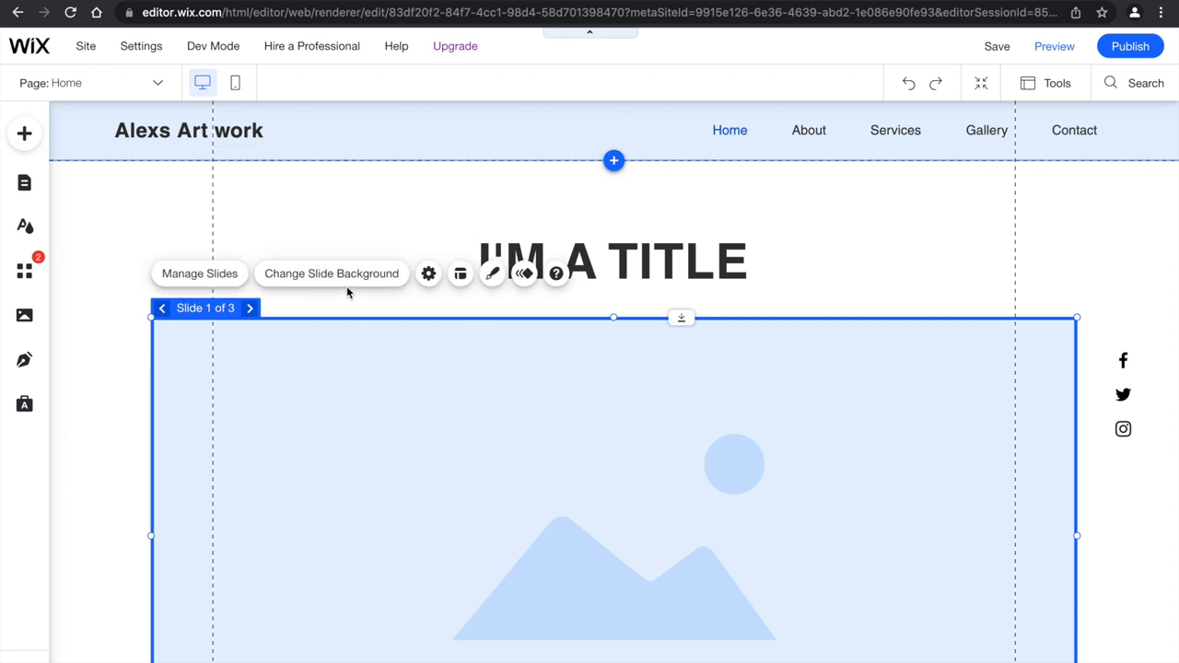
# Reach the image picker for the first slide's background, landing on My Boards.
pyautogui.scroll(-3)
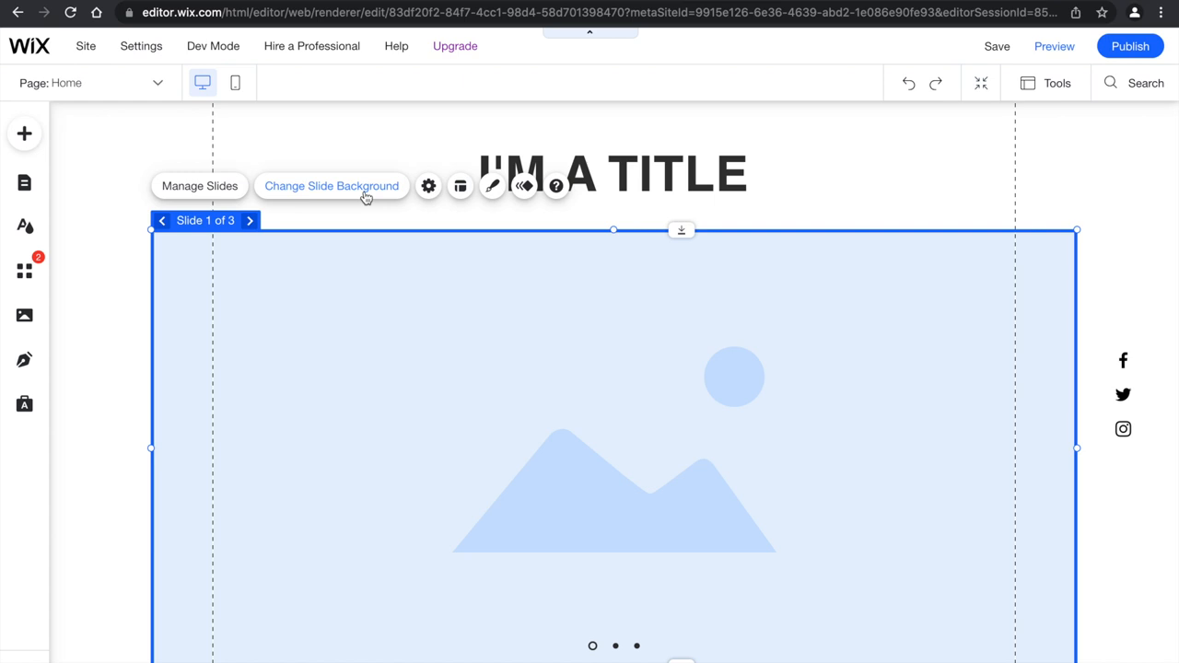
pyautogui.click(331, 186)
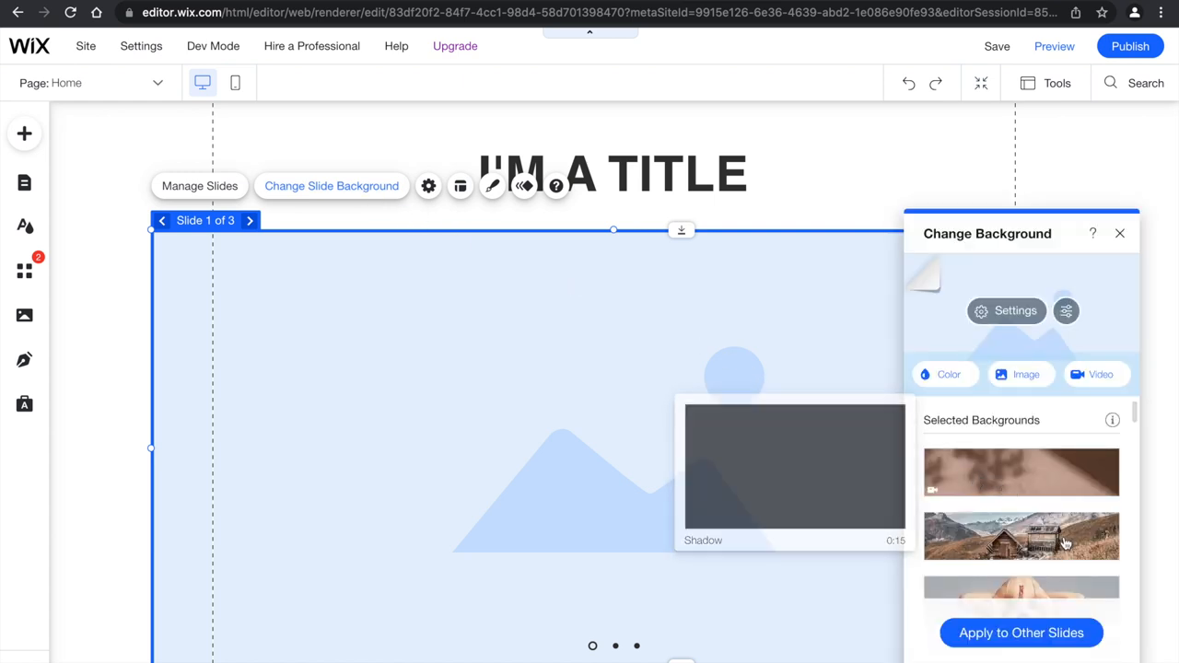
pyautogui.scroll(-3)
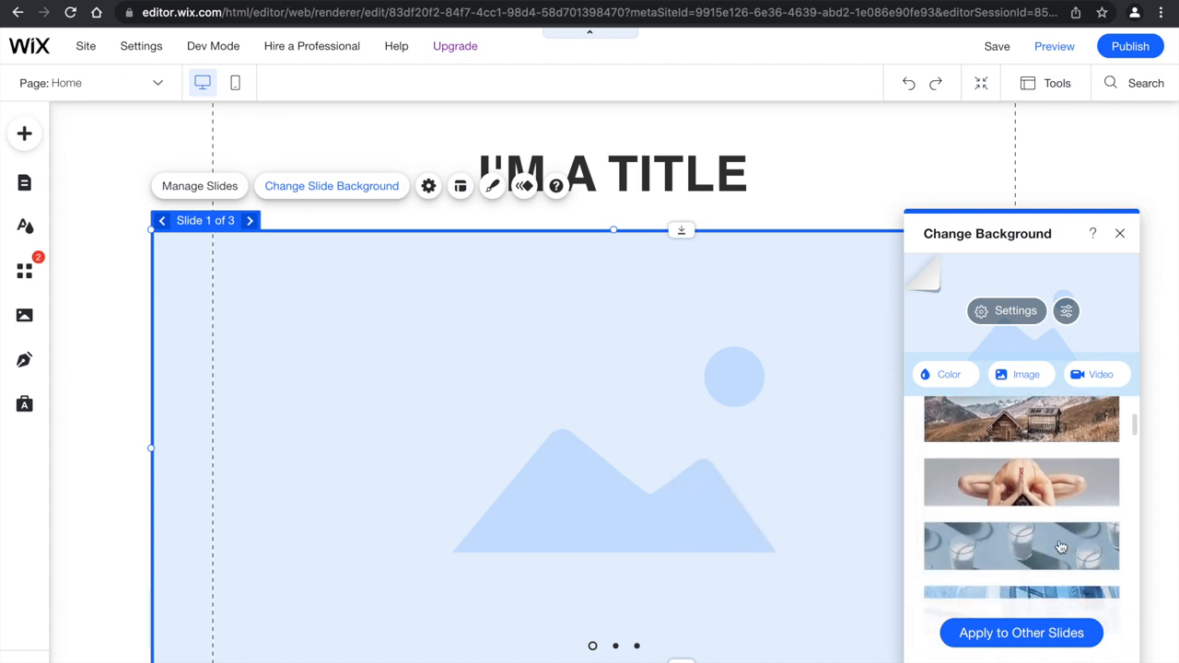
pyautogui.scroll(-3)
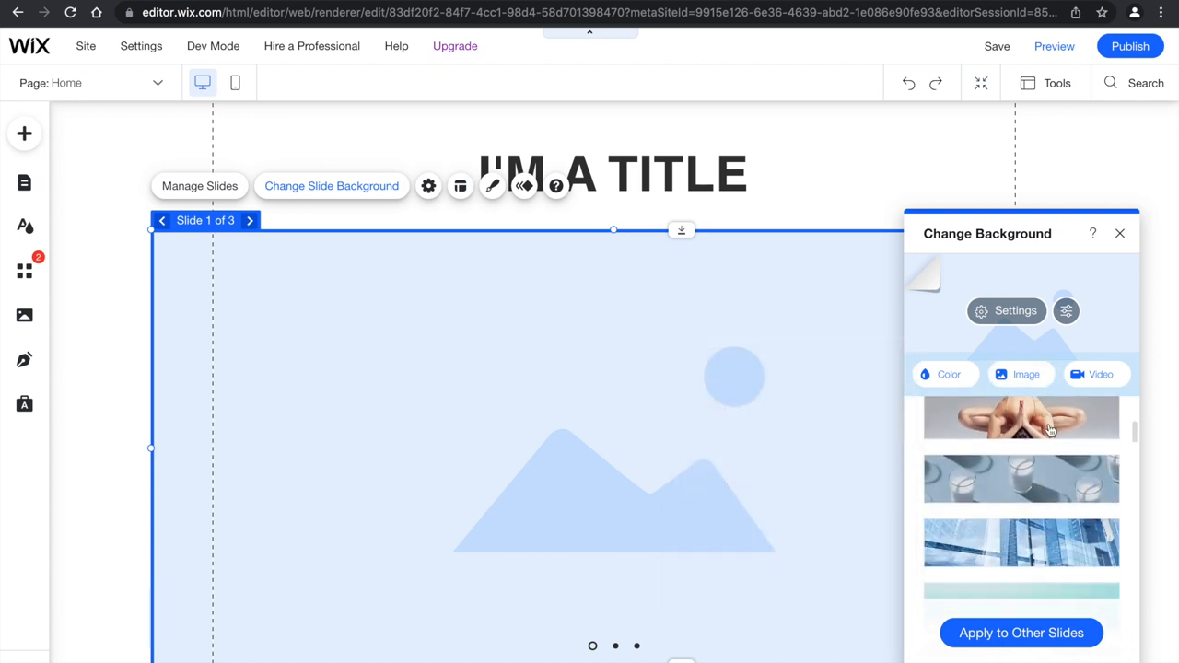
pyautogui.scroll(-3)
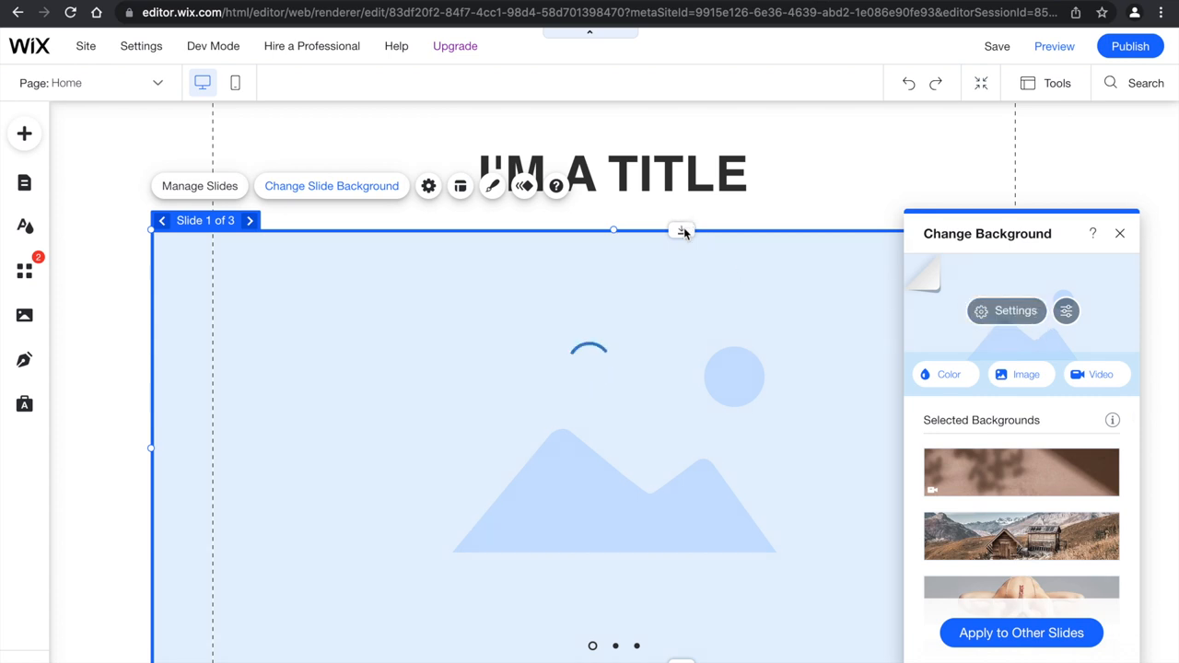
pyautogui.click(1021, 374)
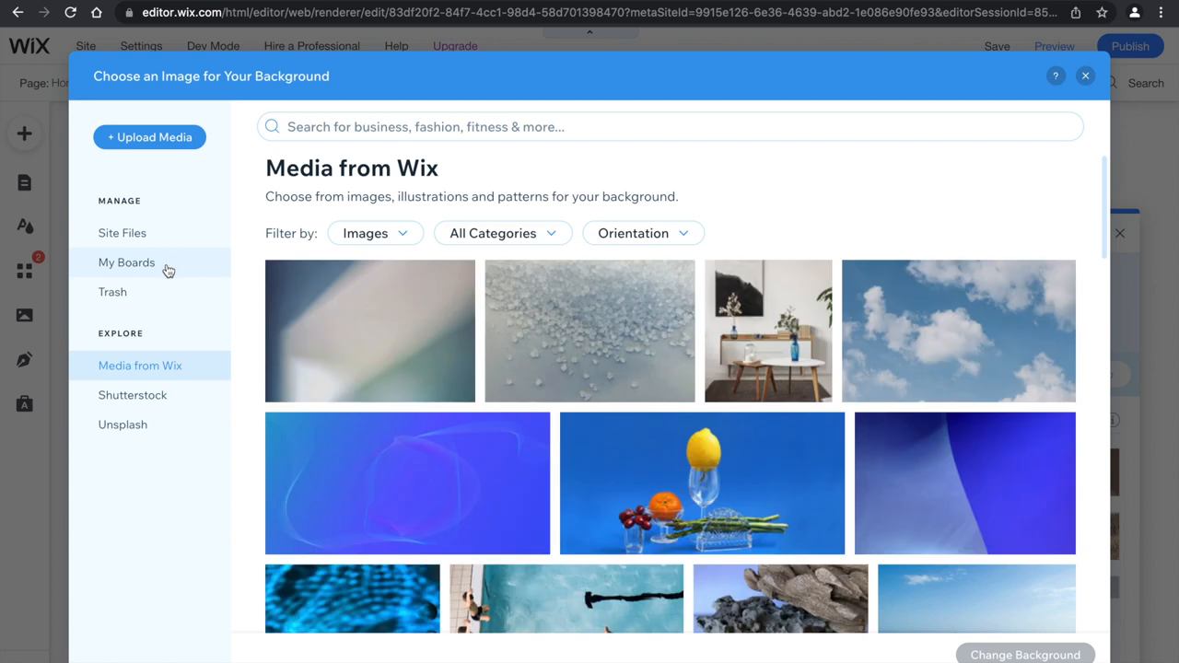
pyautogui.moveTo(168, 254)
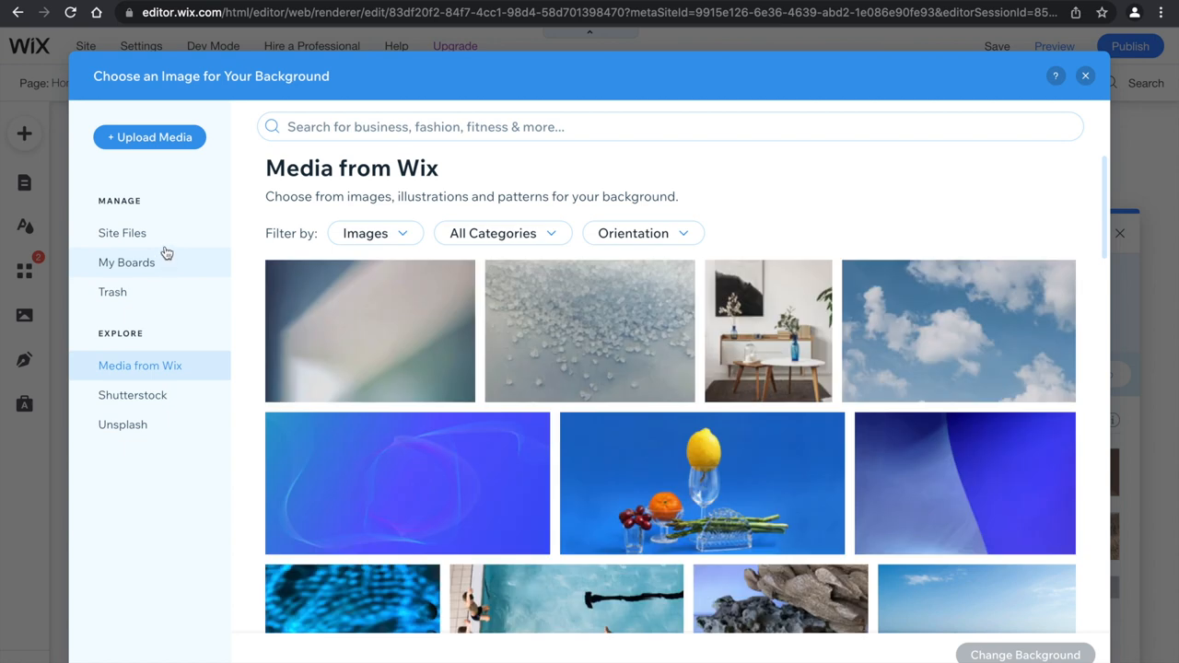
pyautogui.click(125, 262)
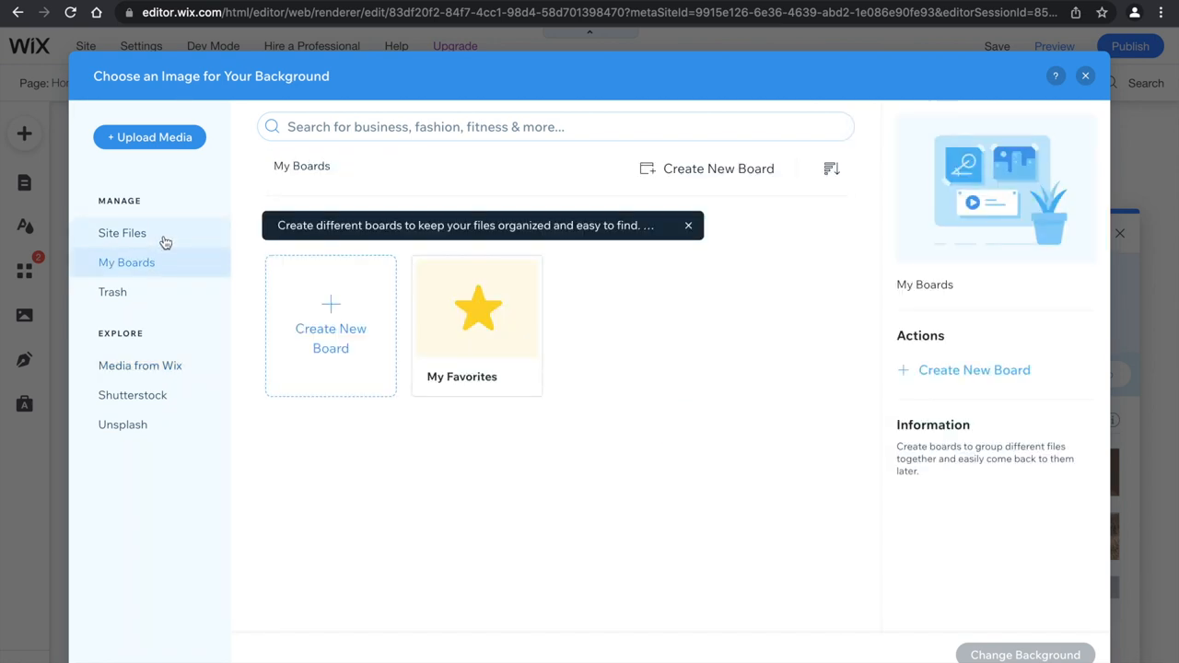
# Apply the uploaded Batman png from Site Files as the slideshow background.
pyautogui.click(122, 232)
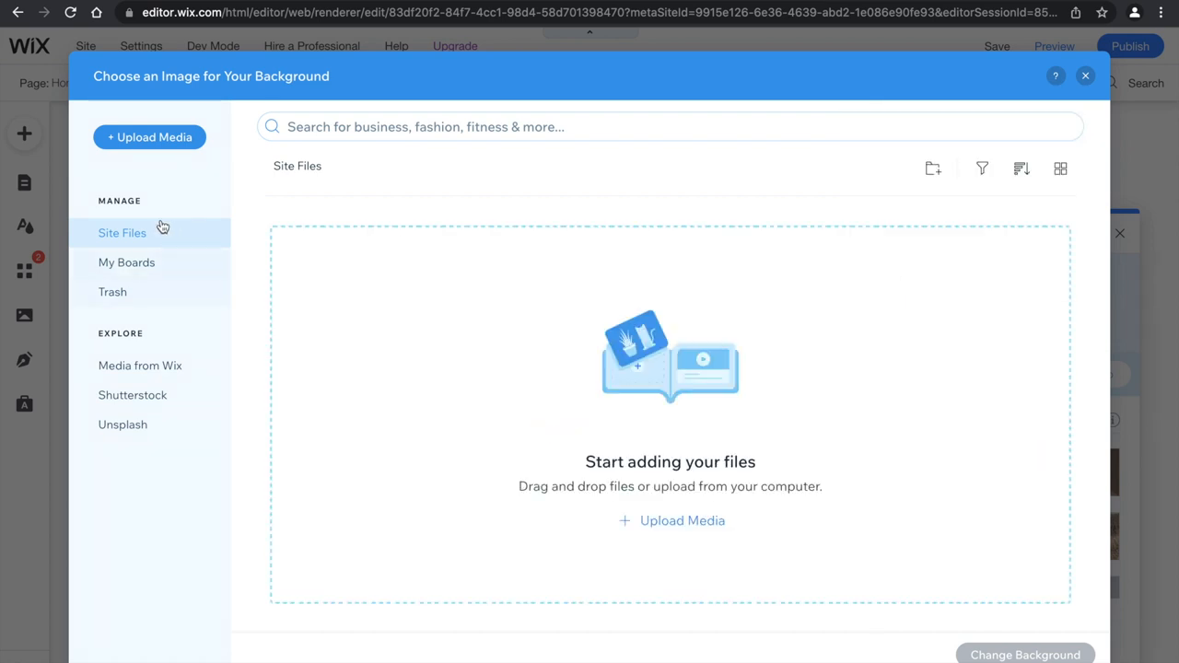
pyautogui.moveTo(557, 372)
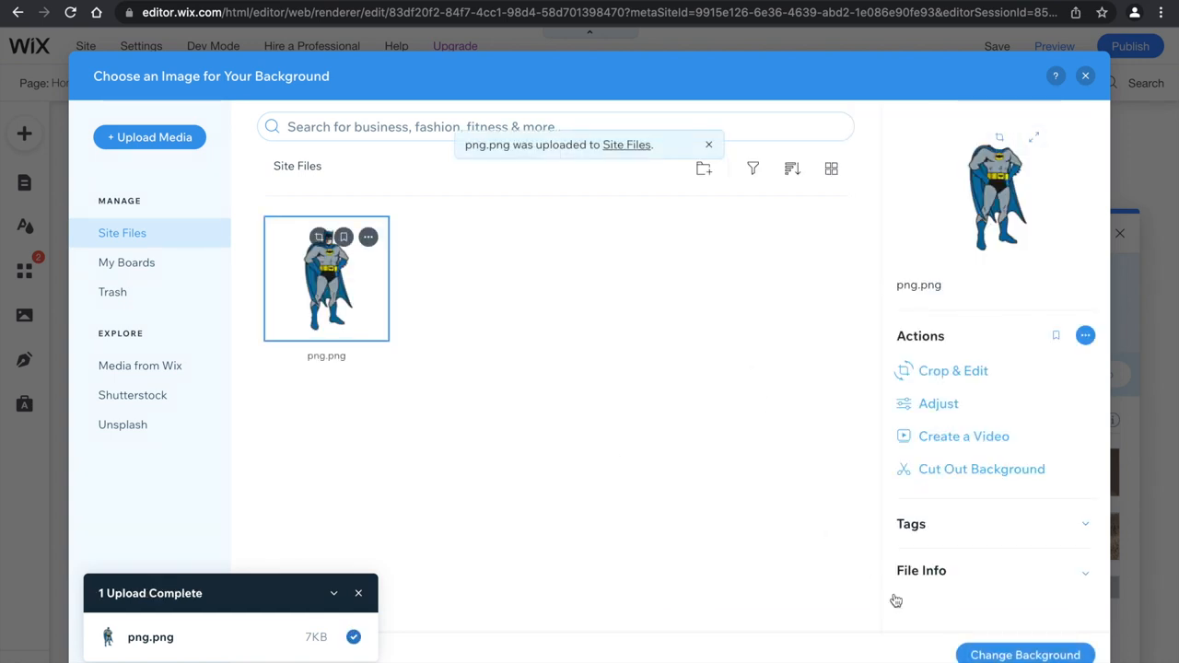
pyautogui.click(1086, 75)
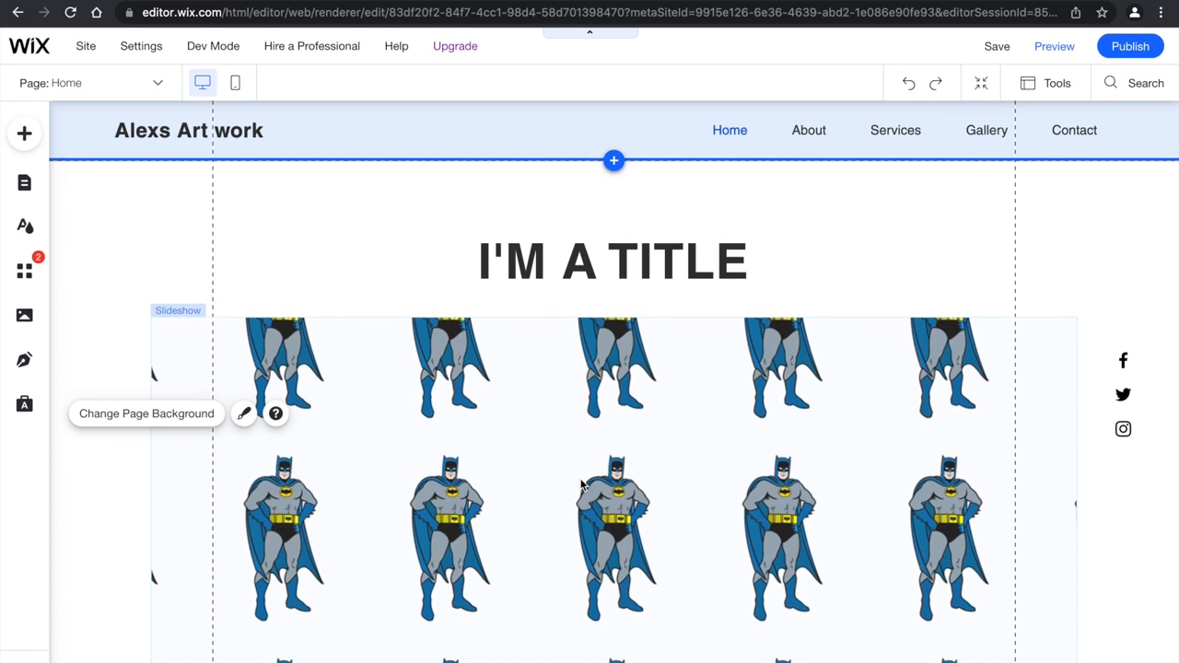
pyautogui.scroll(-3)
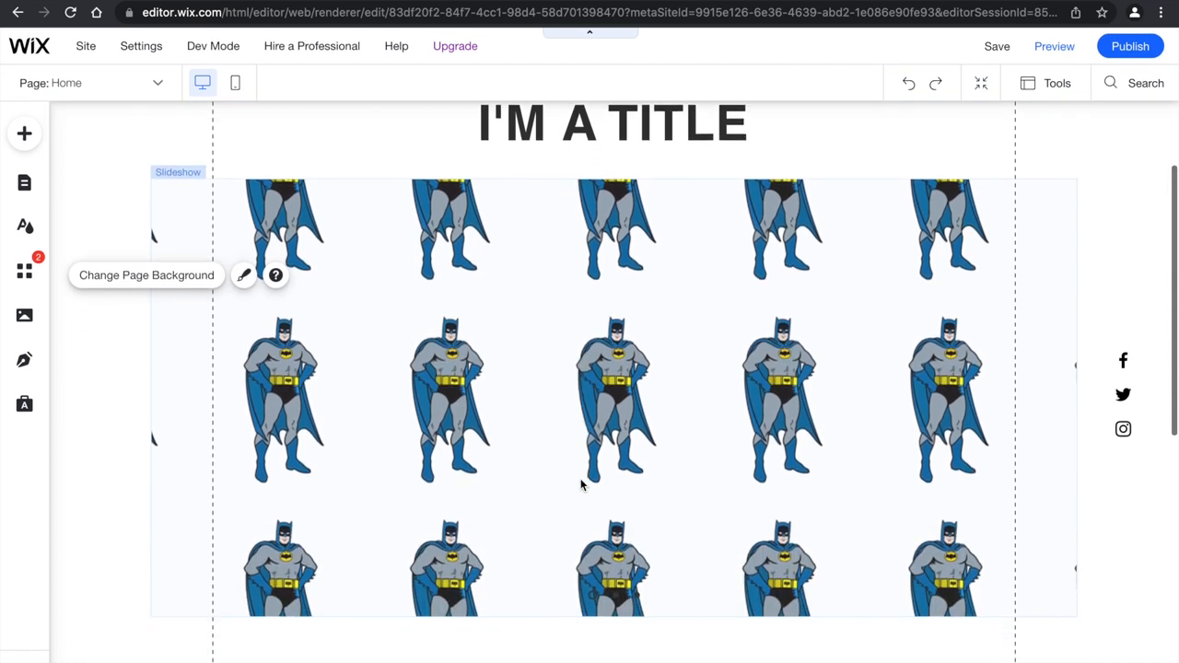
pyautogui.scroll(-3)
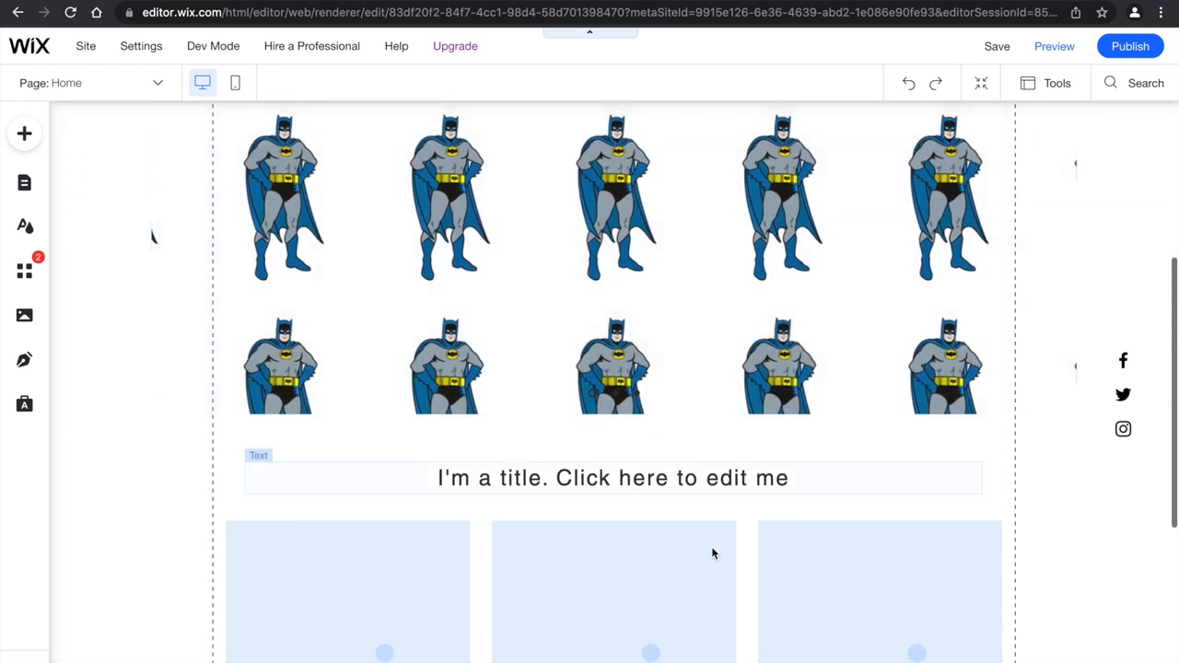
pyautogui.scroll(-3)
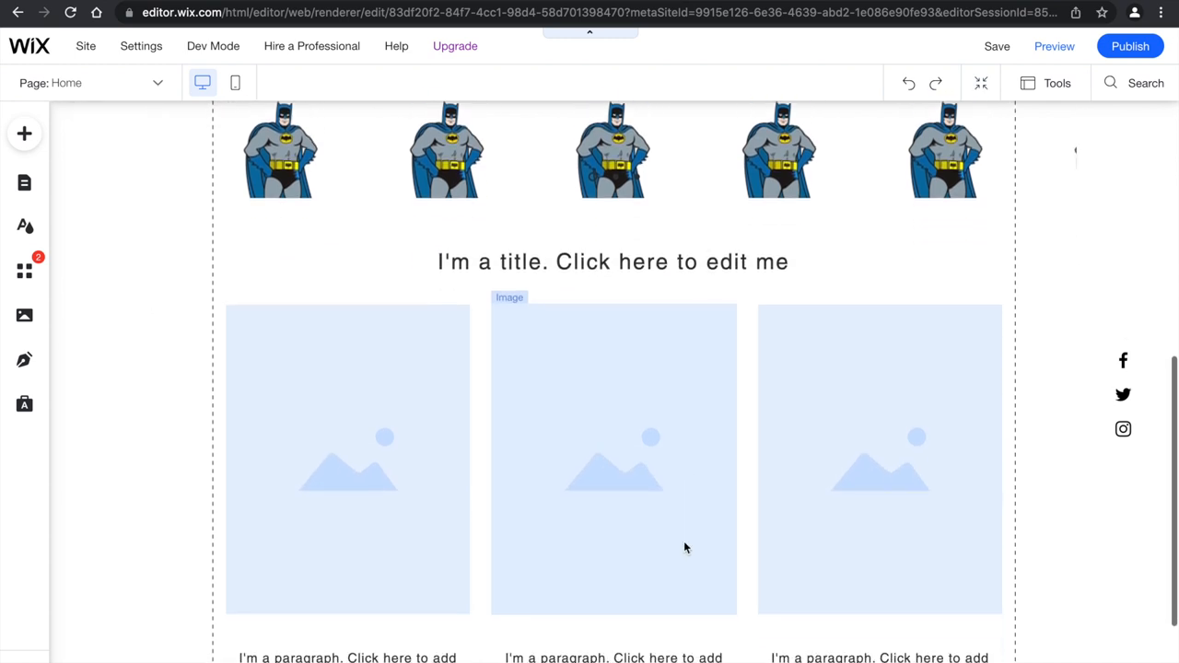
pyautogui.click(347, 459)
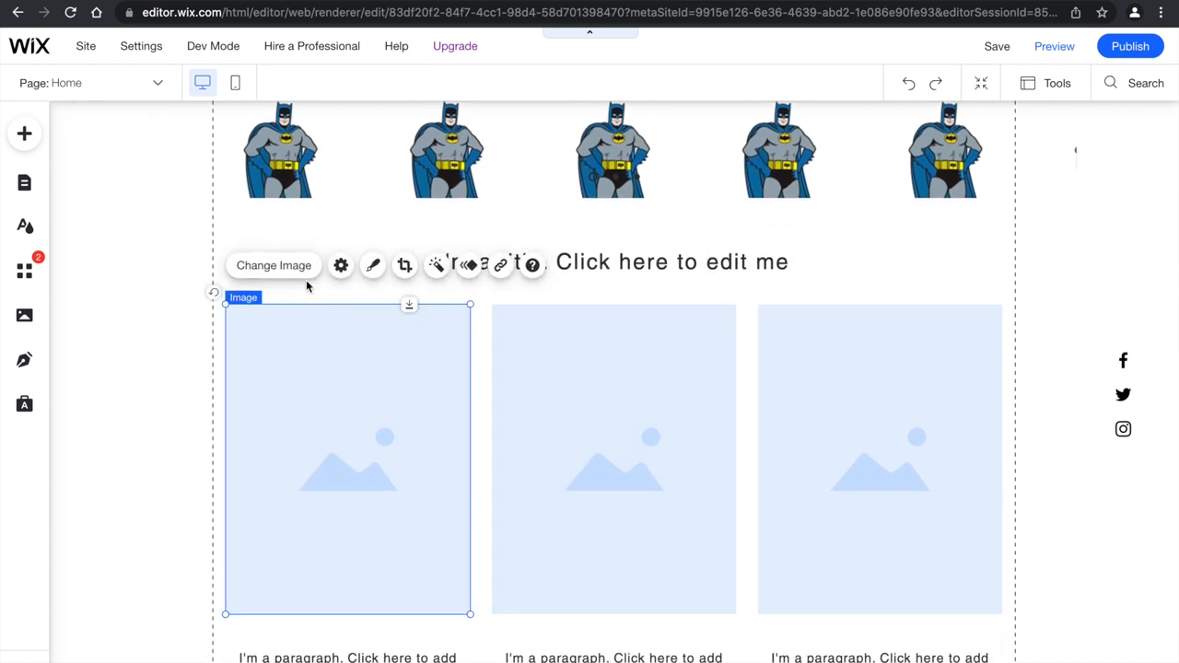
pyautogui.scroll(-3)
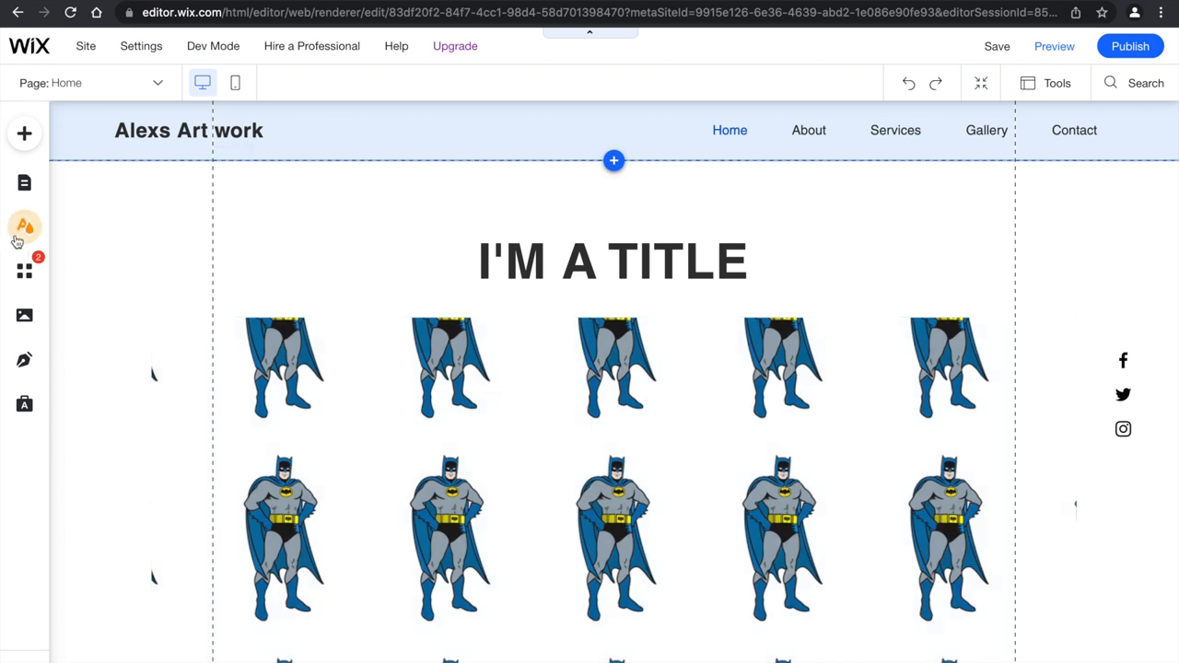
pyautogui.moveTo(24, 182)
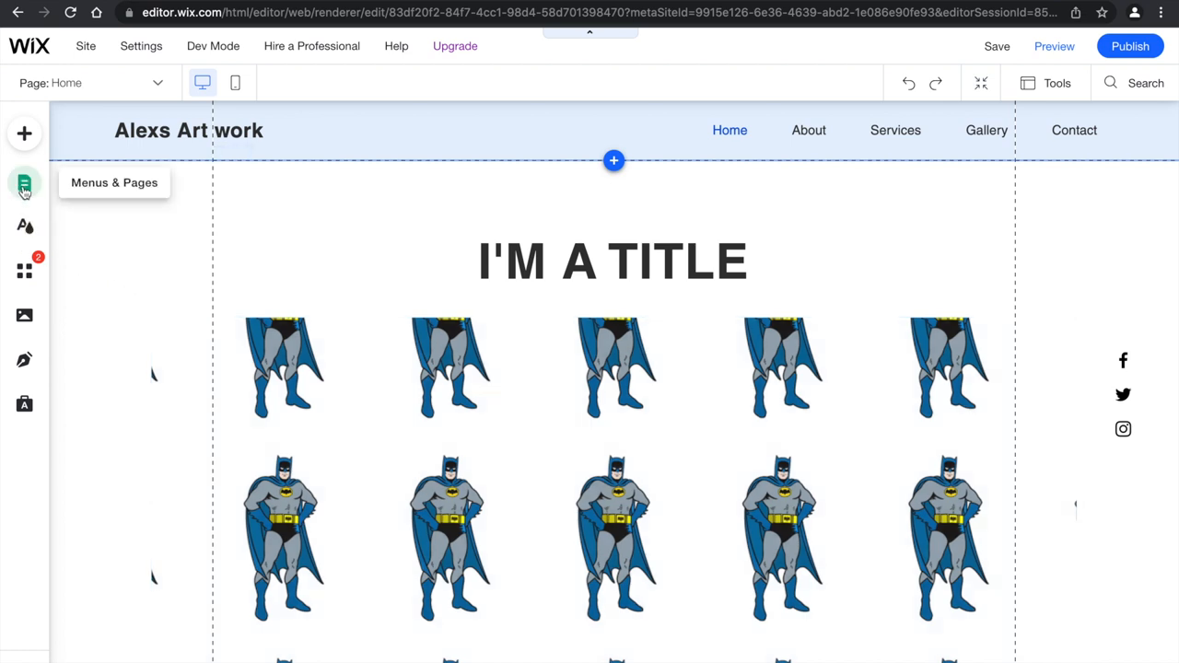
pyautogui.moveTo(24, 227)
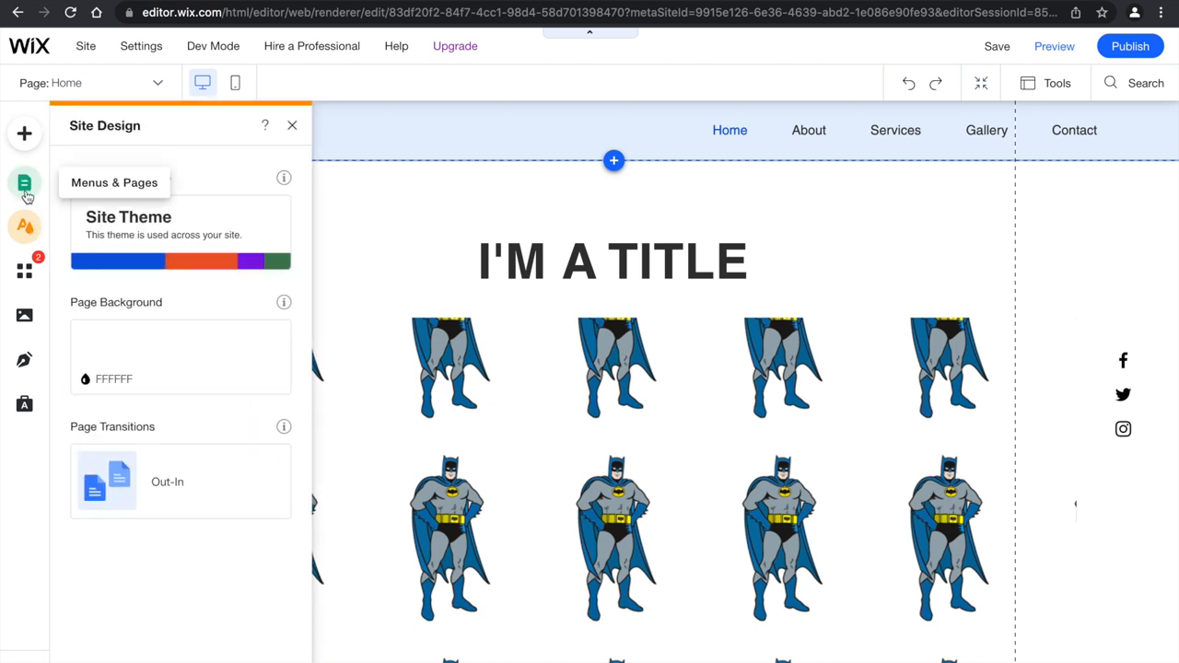
pyautogui.click(26, 182)
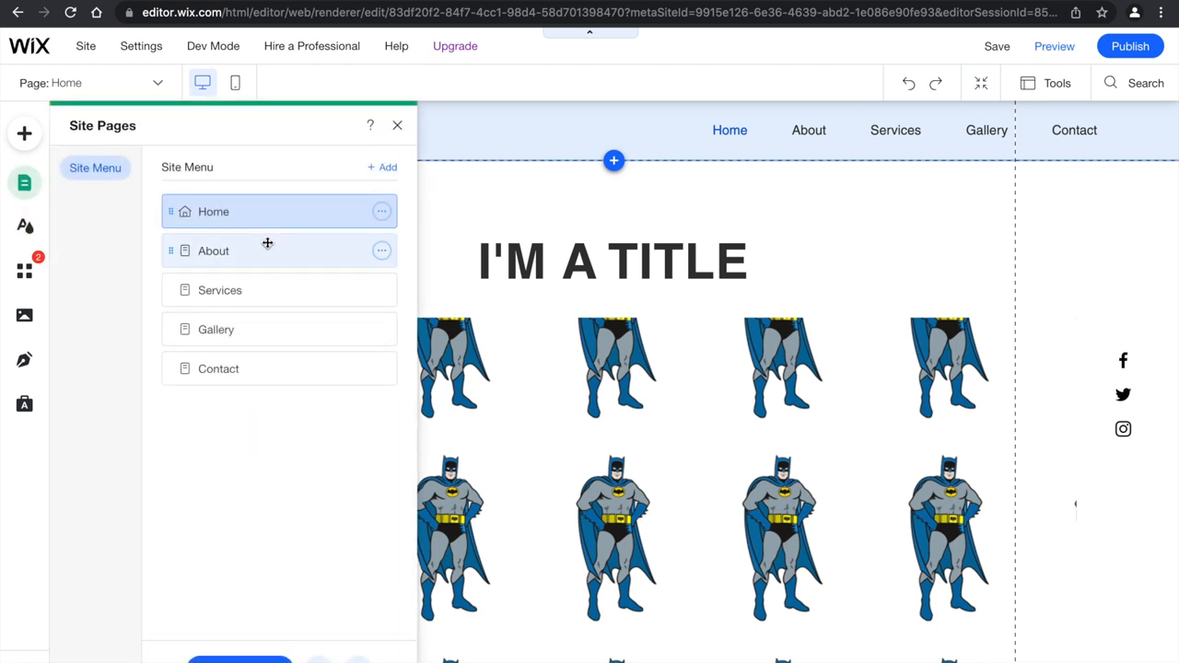
pyautogui.moveTo(384, 167)
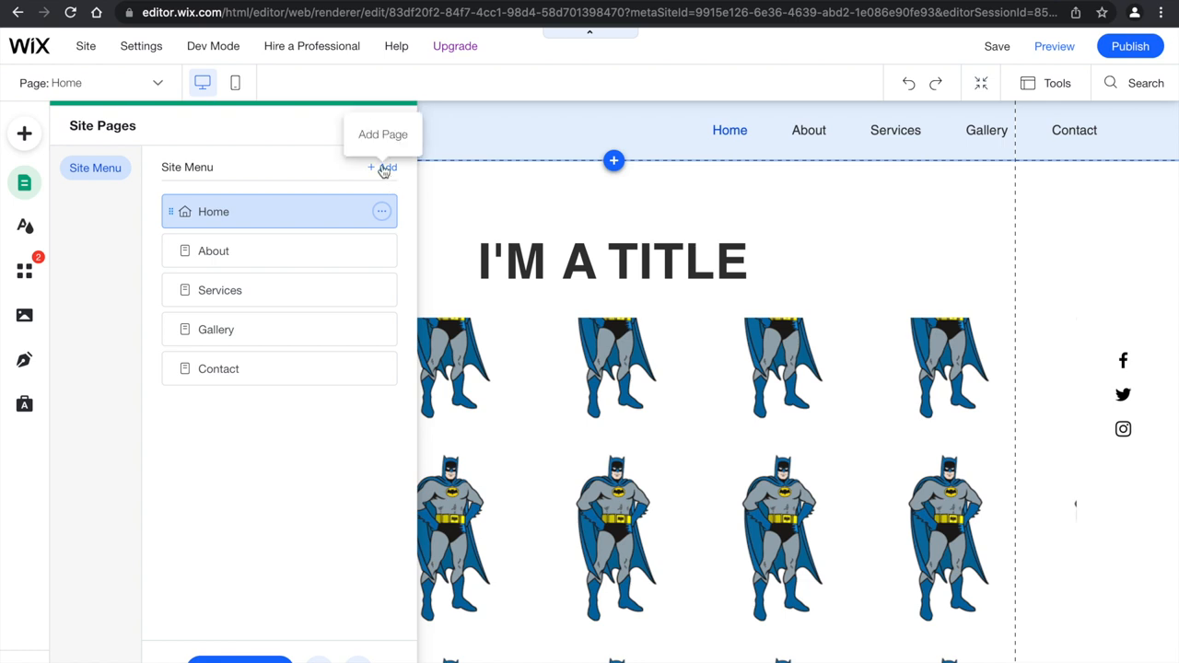
pyautogui.click(383, 167)
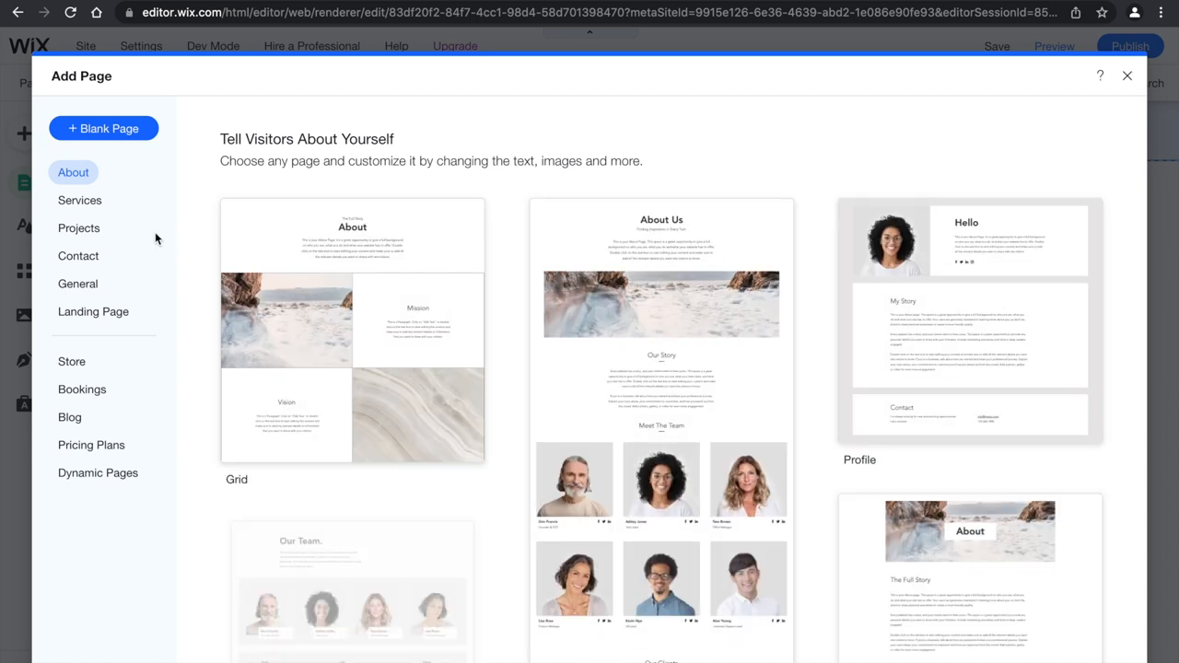
pyautogui.moveTo(636, 326)
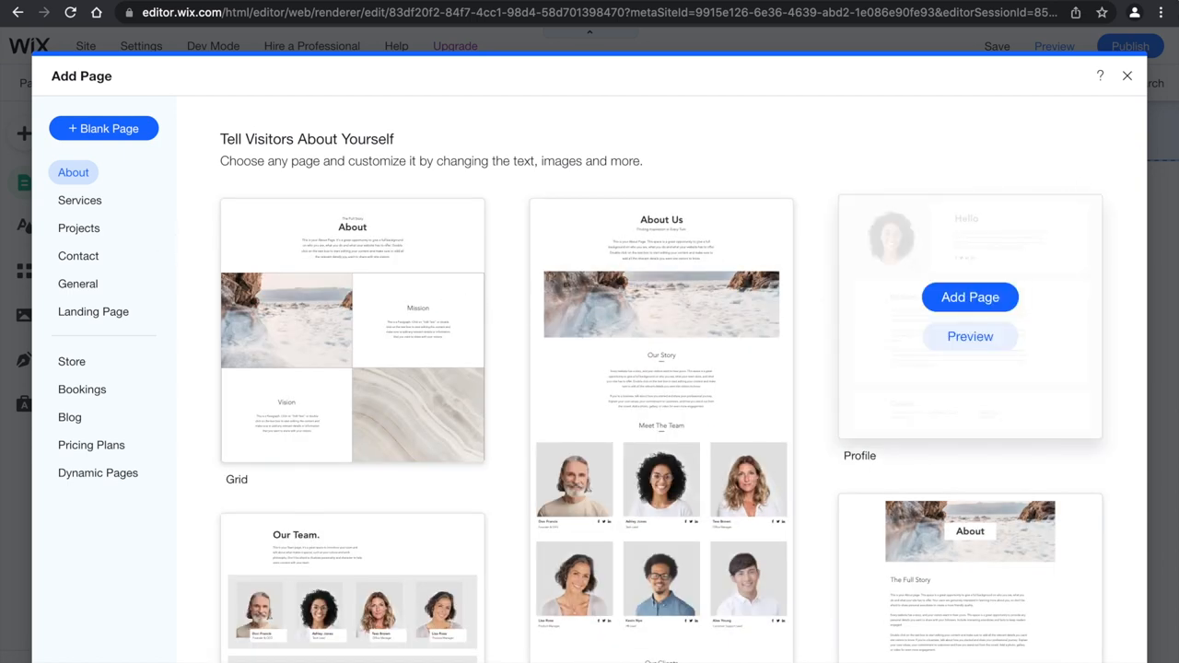
pyautogui.click(1128, 75)
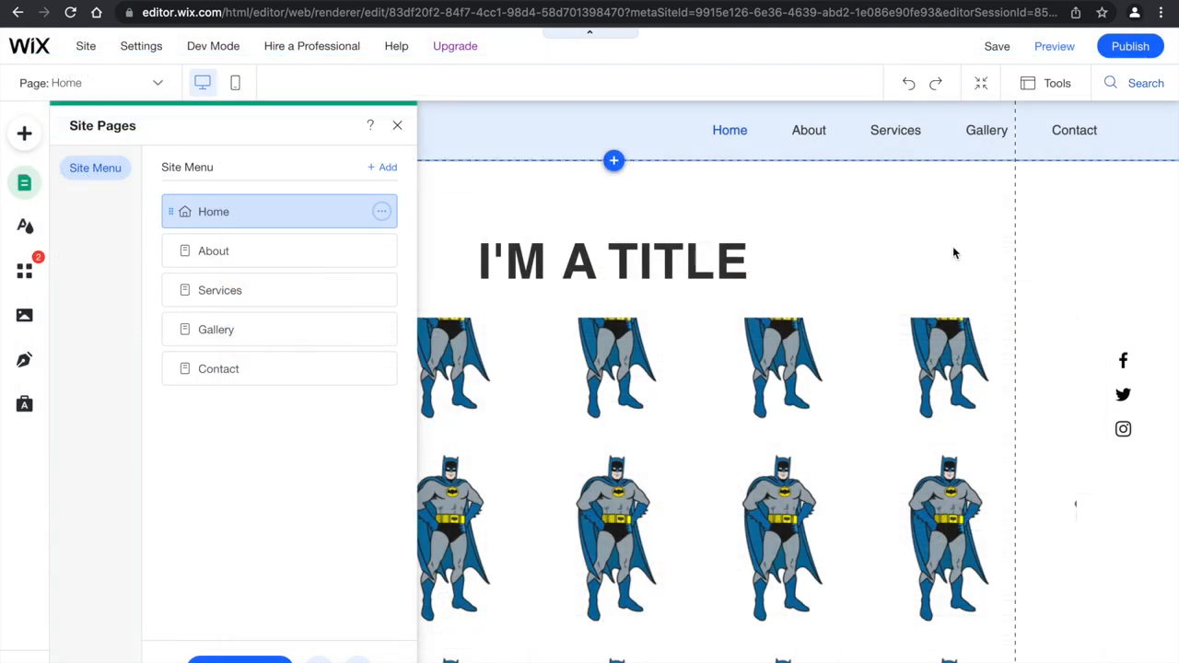
pyautogui.click(398, 125)
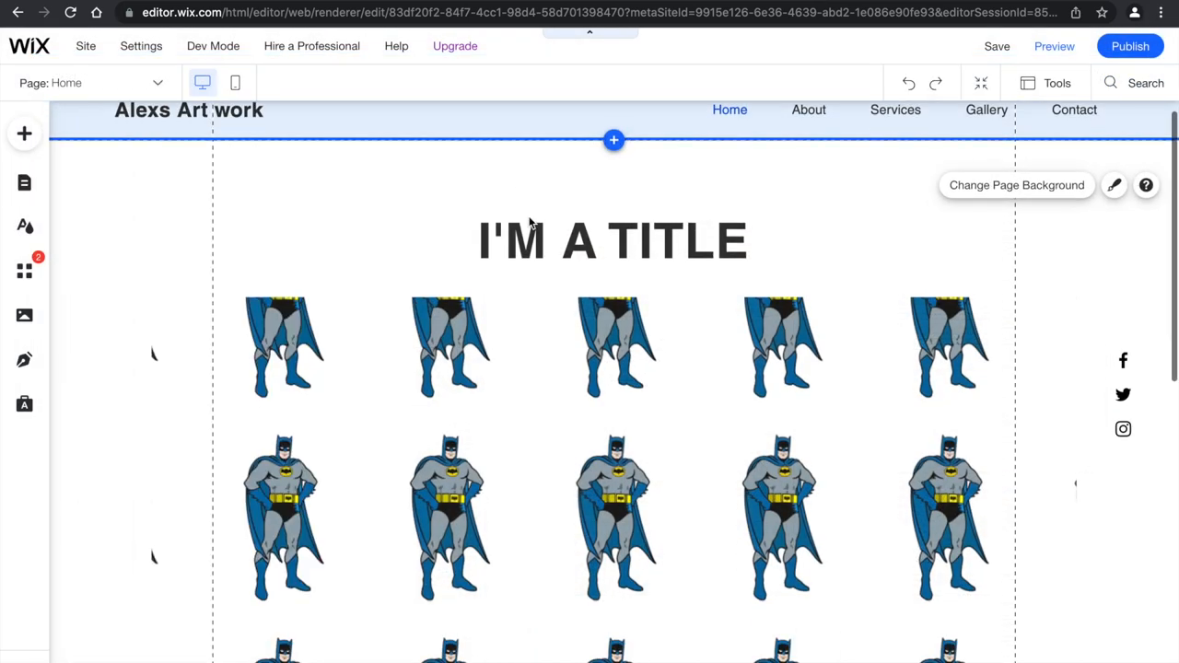
# Start publishing, keeping the free Wix.com domain ending in my-site-2.
pyautogui.scroll(-3)
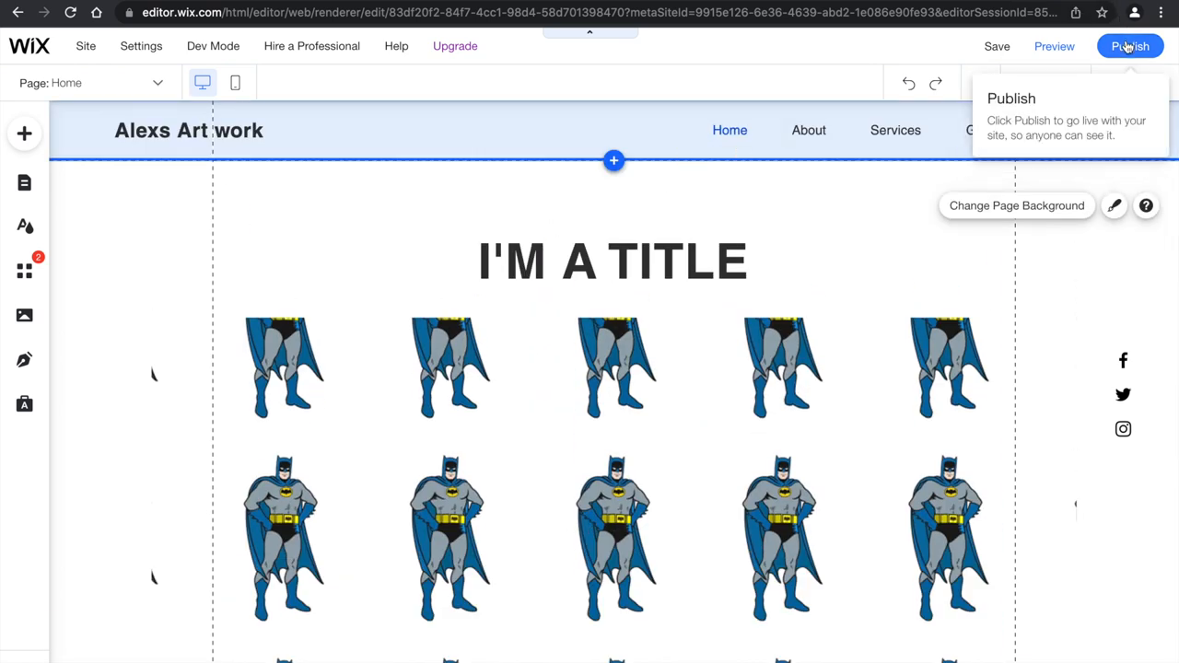
pyautogui.click(1132, 46)
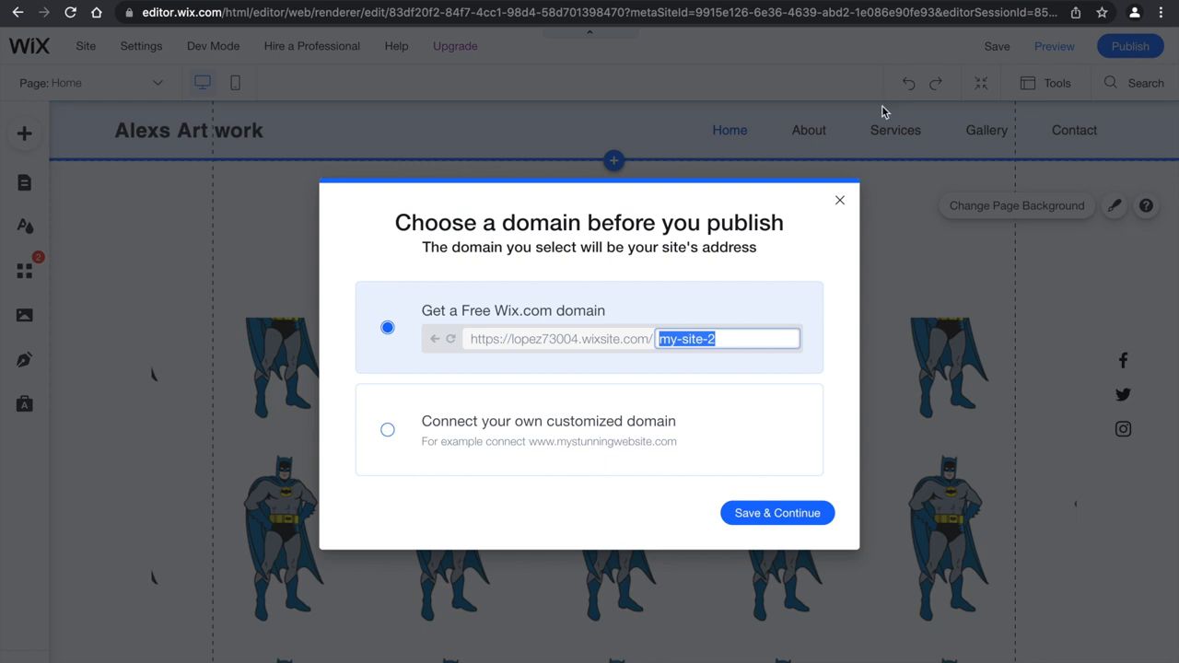
pyautogui.moveTo(643, 358)
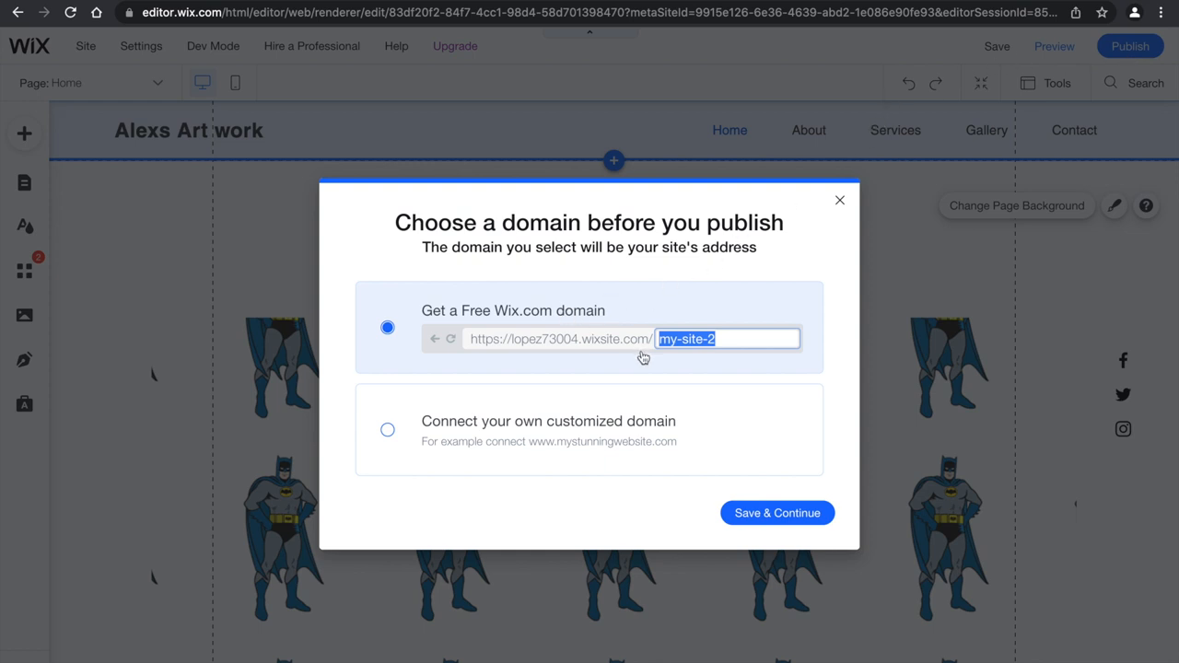
pyautogui.moveTo(697, 424)
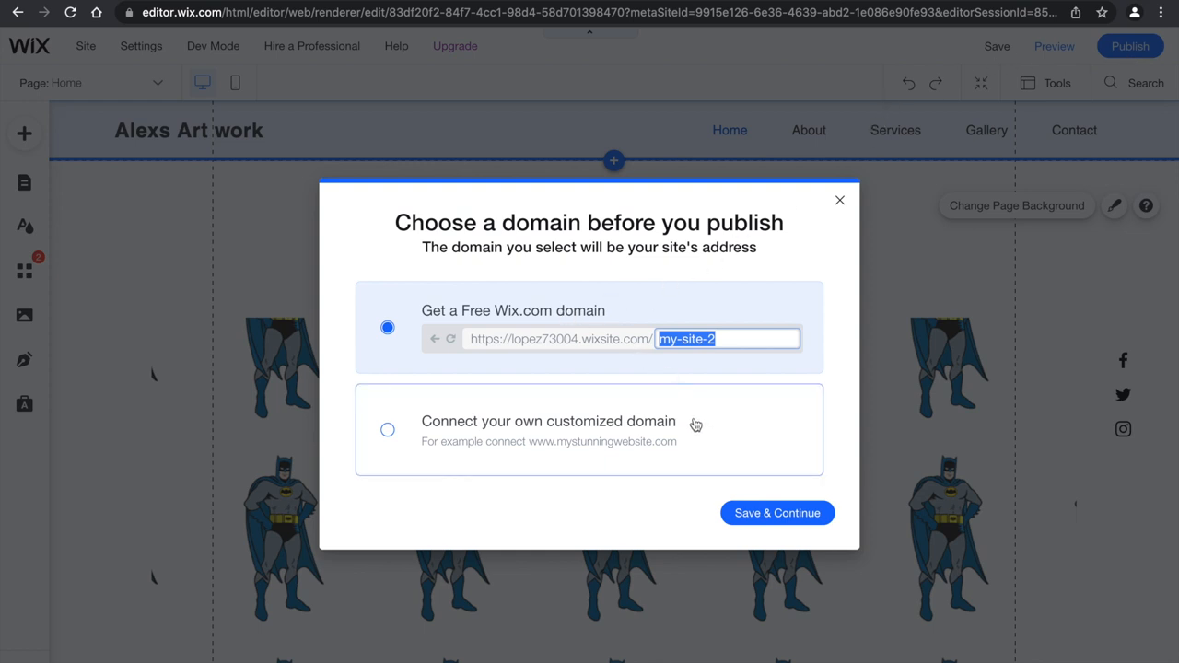
pyautogui.moveTo(690, 422)
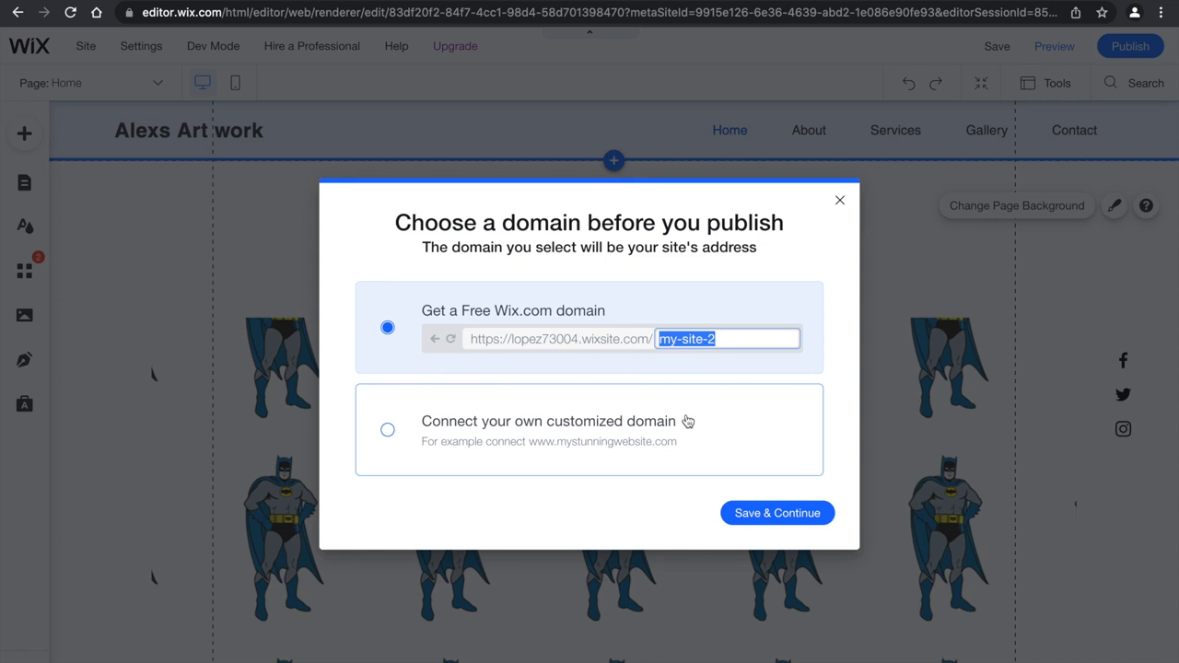
pyautogui.moveTo(688, 420)
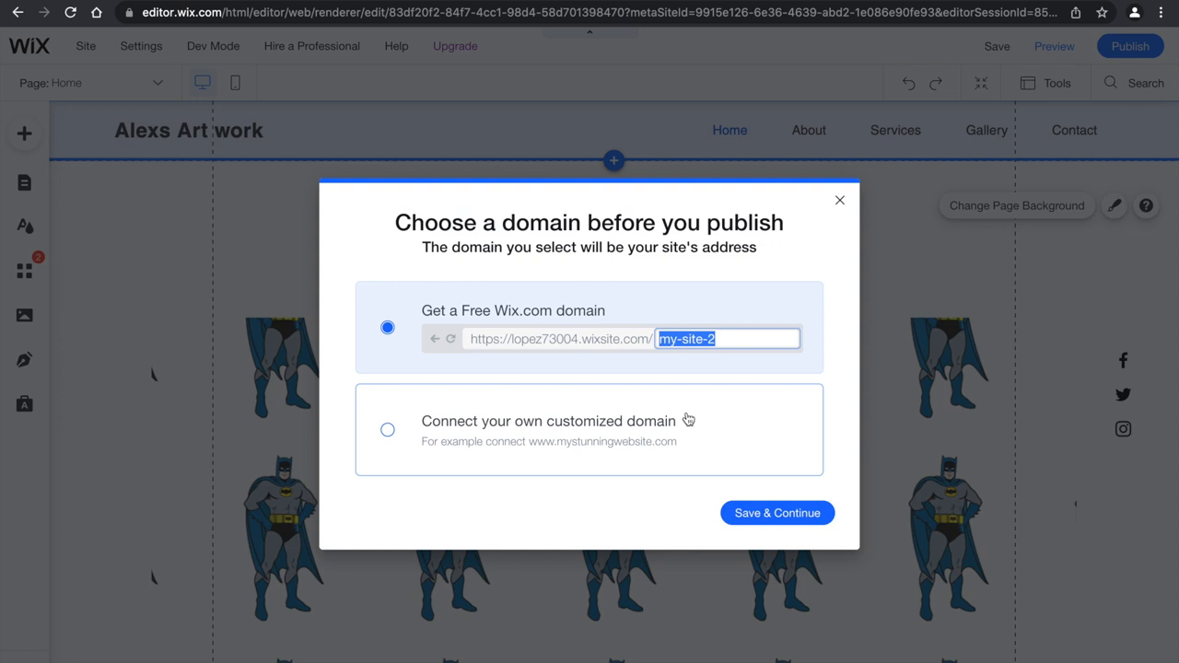
pyautogui.moveTo(691, 413)
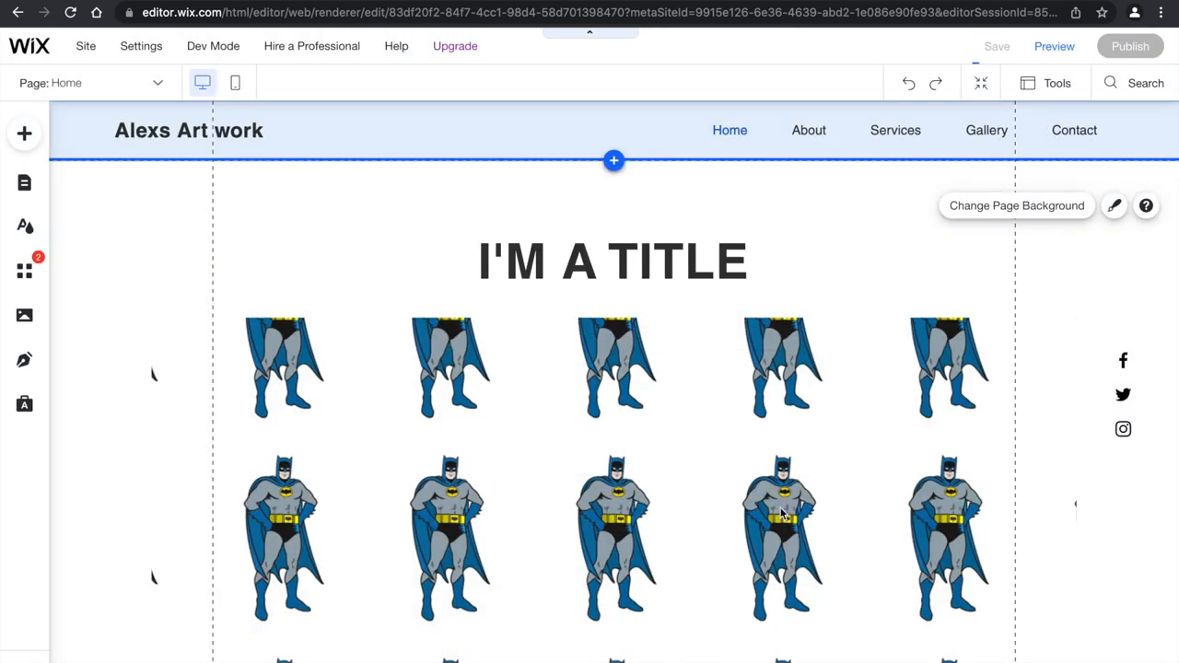
# Confirm the saved free domain and publish the Alexs Art work site live.
pyautogui.click(997, 46)
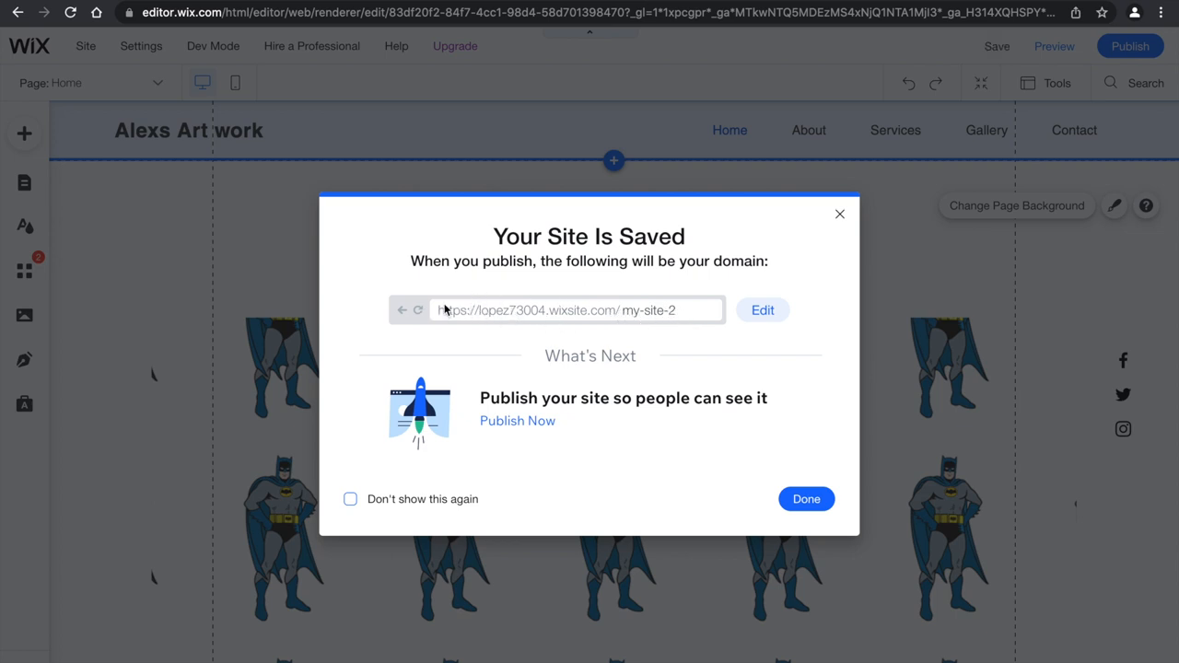
pyautogui.moveTo(807, 487)
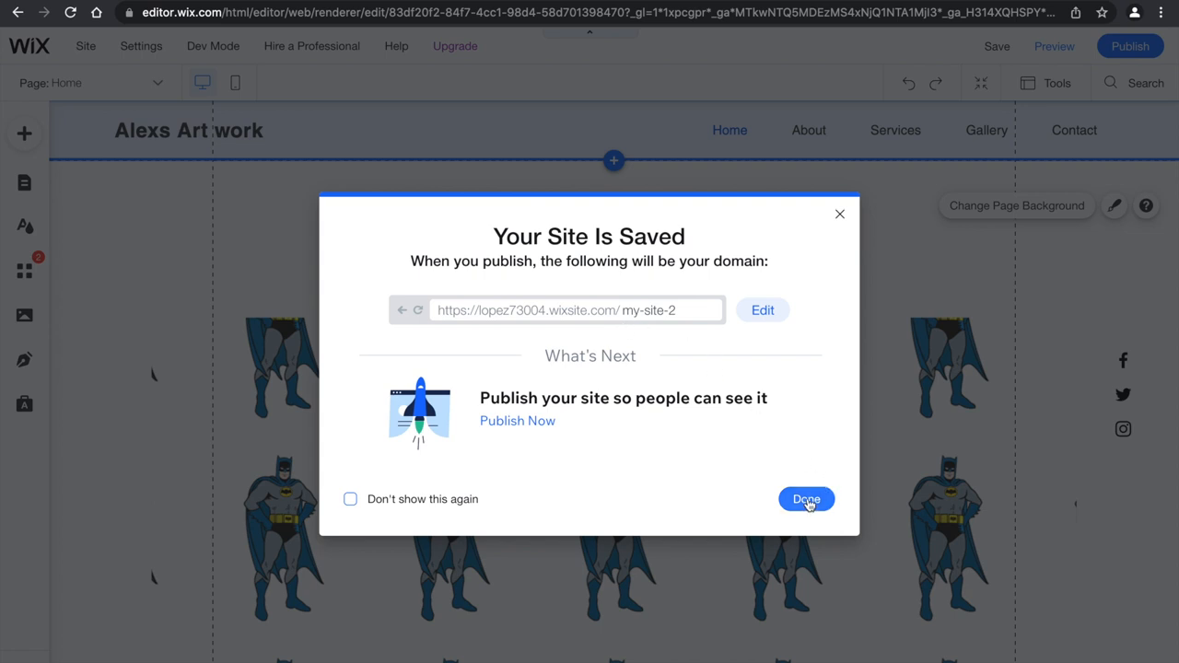
pyautogui.moveTo(546, 428)
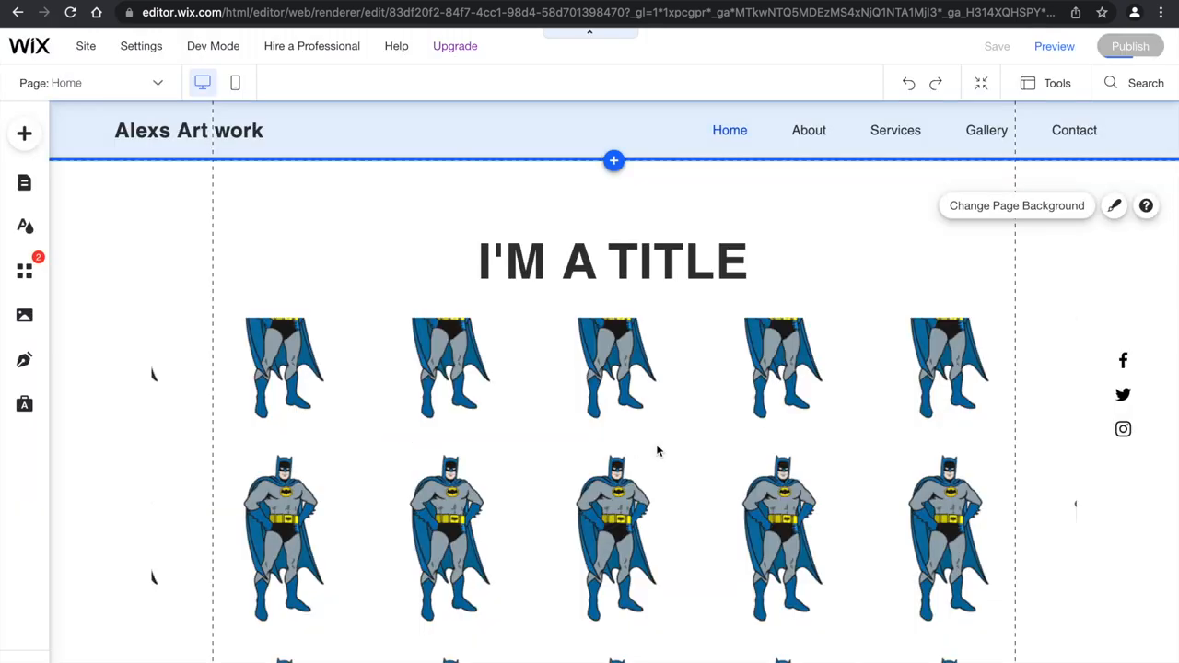
pyautogui.click(1132, 46)
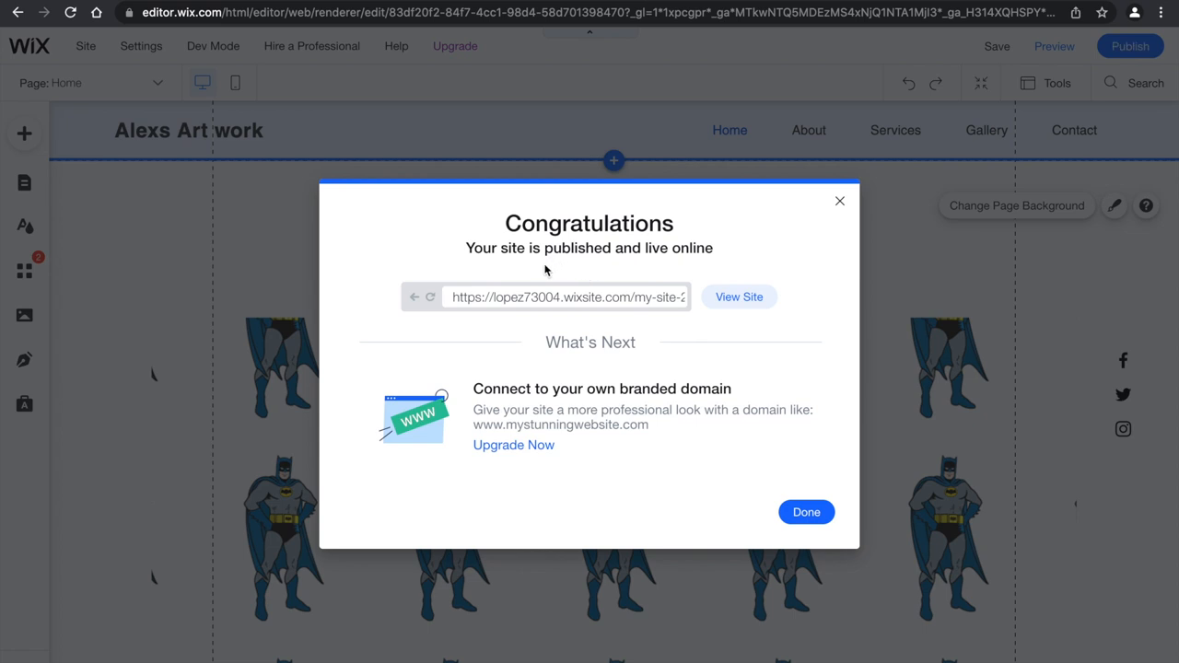
pyautogui.moveTo(579, 266)
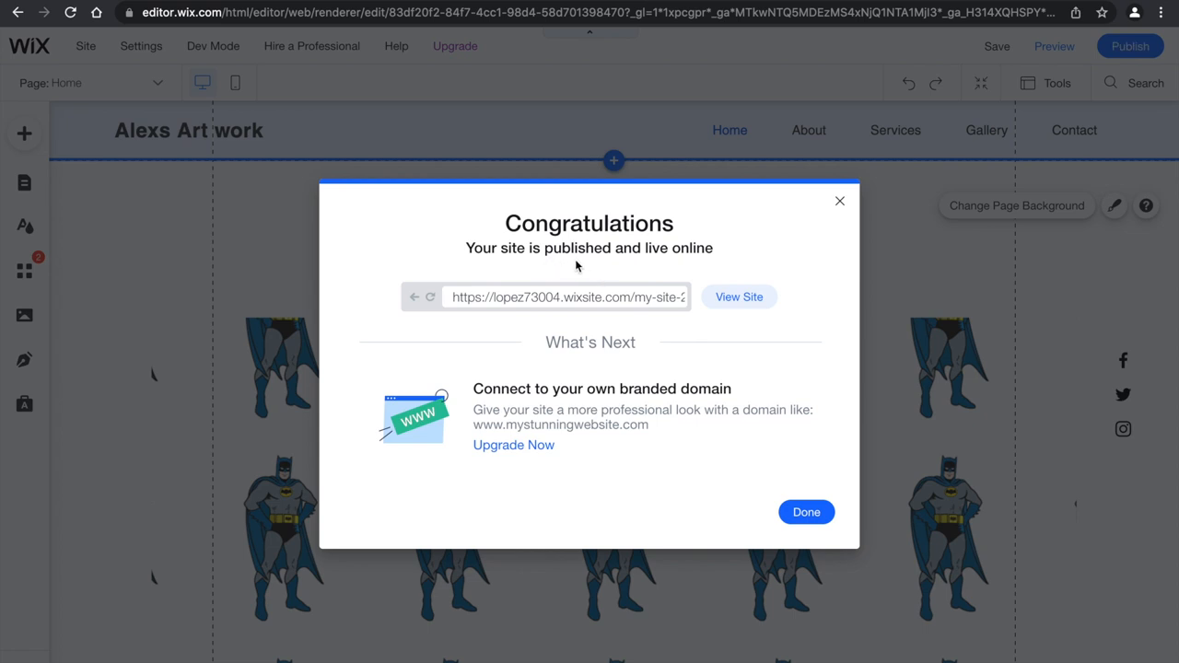
pyautogui.moveTo(652, 277)
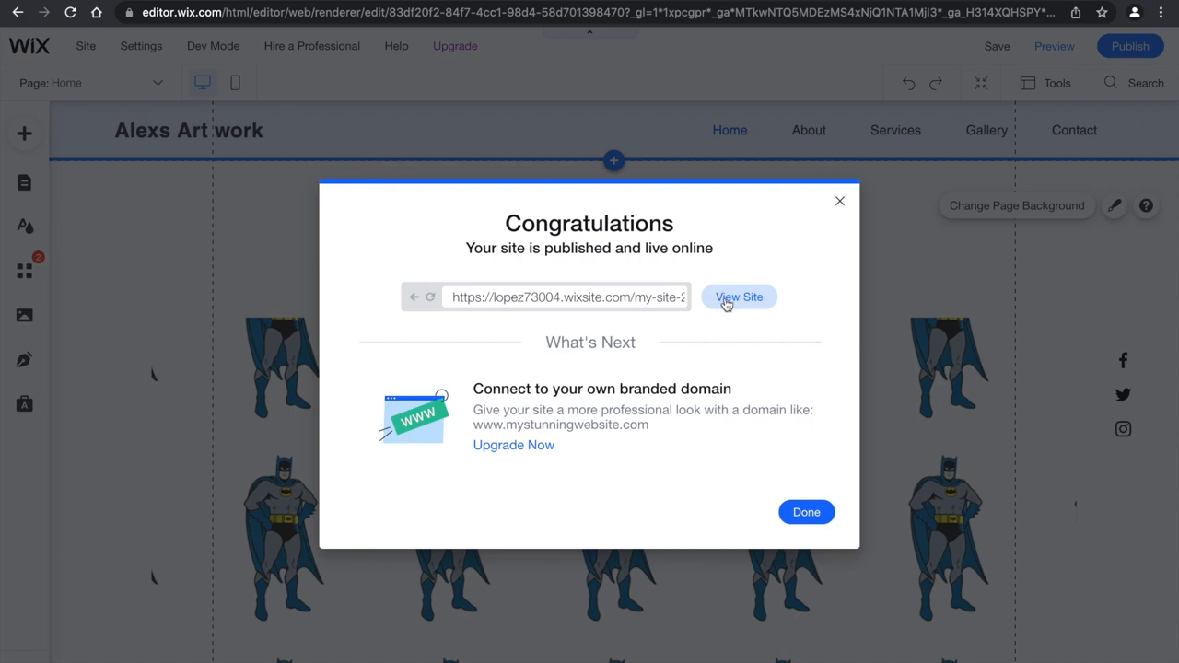
# View the live wixsite.com site and look down the home page below the Batman background.
pyautogui.click(739, 297)
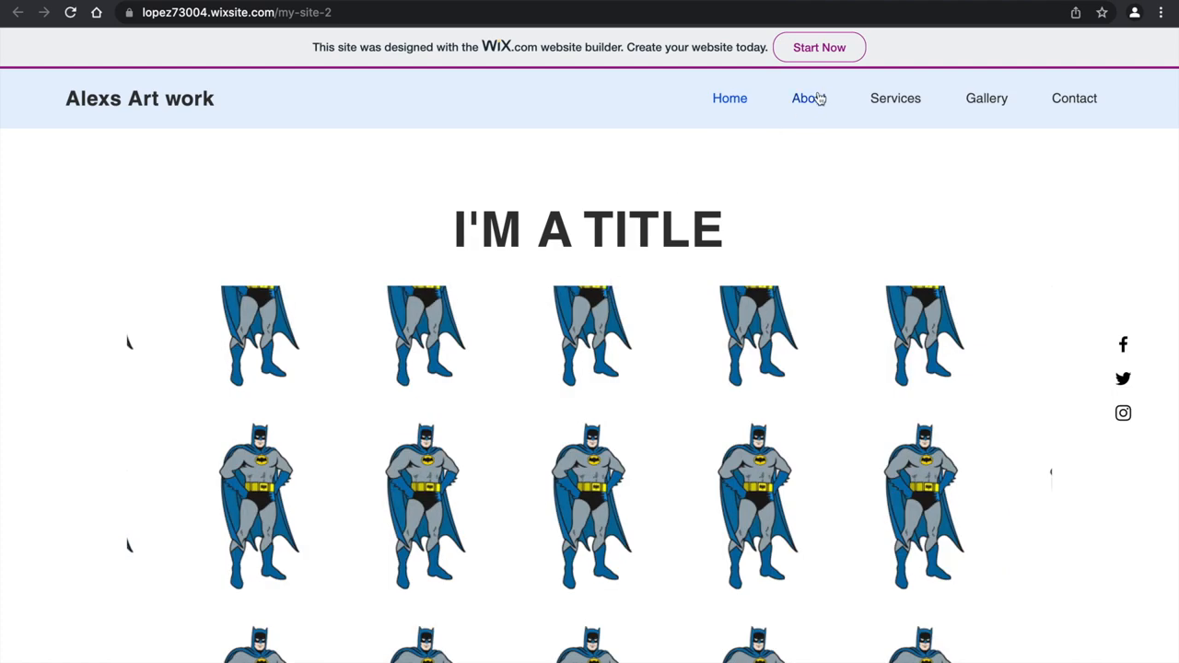
pyautogui.scroll(-3)
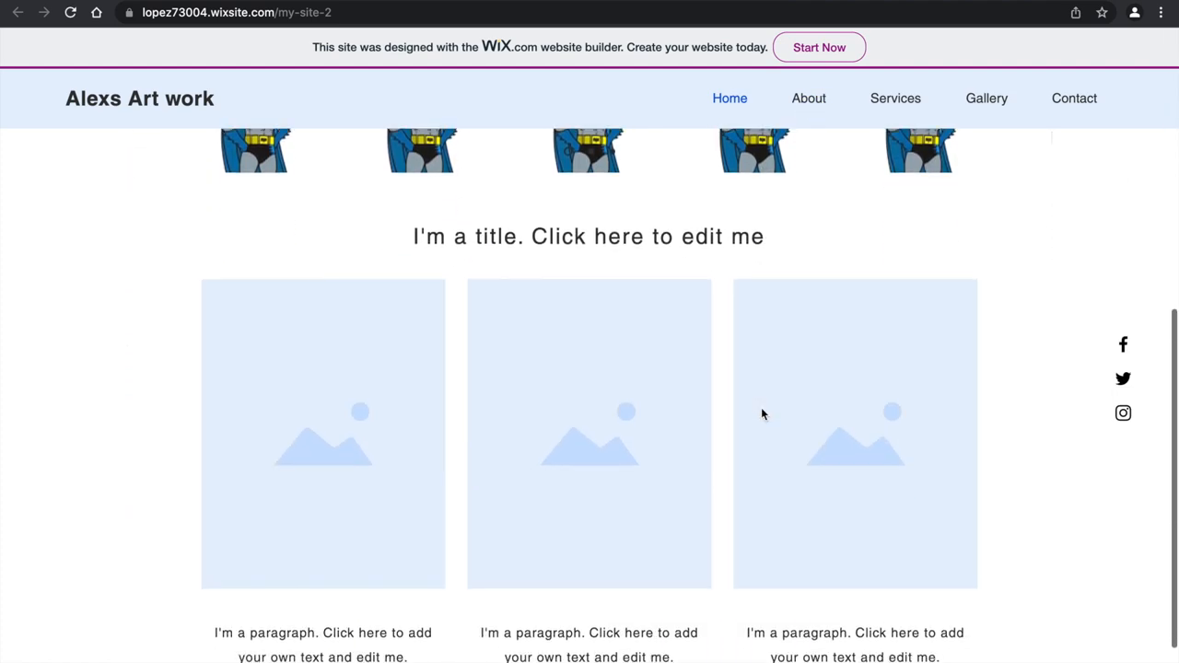